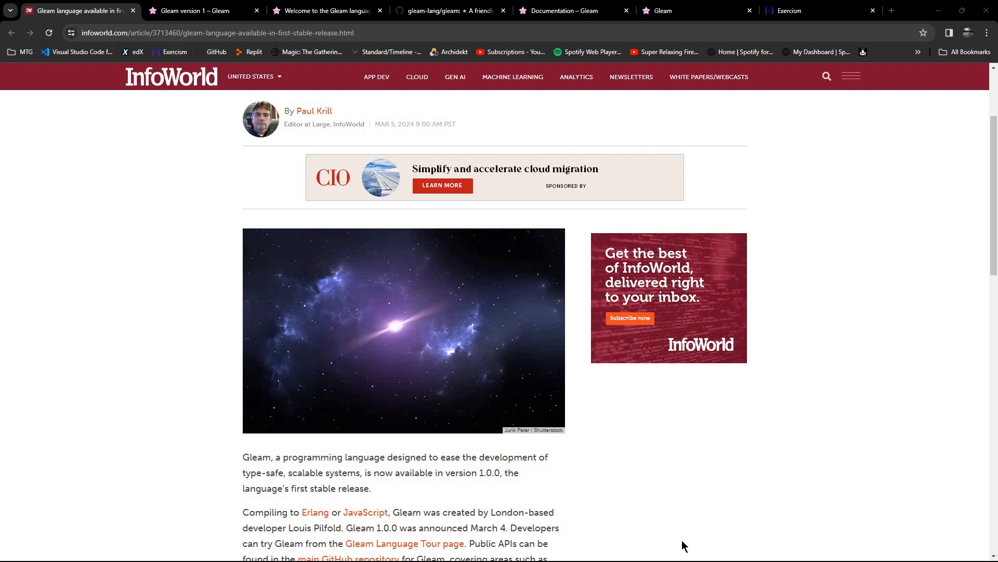
{"action": "mouse_move", "coordinate": [870, 443]}
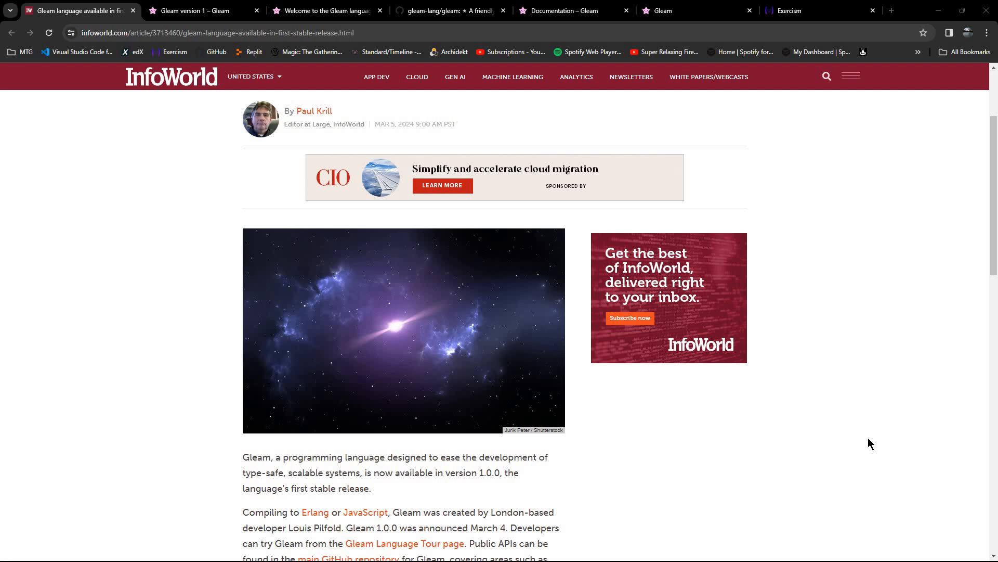
{"action": "mouse_move", "coordinate": [834, 471]}
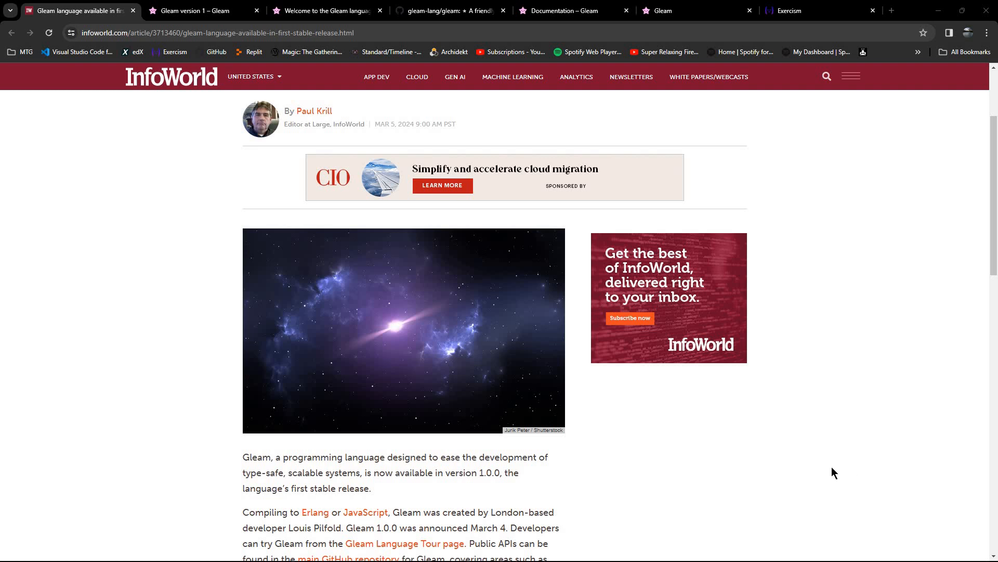
{"action": "mouse_move", "coordinate": [862, 477]}
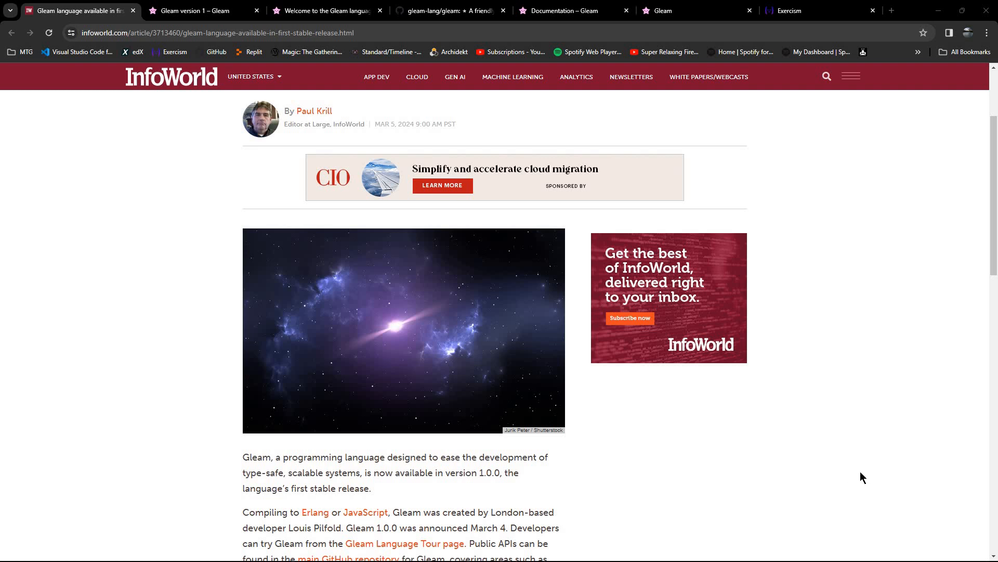
{"action": "mouse_move", "coordinate": [897, 420]}
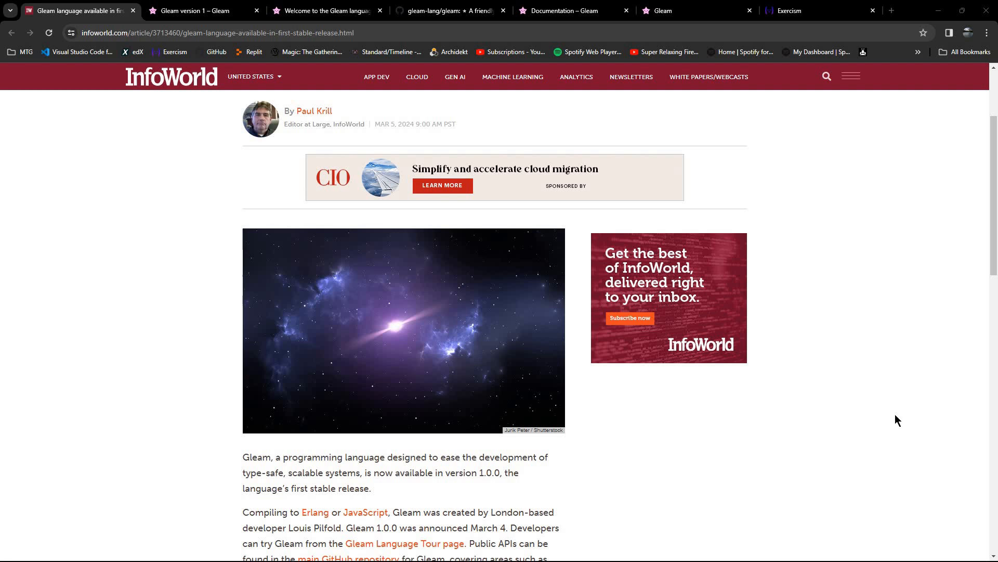
{"action": "mouse_move", "coordinate": [931, 443]}
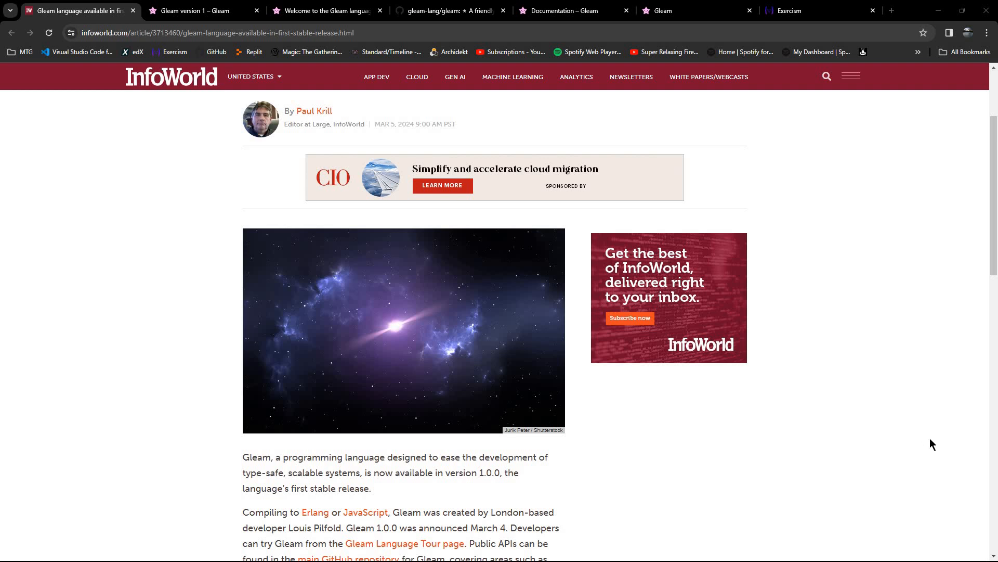
{"action": "mouse_move", "coordinate": [924, 436]}
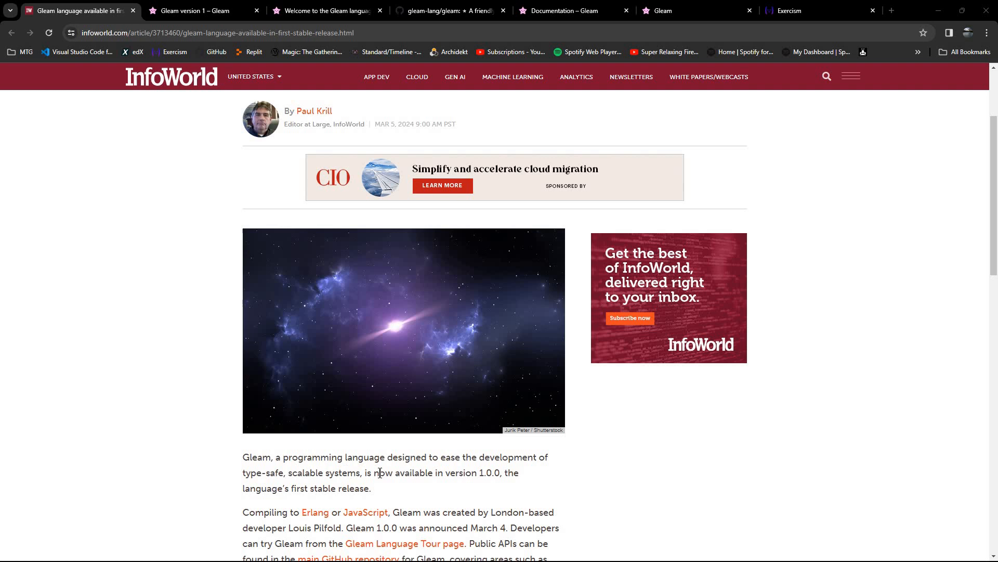
{"action": "mouse_move", "coordinate": [667, 473]}
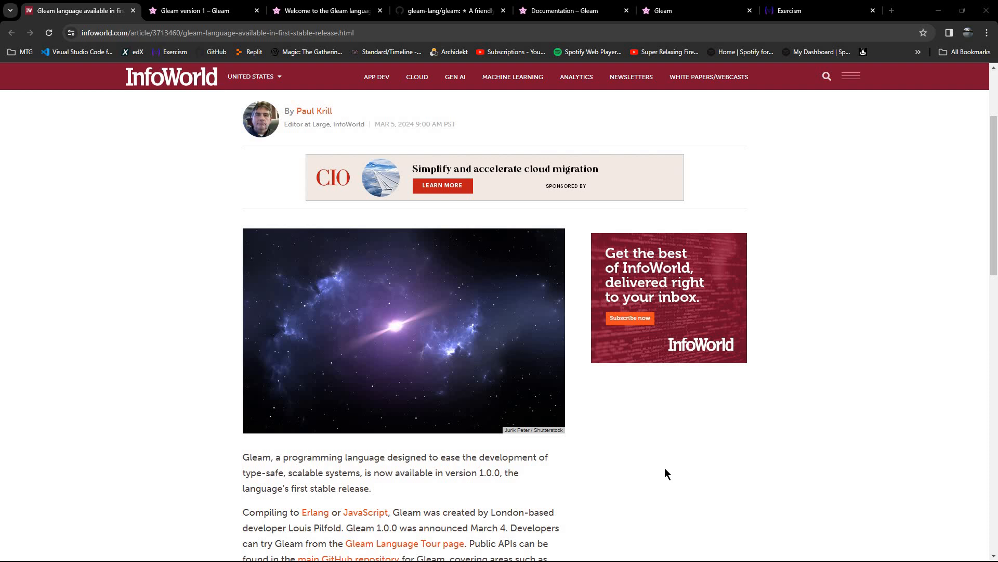
{"action": "mouse_move", "coordinate": [670, 478]}
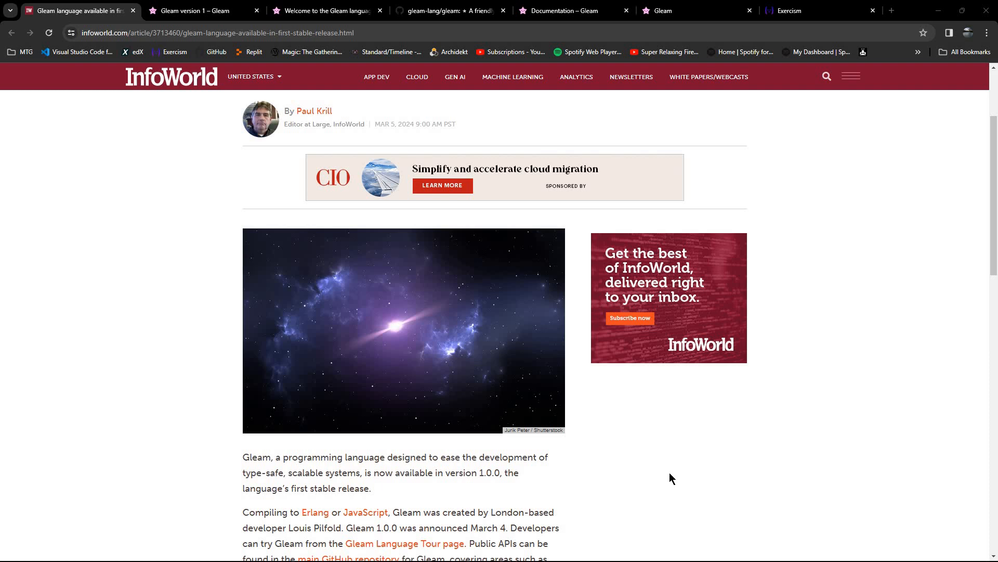
{"action": "mouse_move", "coordinate": [616, 471]}
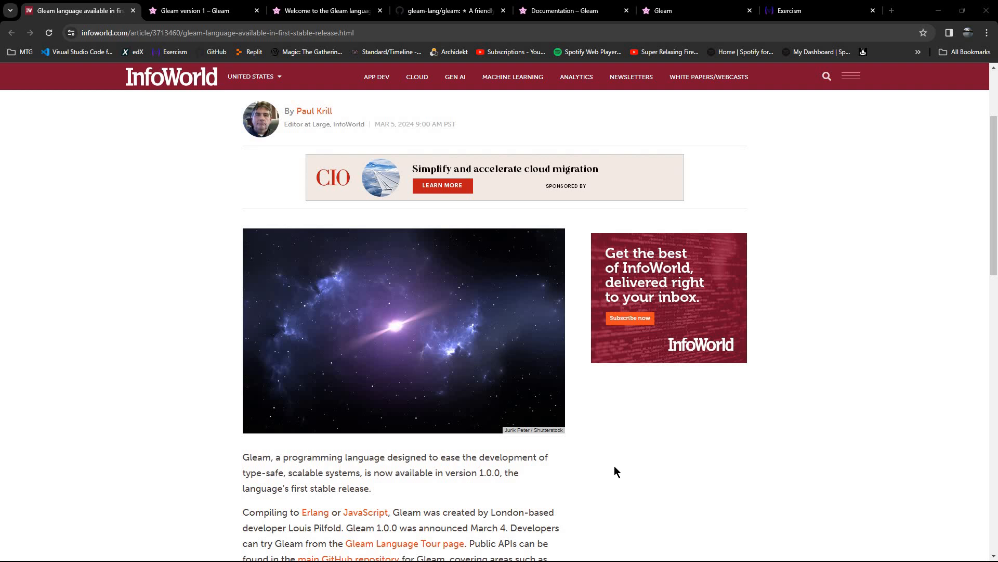
{"action": "mouse_move", "coordinate": [675, 500]}
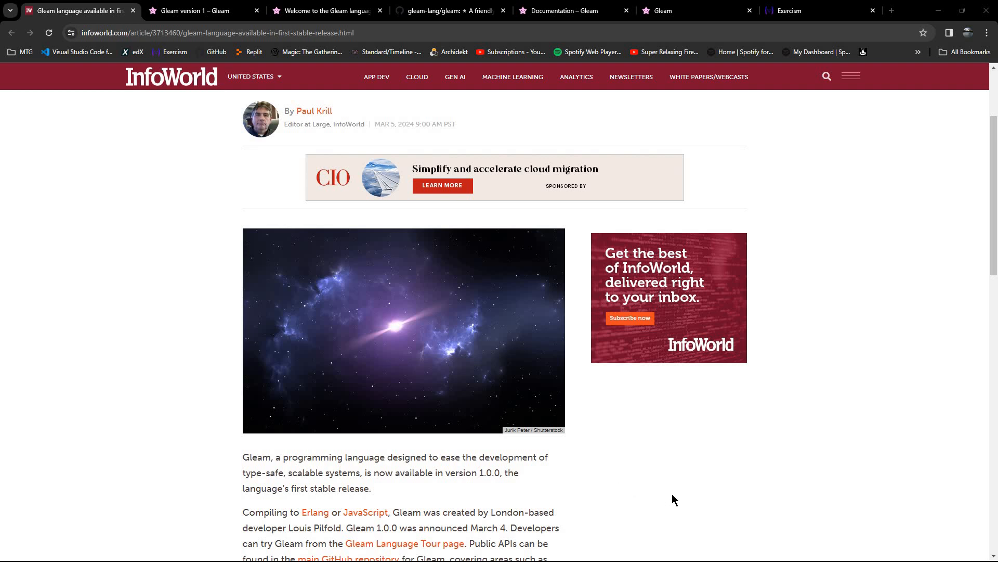
{"action": "mouse_move", "coordinate": [668, 496]}
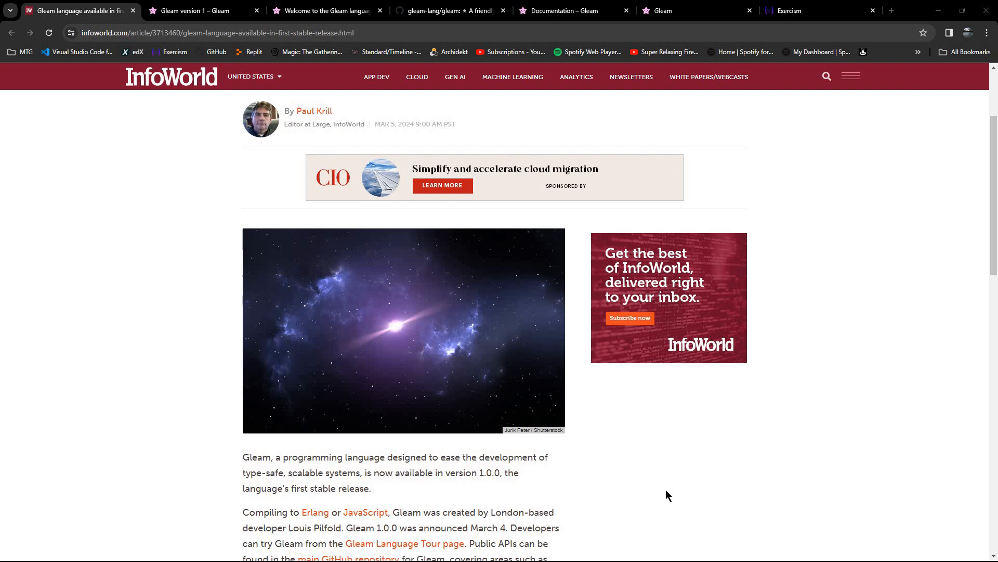
{"action": "mouse_move", "coordinate": [708, 470]}
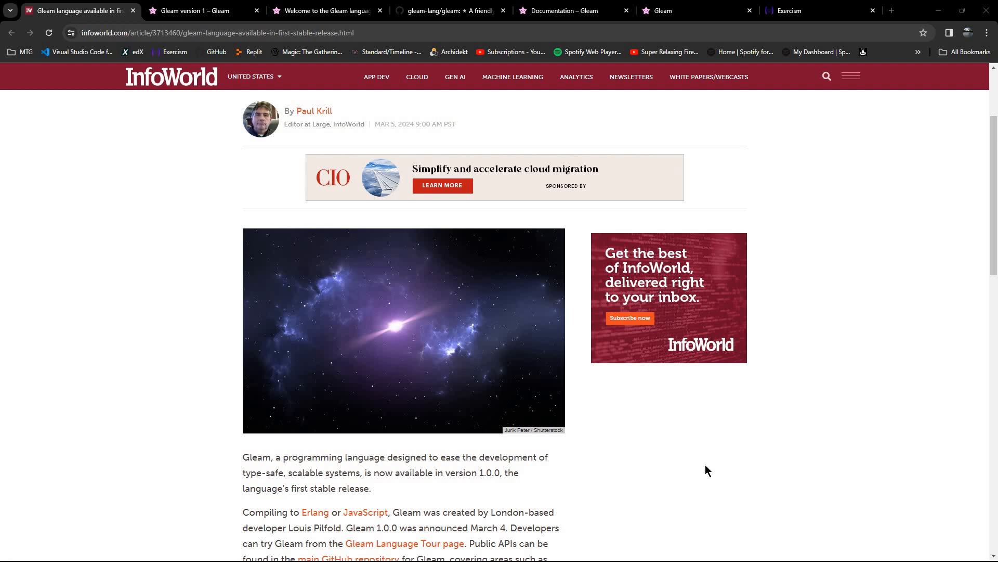
{"action": "mouse_move", "coordinate": [579, 475]}
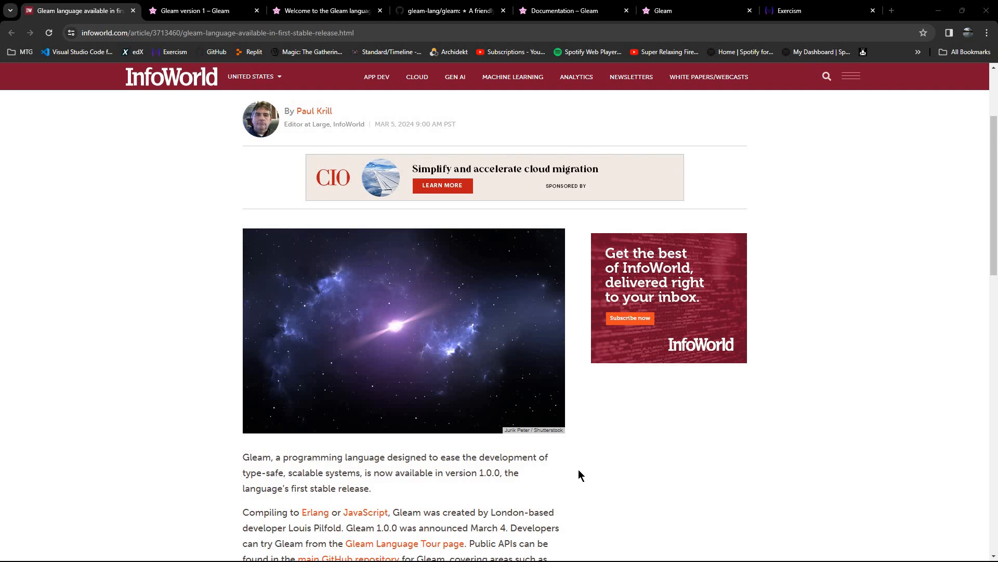
{"action": "mouse_move", "coordinate": [627, 471]}
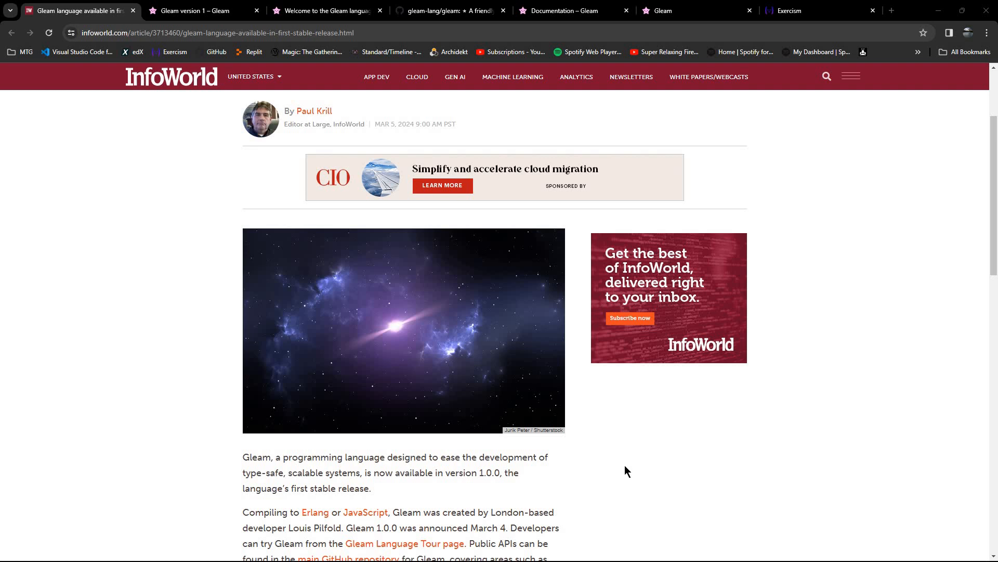
- Browse the regional editions list, then switch to the 'Gleam version 1' announcement tab
{"action": "left_click", "coordinate": [250, 76]}
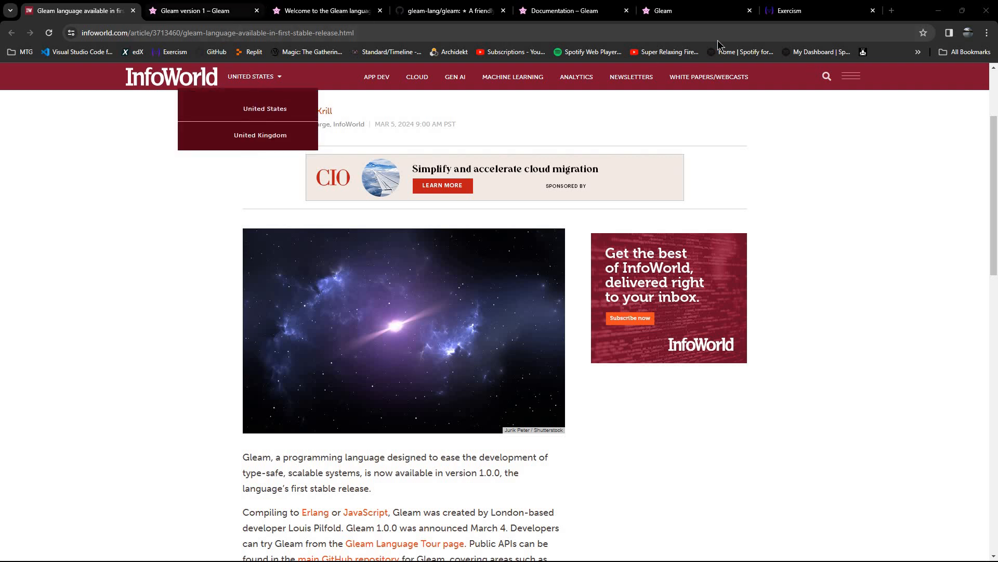
{"action": "mouse_move", "coordinate": [961, 309]}
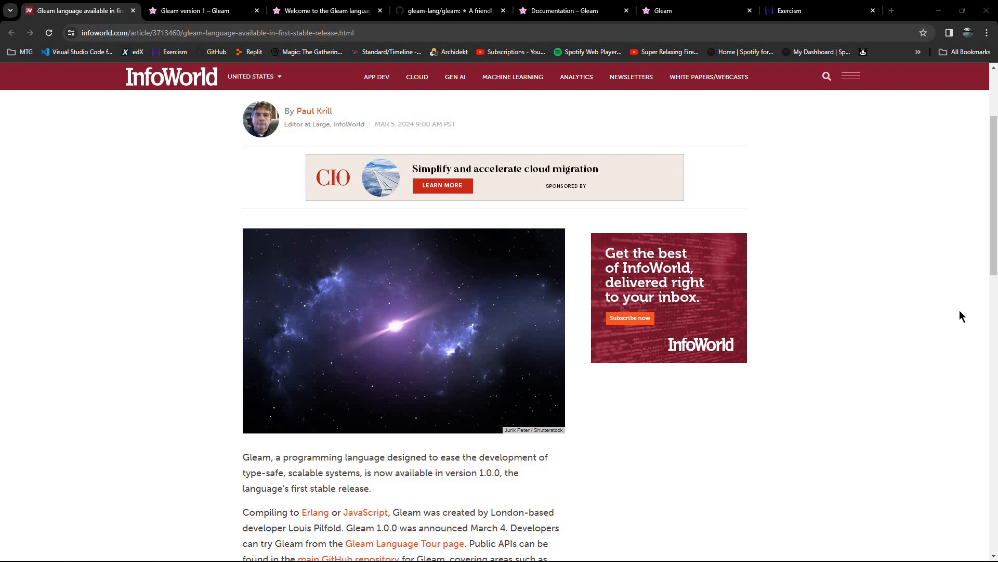
{"action": "mouse_move", "coordinate": [803, 409]}
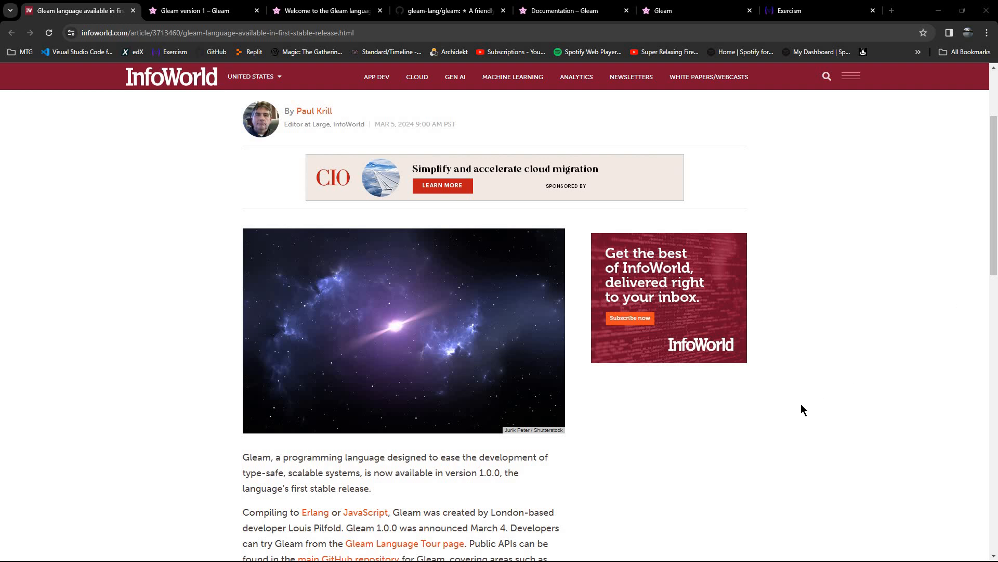
{"action": "mouse_move", "coordinate": [796, 415]}
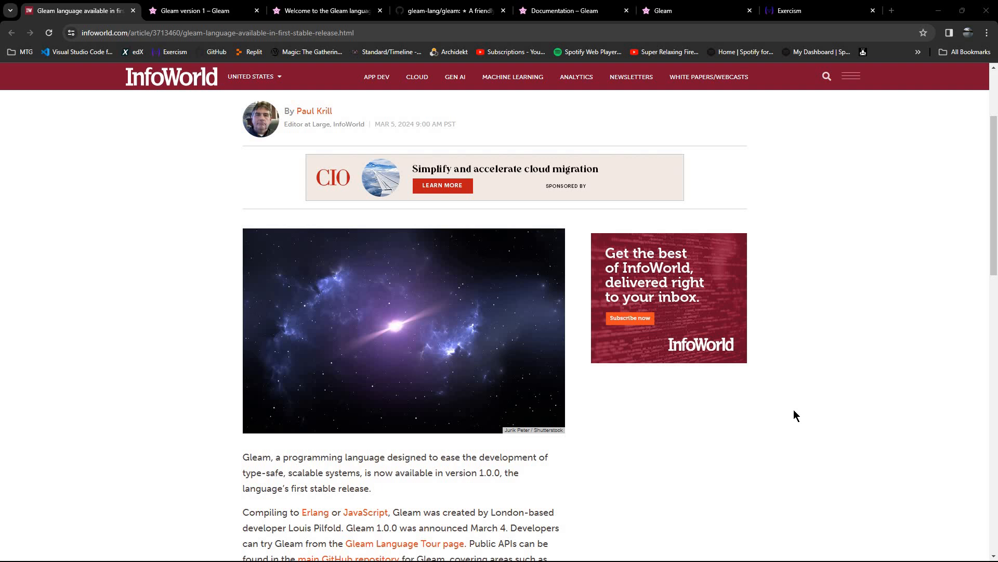
{"action": "mouse_move", "coordinate": [423, 420]}
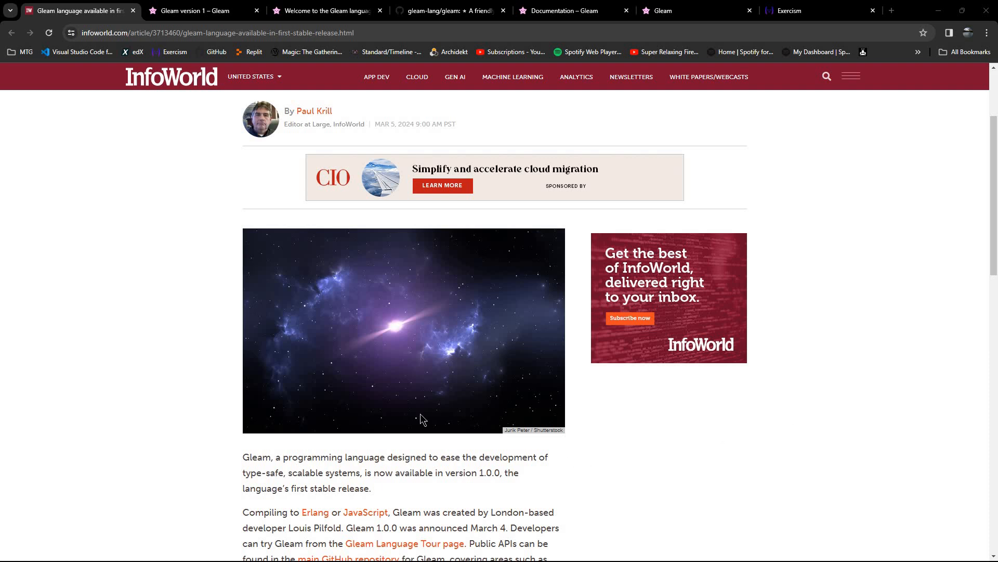
{"action": "scroll", "scroll_direction": "down", "scroll_amount": 3}
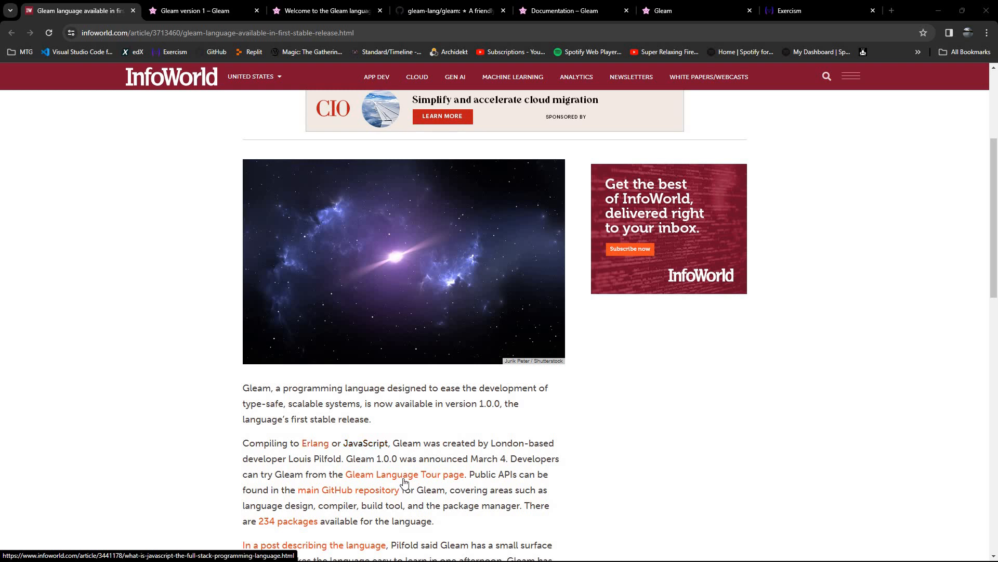
{"action": "mouse_move", "coordinate": [365, 442]}
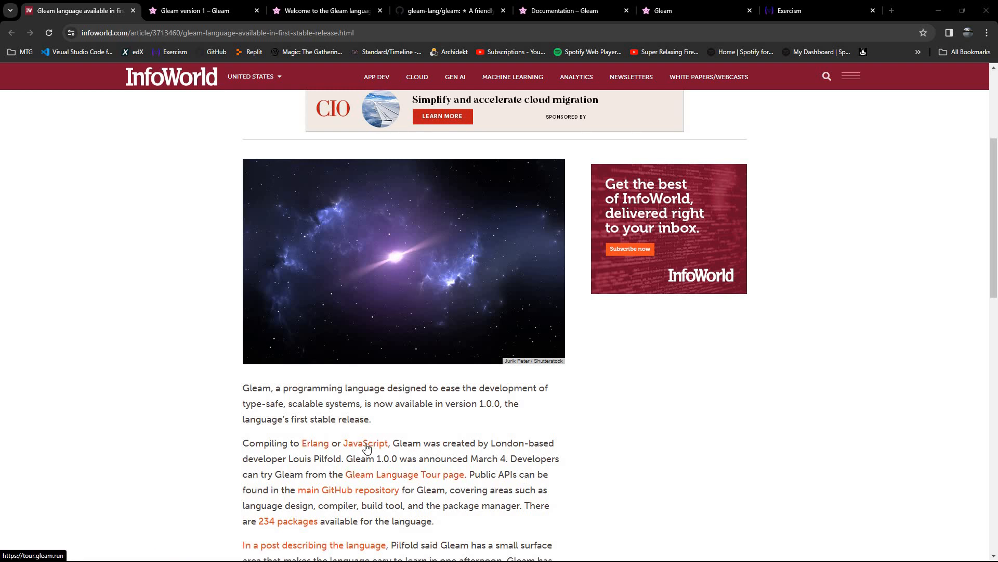
{"action": "mouse_move", "coordinate": [382, 492]}
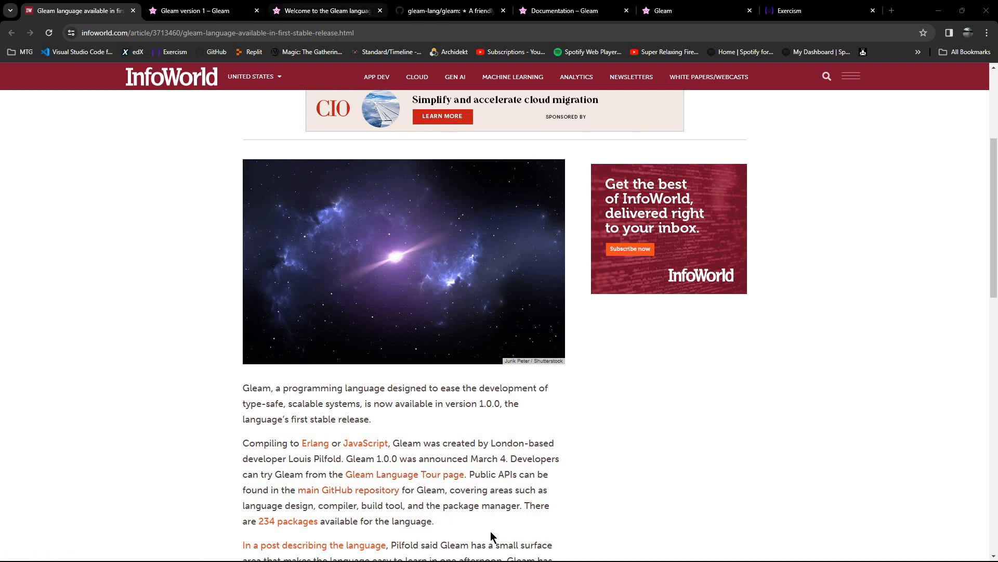
{"action": "scroll", "scroll_direction": "down", "scroll_amount": 3}
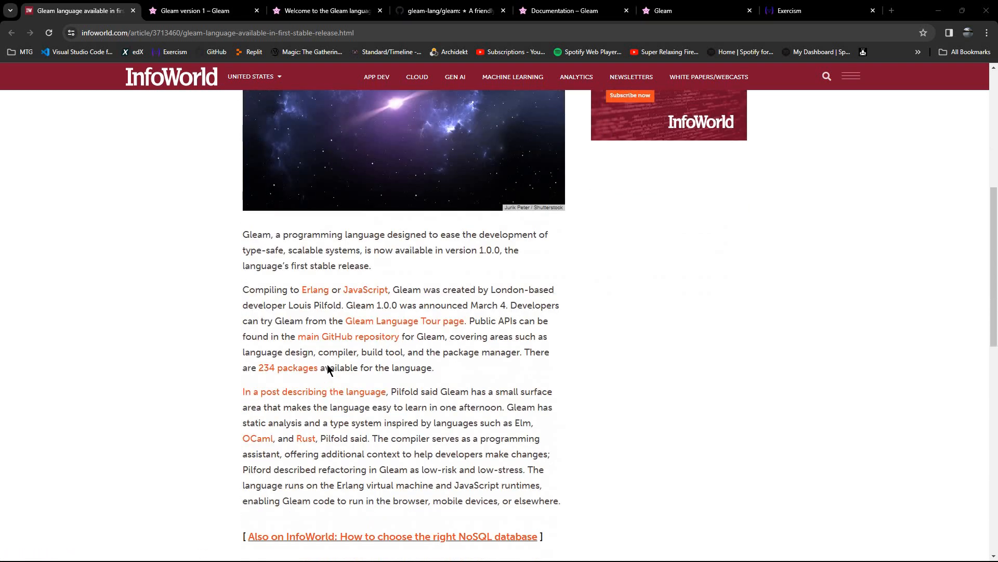
{"action": "scroll", "scroll_direction": "down", "scroll_amount": 3}
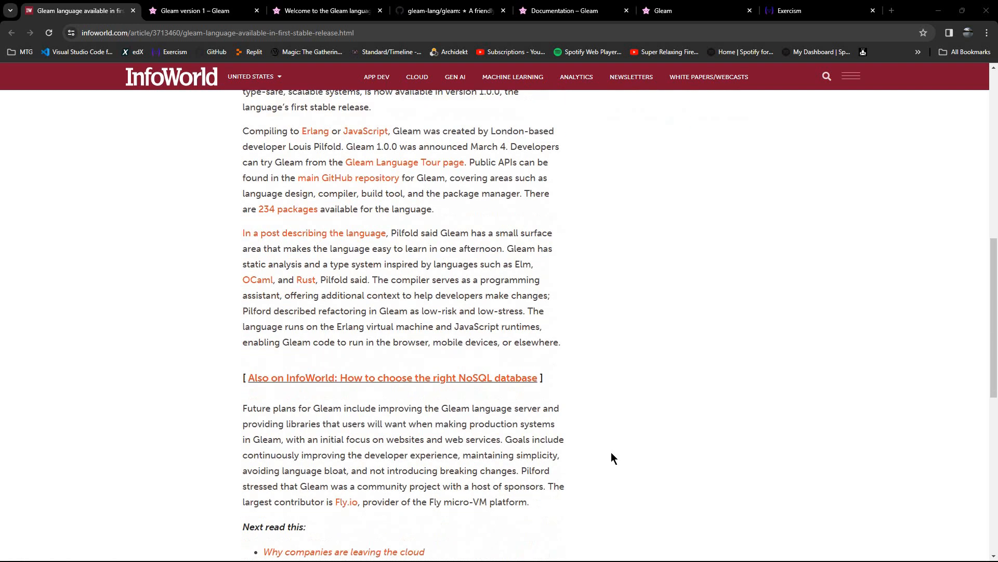
{"action": "scroll", "scroll_direction": "up", "scroll_amount": 3}
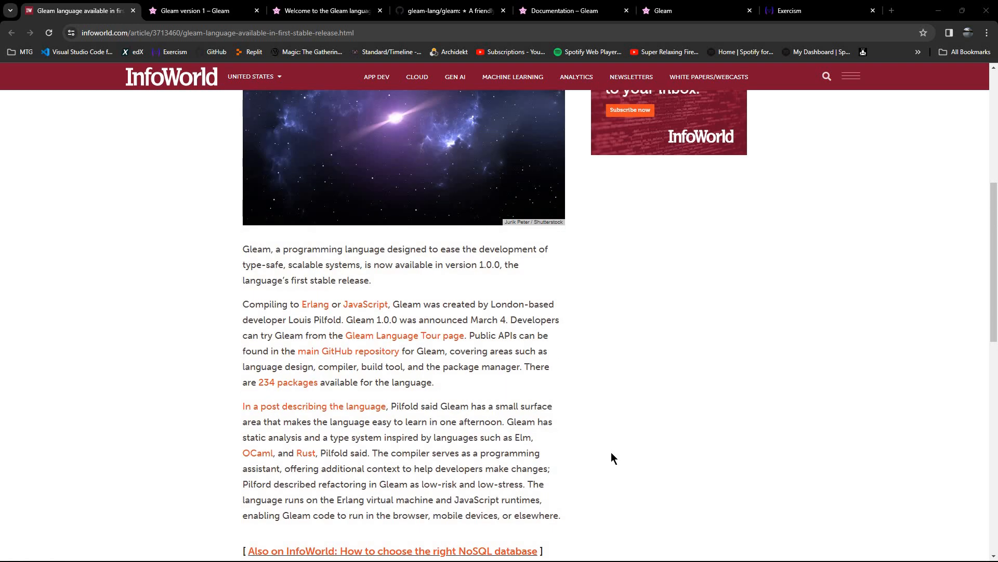
{"action": "mouse_move", "coordinate": [245, 37]}
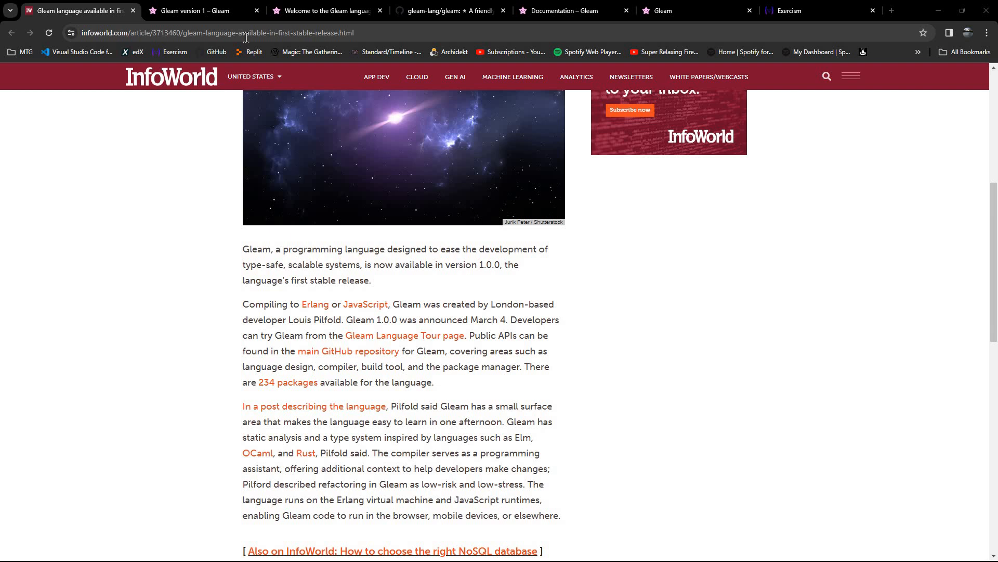
{"action": "left_click", "coordinate": [197, 11]}
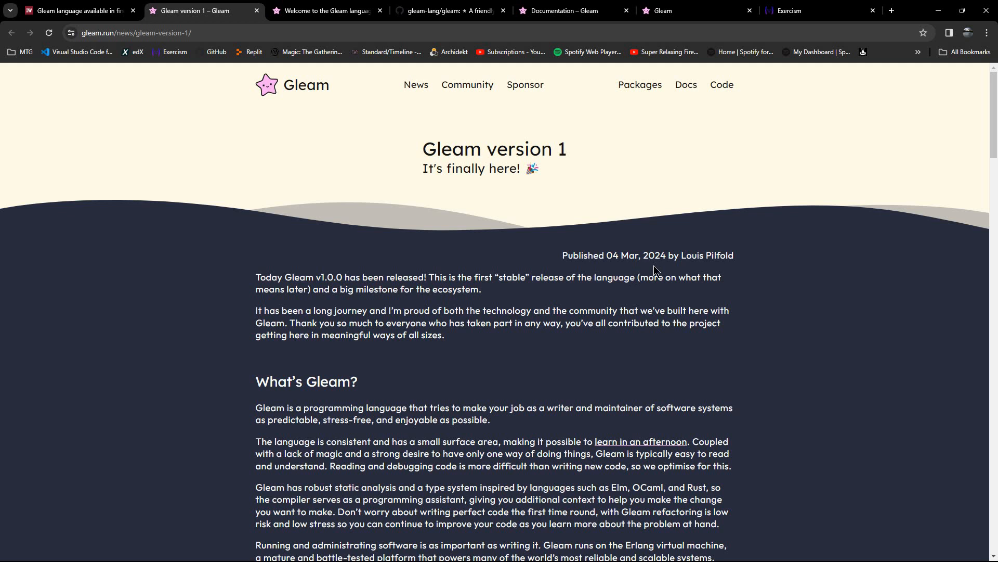
{"action": "mouse_move", "coordinate": [639, 275]}
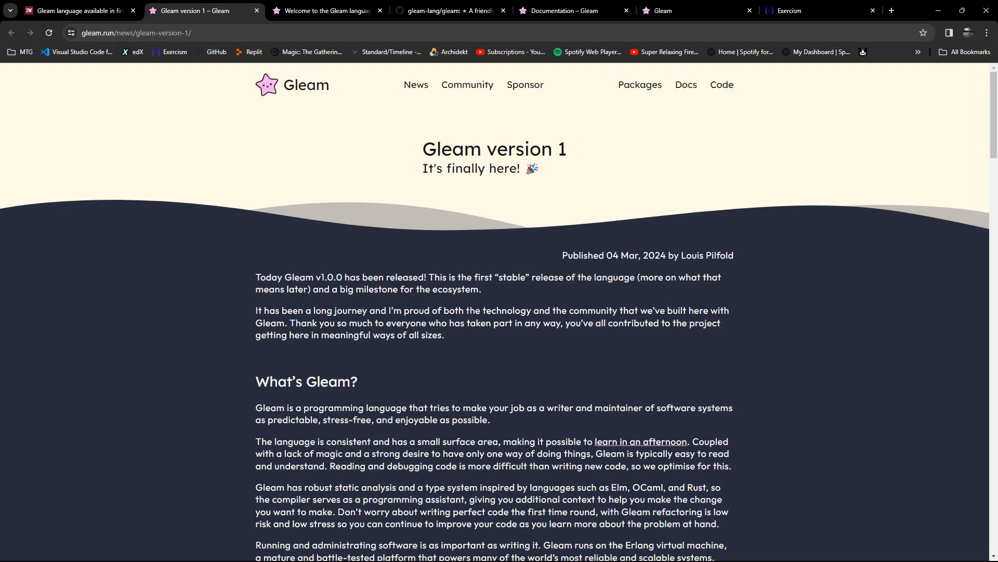
{"action": "mouse_move", "coordinate": [802, 360]}
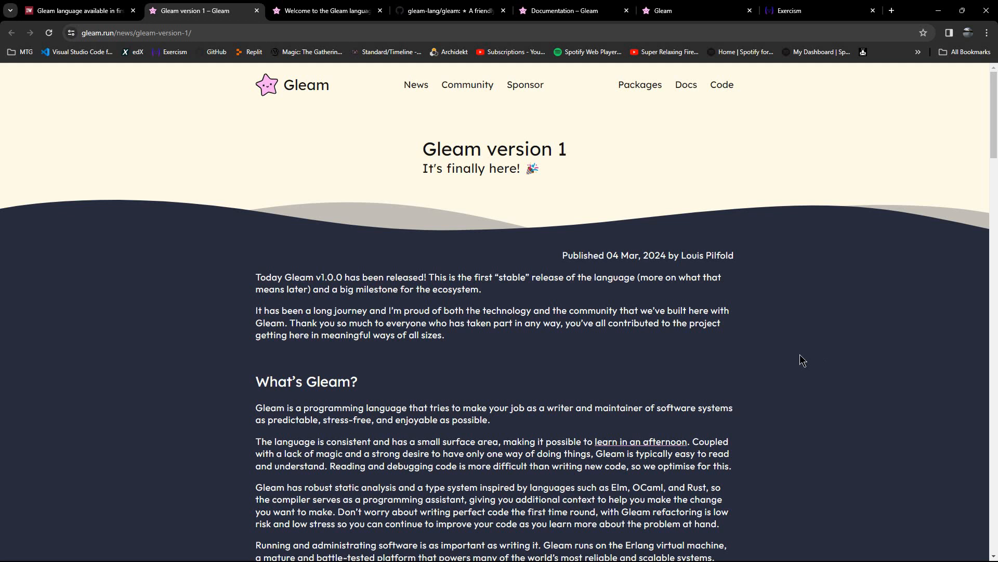
{"action": "mouse_move", "coordinate": [746, 322]}
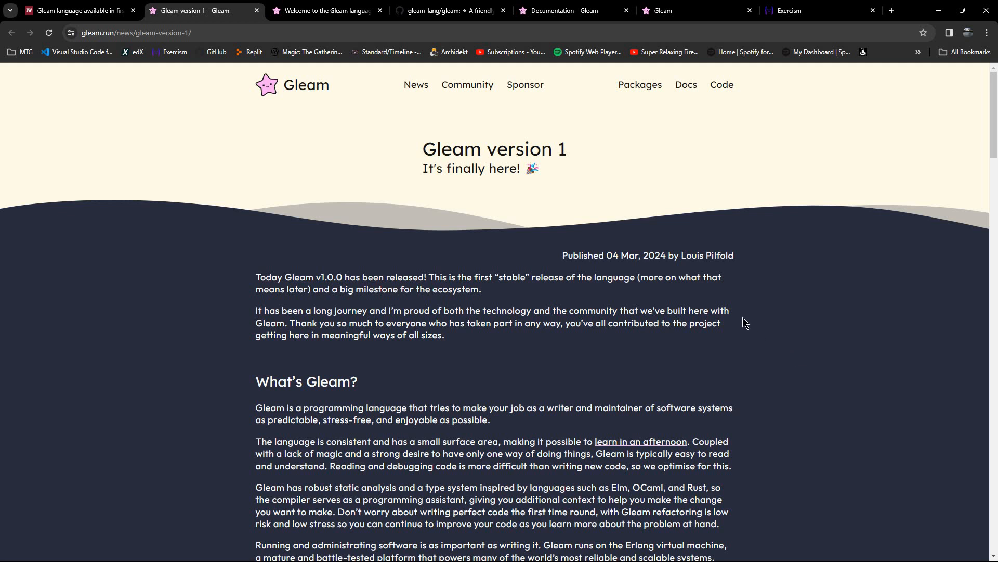
{"action": "mouse_move", "coordinate": [691, 307]}
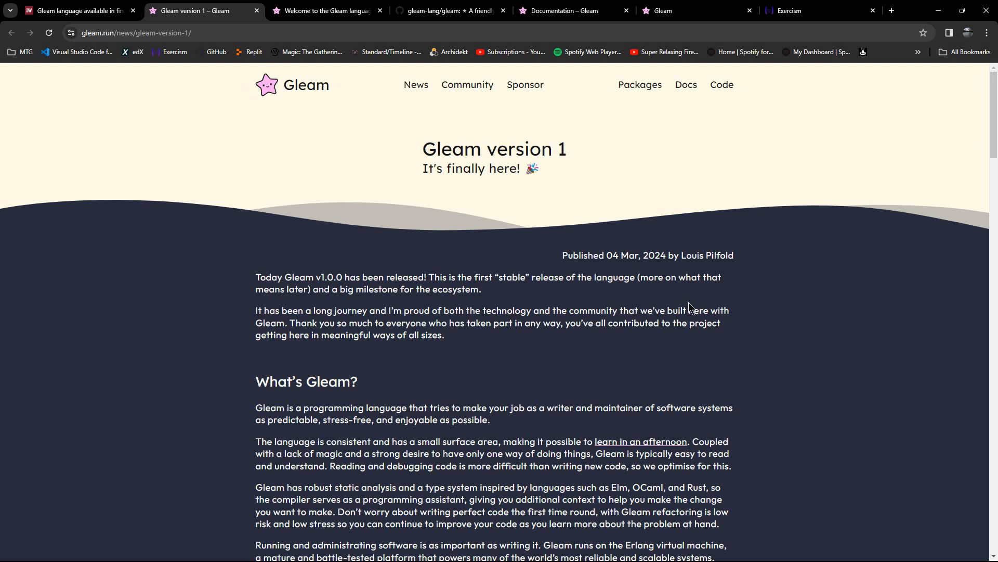
{"action": "mouse_move", "coordinate": [847, 336]}
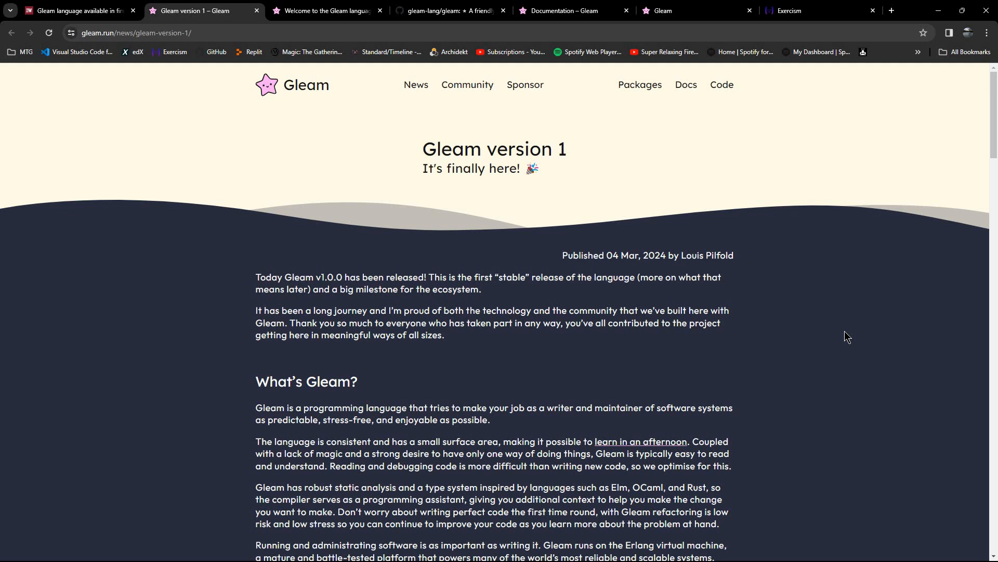
{"action": "mouse_move", "coordinate": [842, 341]}
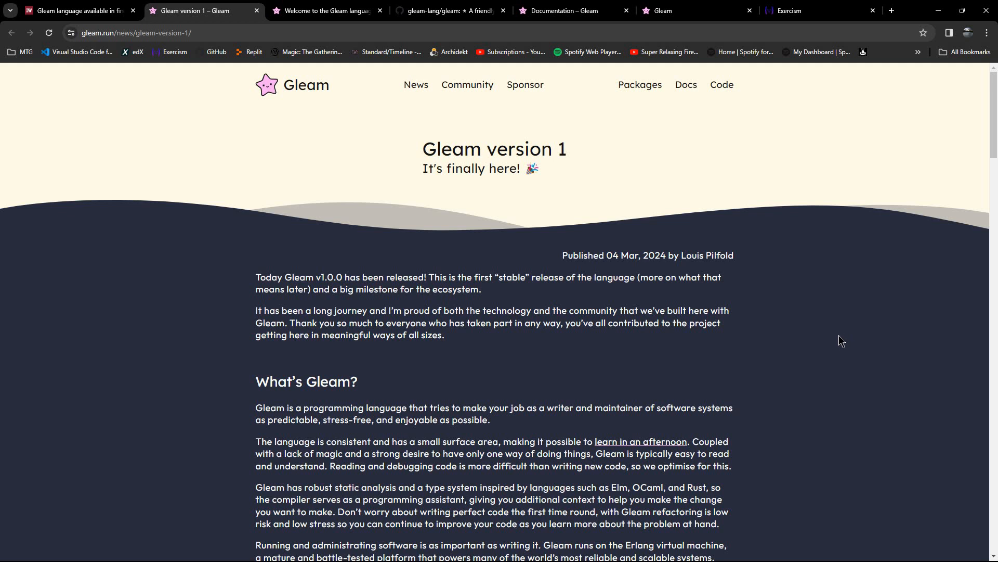
{"action": "mouse_move", "coordinate": [737, 351]}
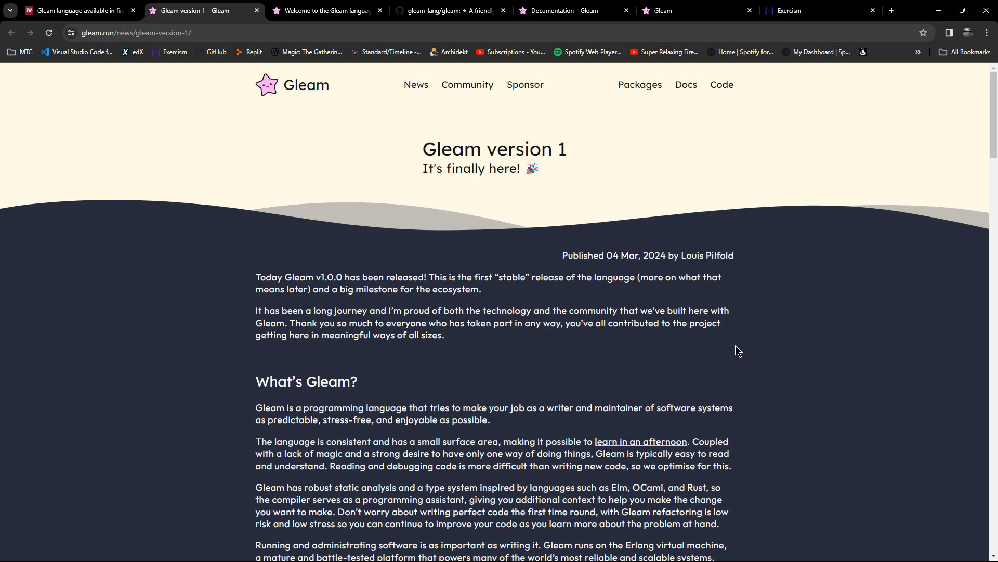
{"action": "mouse_move", "coordinate": [660, 327]}
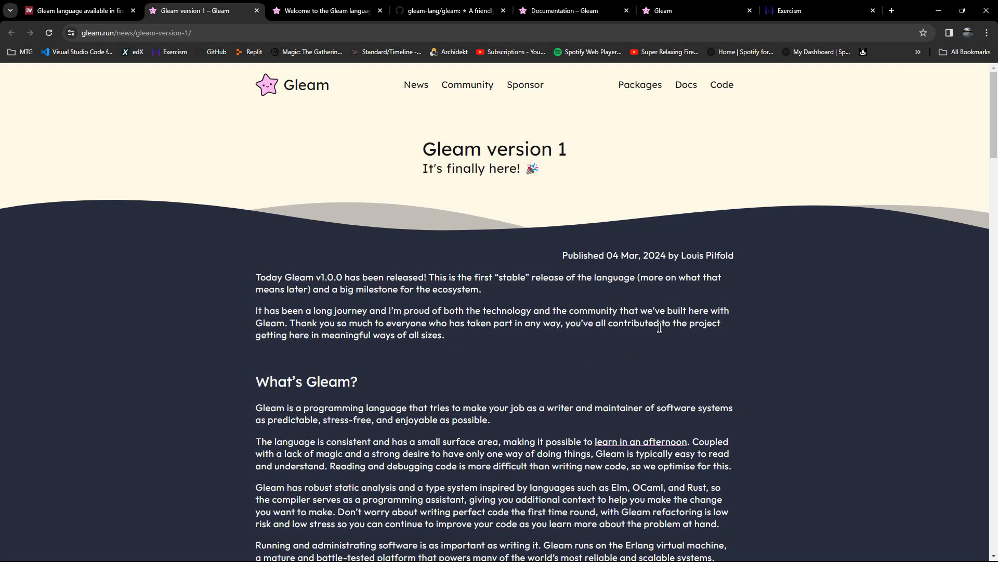
{"action": "mouse_move", "coordinate": [845, 338]}
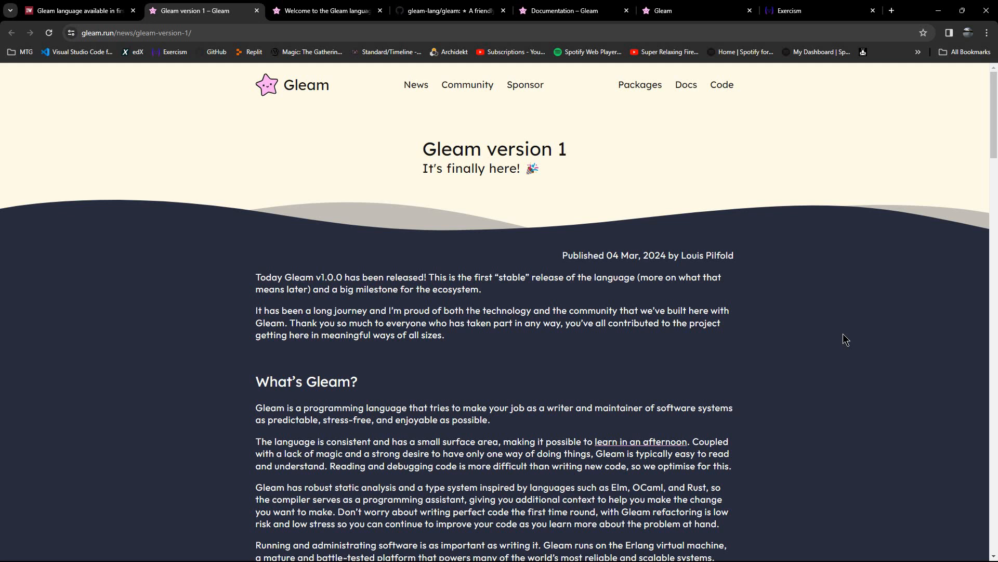
{"action": "mouse_move", "coordinate": [830, 386]}
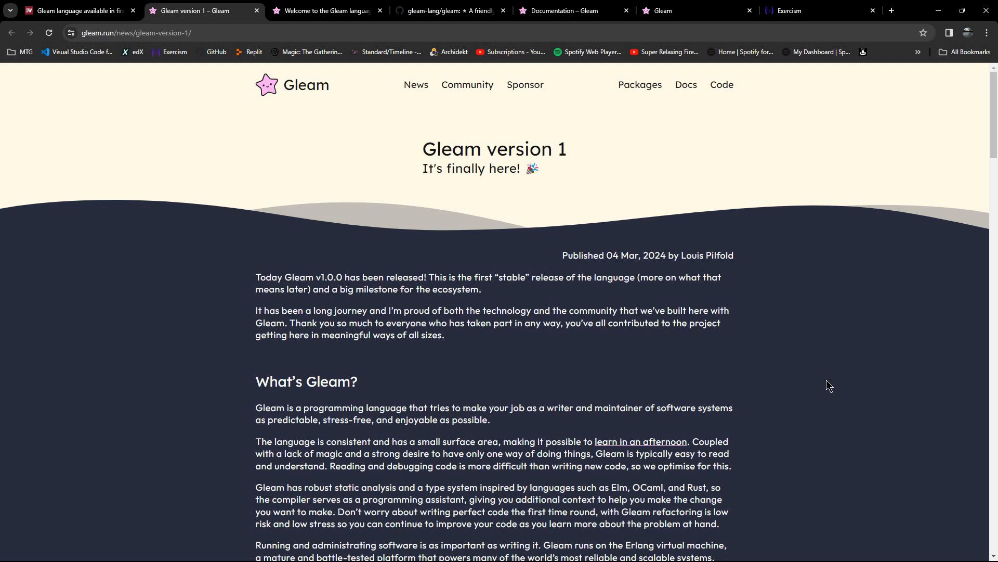
{"action": "scroll", "scroll_direction": "down", "scroll_amount": 3}
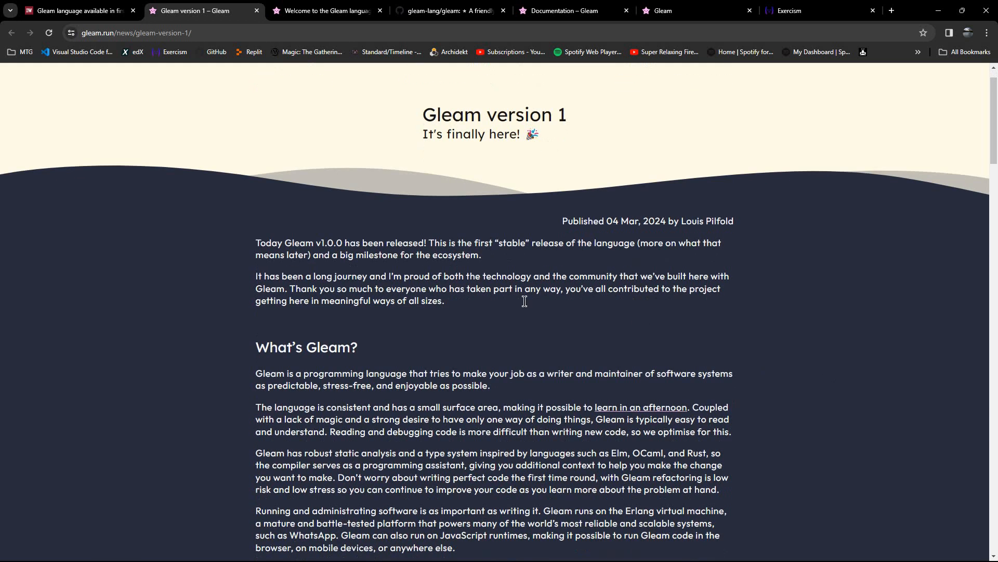
{"action": "scroll", "scroll_direction": "down", "scroll_amount": 3}
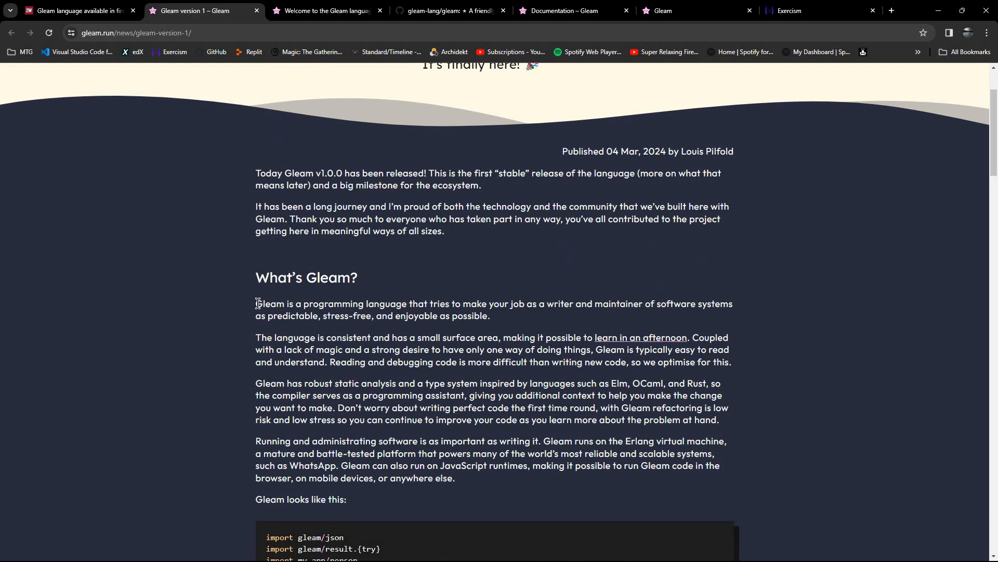
{"action": "mouse_move", "coordinate": [523, 332]}
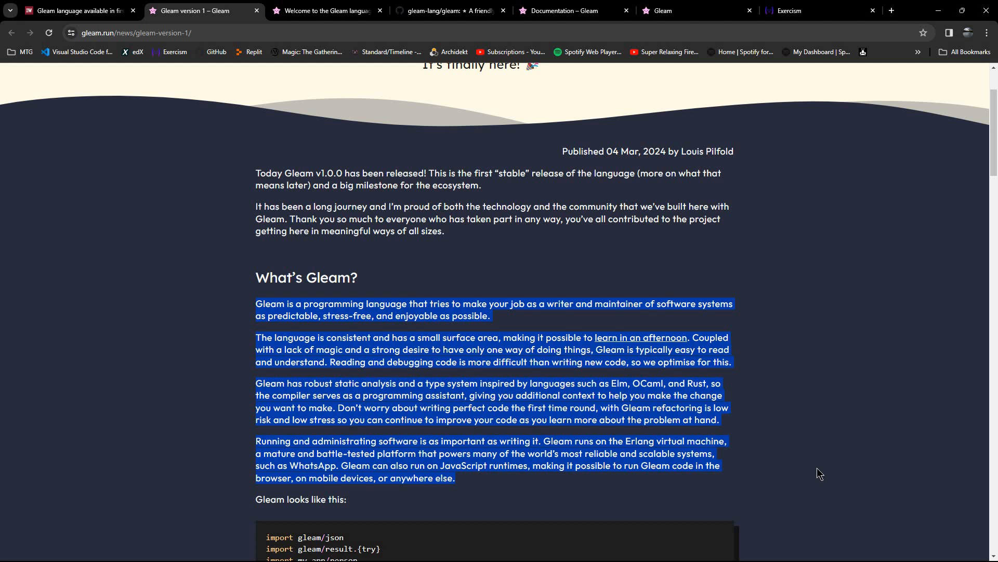
{"action": "mouse_move", "coordinate": [806, 424]}
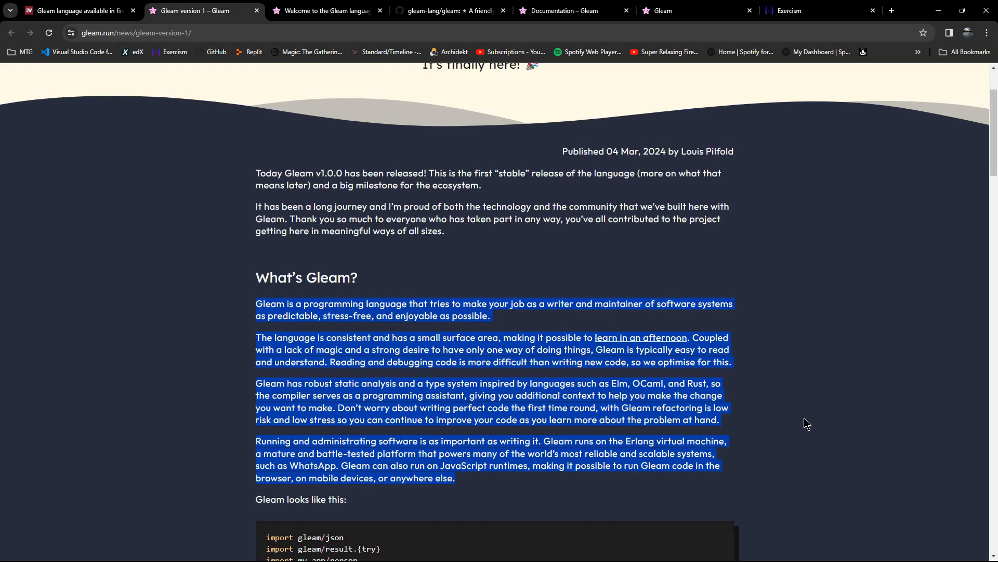
{"action": "scroll", "scroll_direction": "down", "scroll_amount": 3}
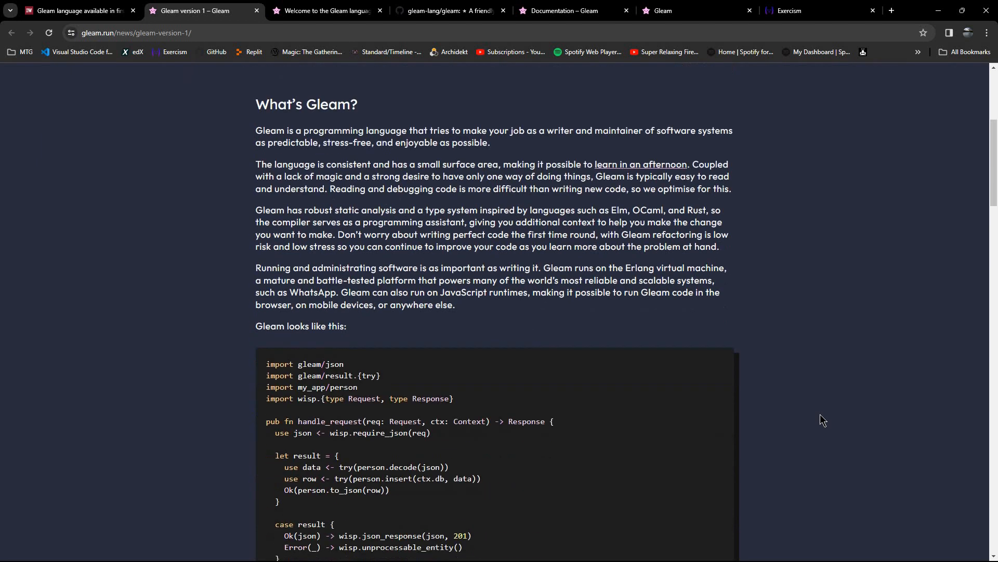
{"action": "scroll", "scroll_direction": "down", "scroll_amount": 3}
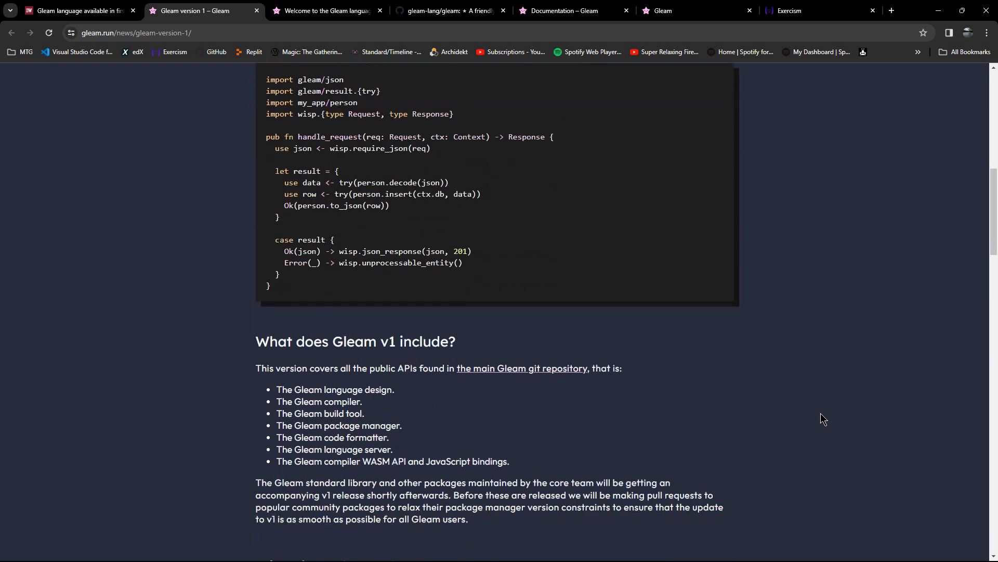
{"action": "scroll", "scroll_direction": "down", "scroll_amount": 3}
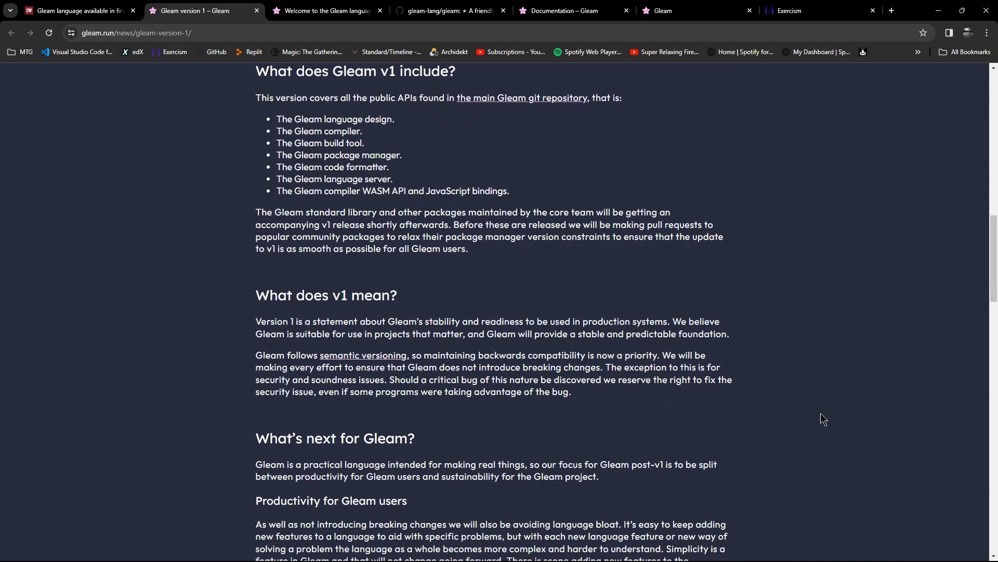
{"action": "scroll", "scroll_direction": "down", "scroll_amount": 3}
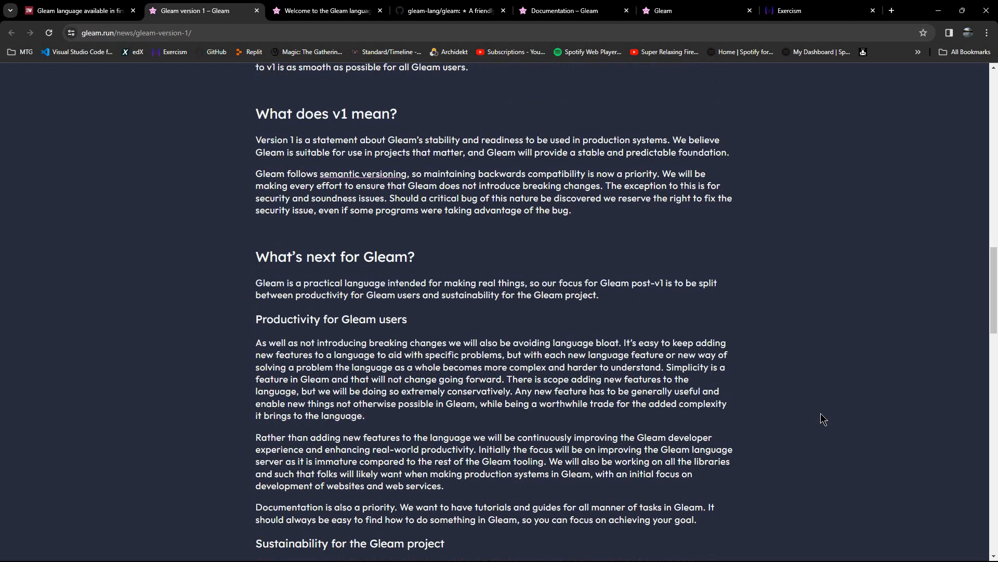
{"action": "scroll", "scroll_direction": "down", "scroll_amount": 3}
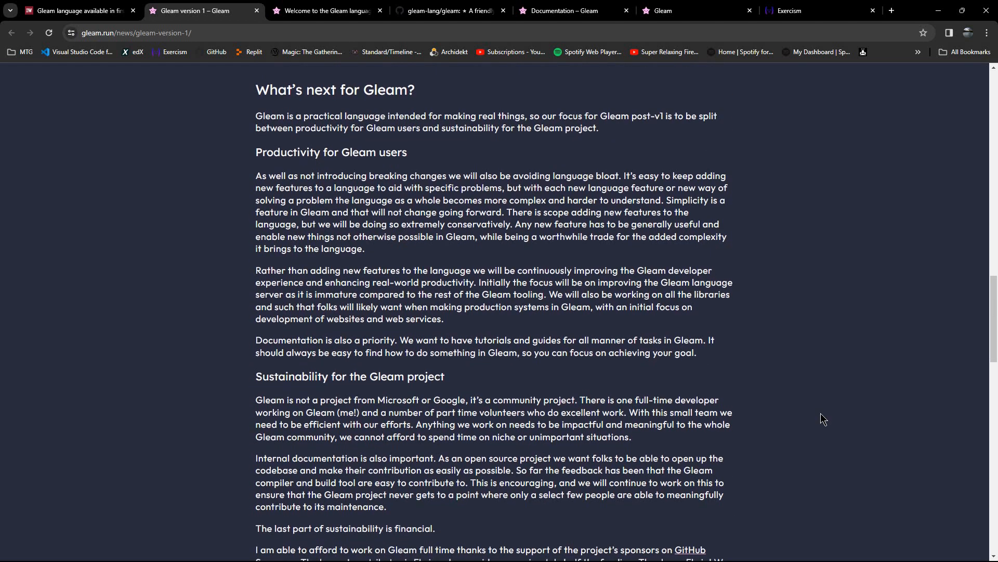
{"action": "scroll", "scroll_direction": "down", "scroll_amount": 3}
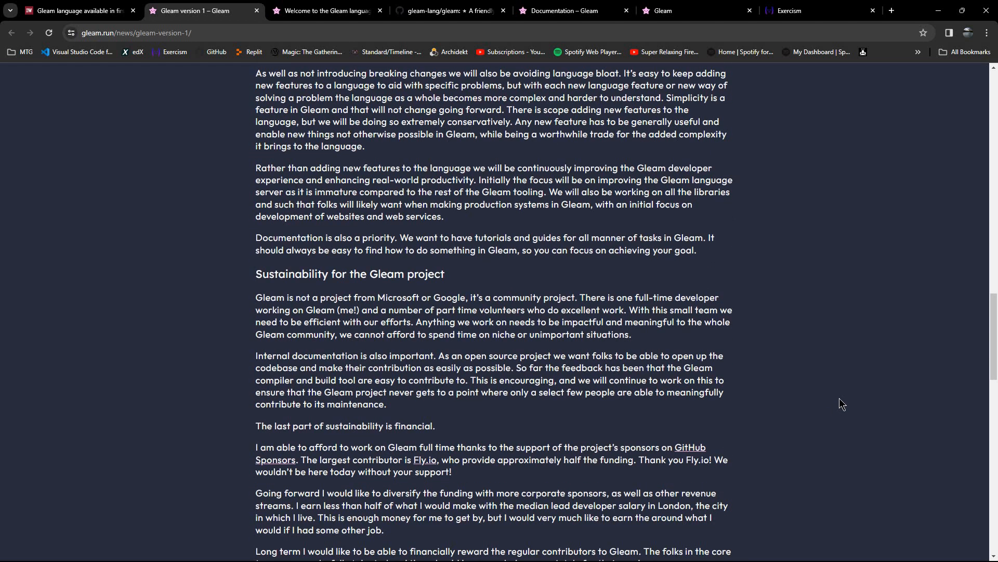
{"action": "mouse_move", "coordinate": [846, 379]}
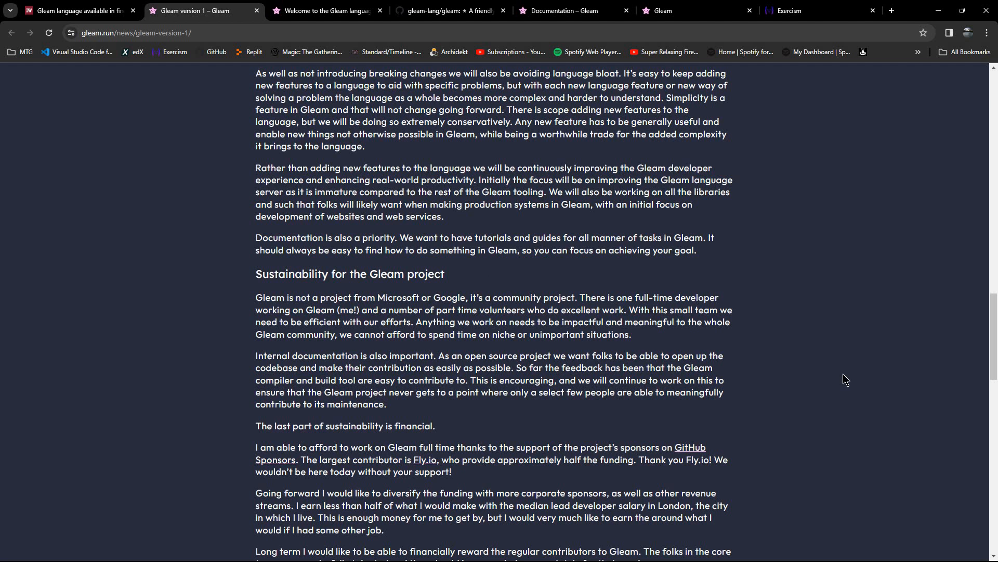
{"action": "scroll", "scroll_direction": "down", "scroll_amount": 3}
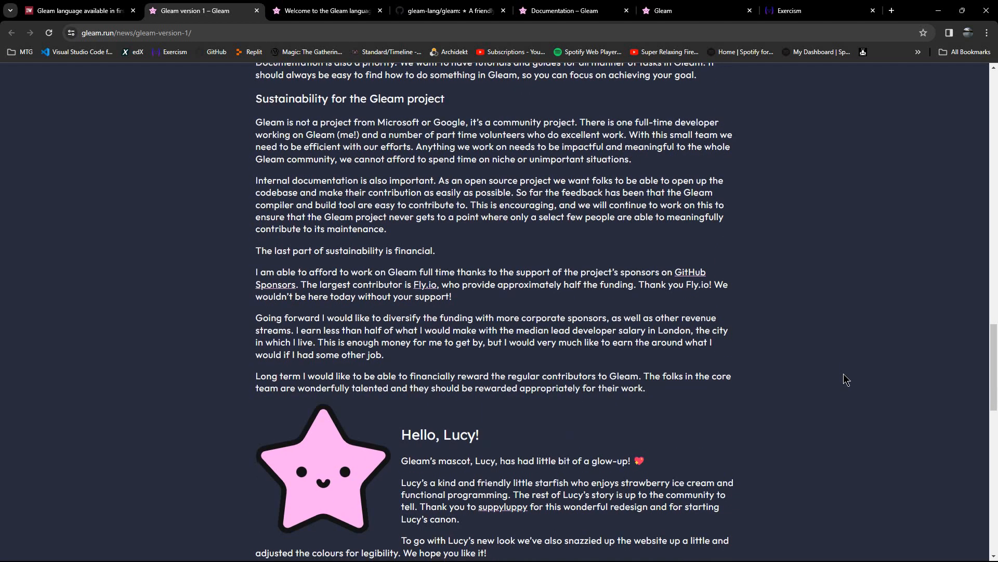
{"action": "scroll", "scroll_direction": "down", "scroll_amount": 3}
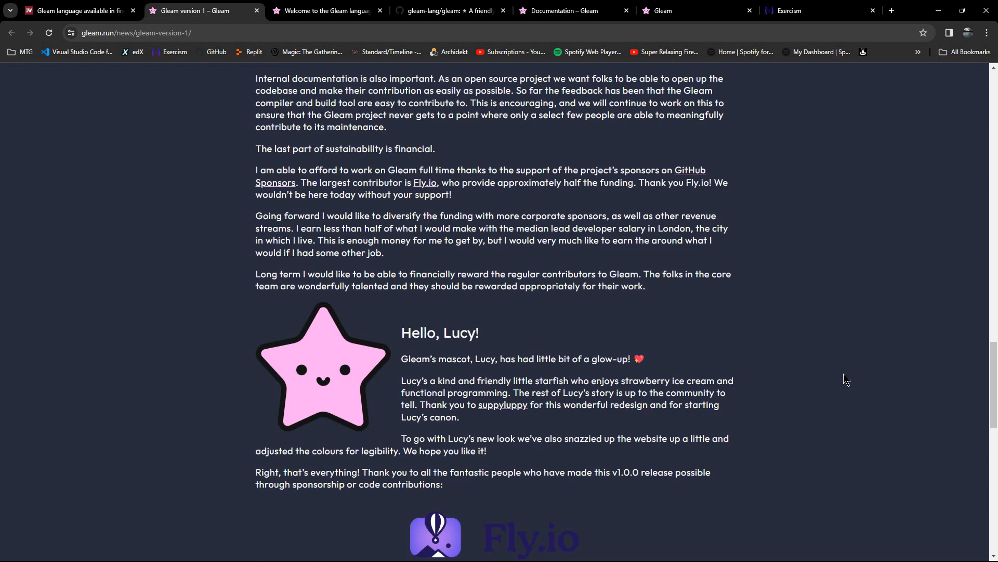
{"action": "mouse_move", "coordinate": [406, 371]}
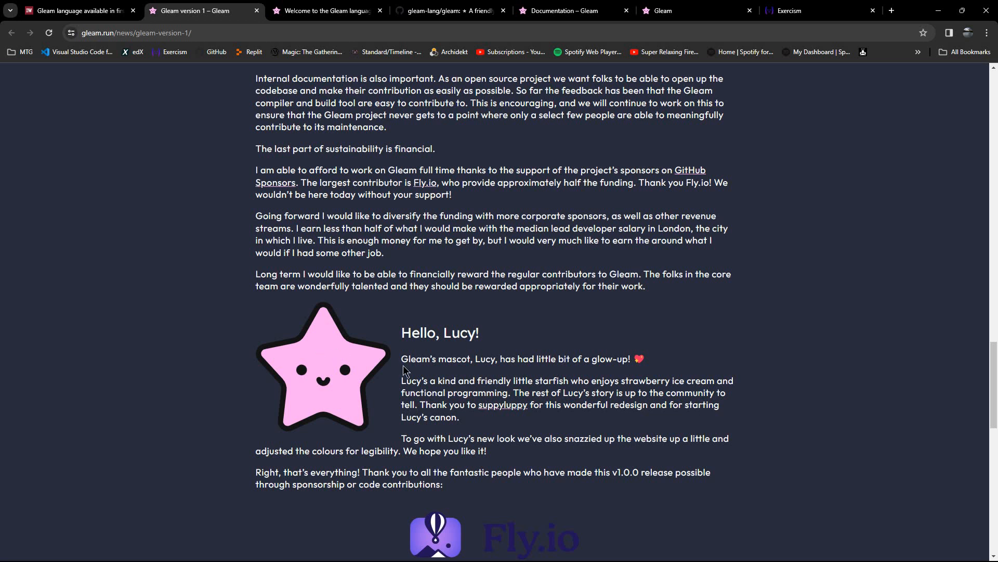
{"action": "scroll", "scroll_direction": "up", "scroll_amount": 3}
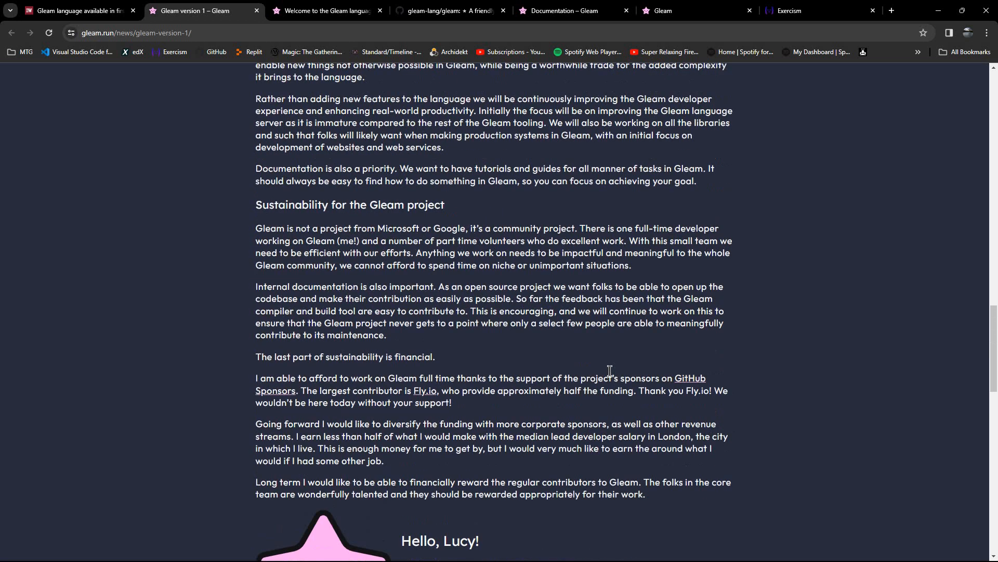
{"action": "scroll", "scroll_direction": "up", "scroll_amount": 3}
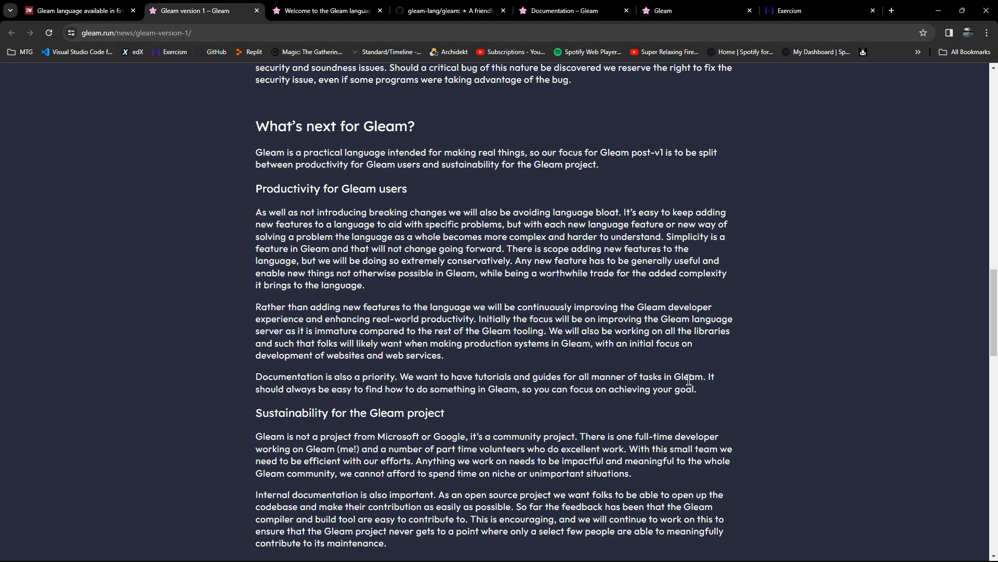
{"action": "scroll", "scroll_direction": "up", "scroll_amount": 3}
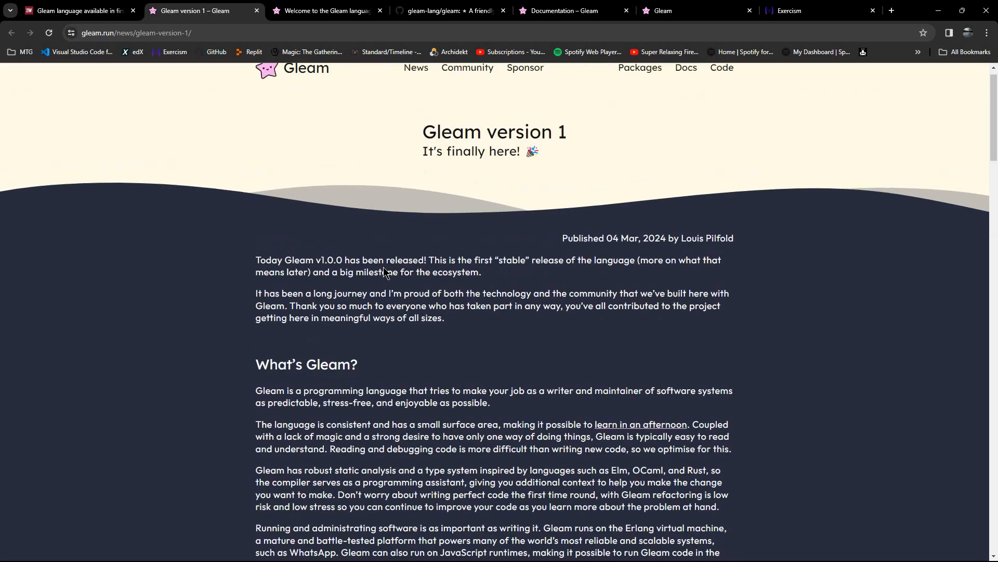
{"action": "scroll", "scroll_direction": "down", "scroll_amount": 3}
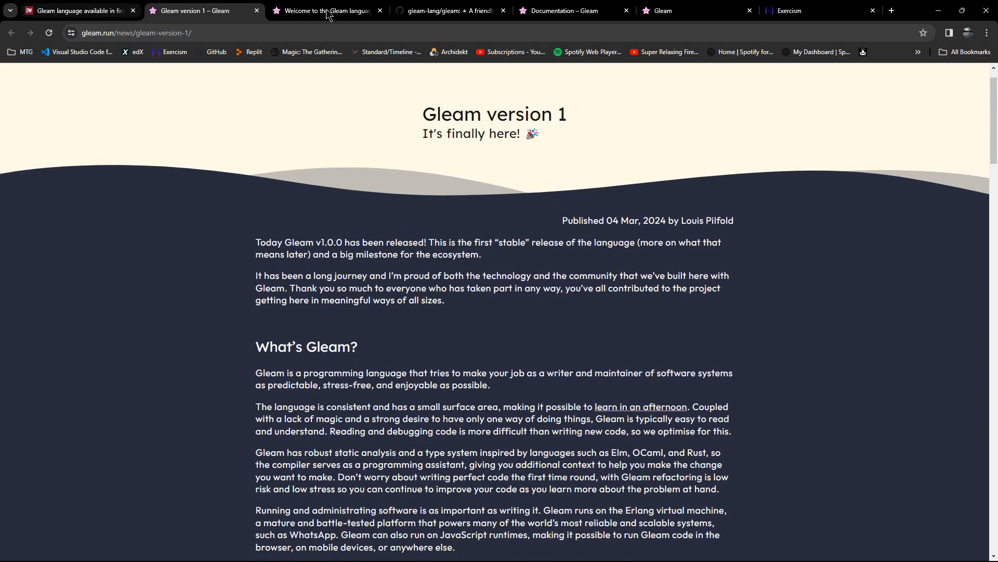
- Page the tour through Hello world to Unqualified imports, back once, then forward again
{"action": "left_click", "coordinate": [324, 11]}
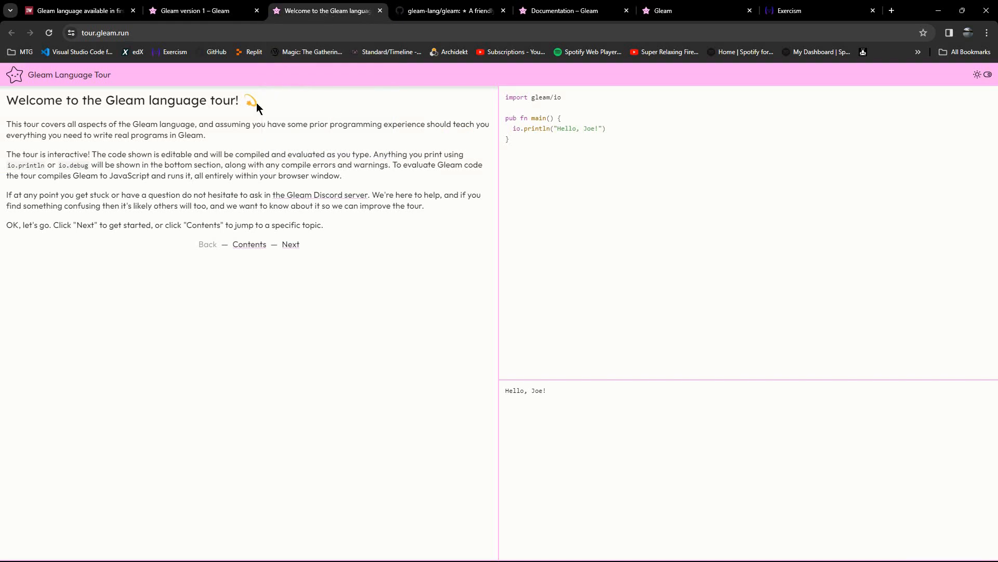
{"action": "mouse_move", "coordinate": [375, 251]}
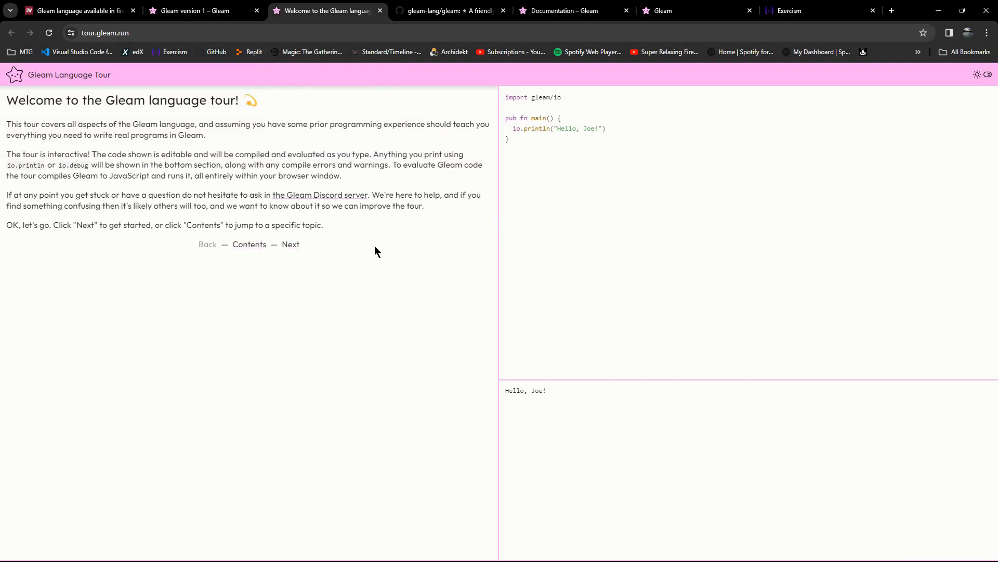
{"action": "mouse_move", "coordinate": [478, 186]}
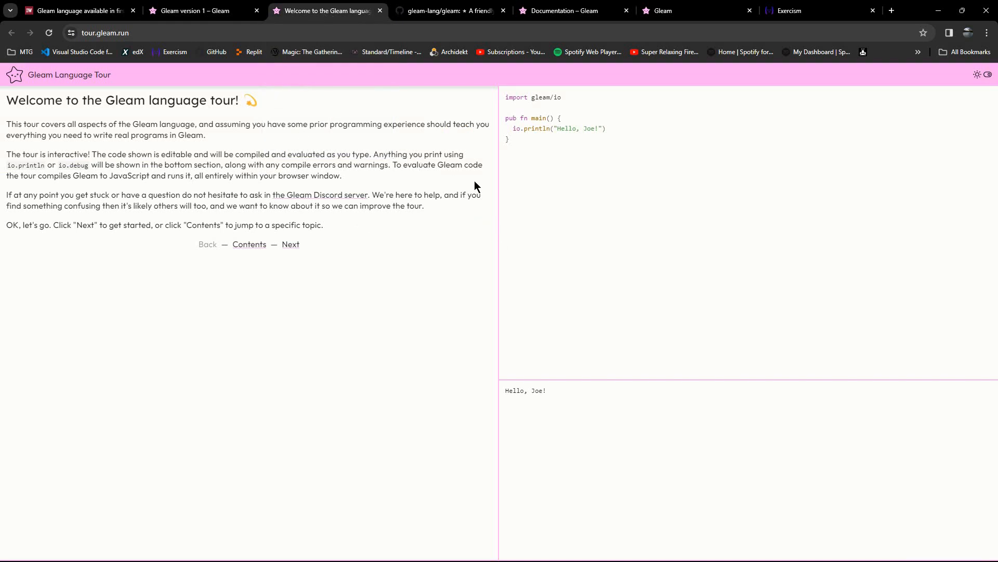
{"action": "mouse_move", "coordinate": [571, 394]}
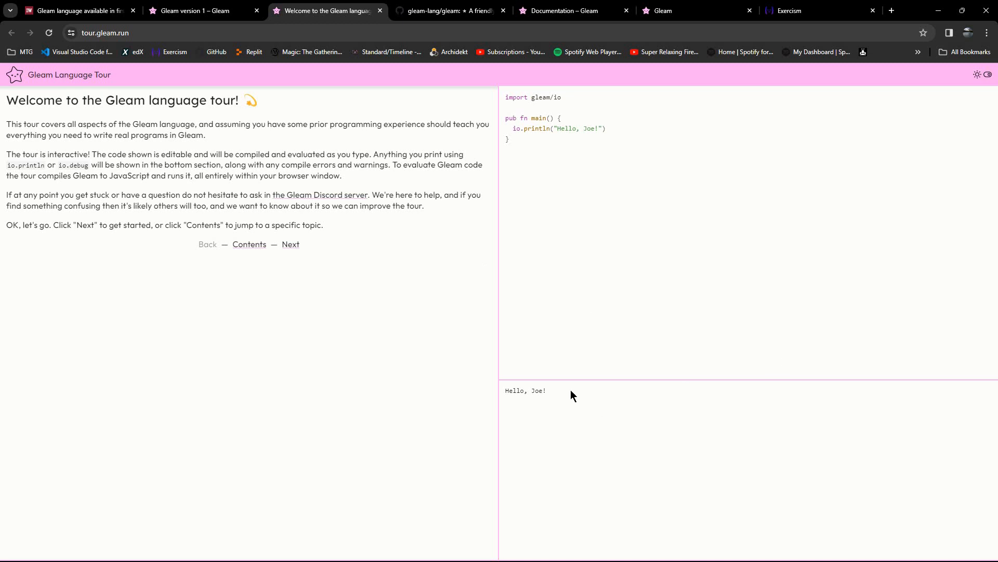
{"action": "mouse_move", "coordinate": [189, 222]}
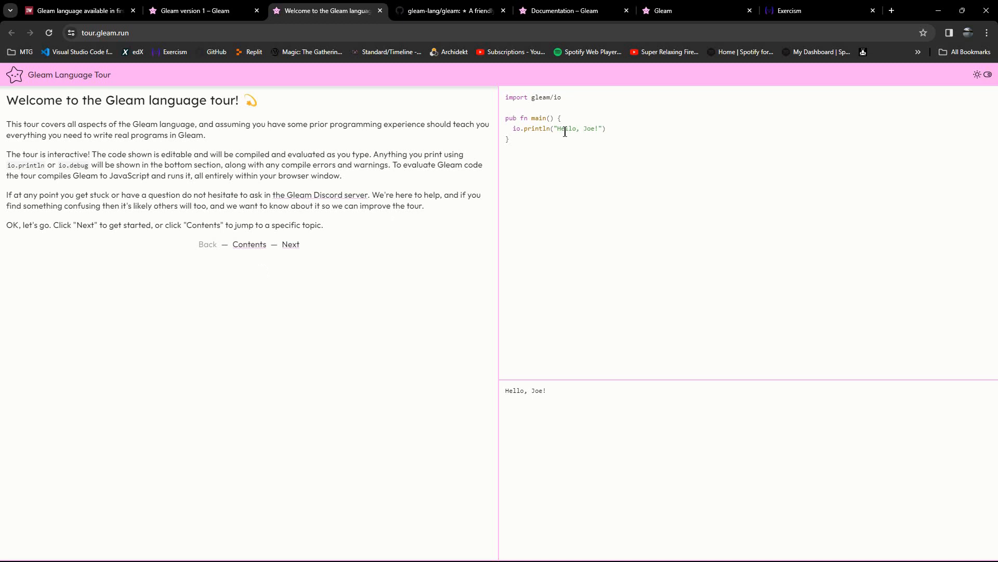
{"action": "mouse_move", "coordinate": [337, 262]}
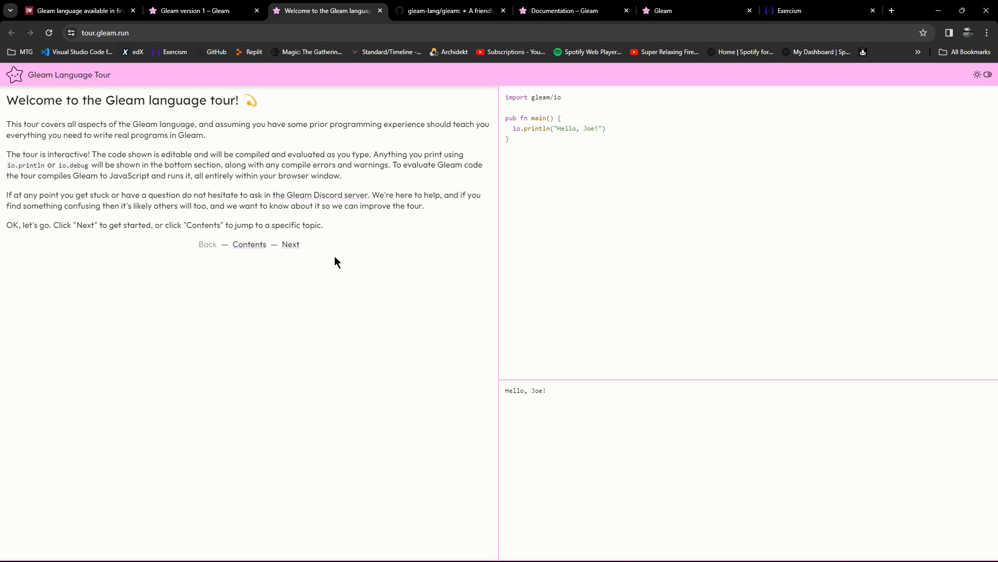
{"action": "mouse_move", "coordinate": [177, 122]}
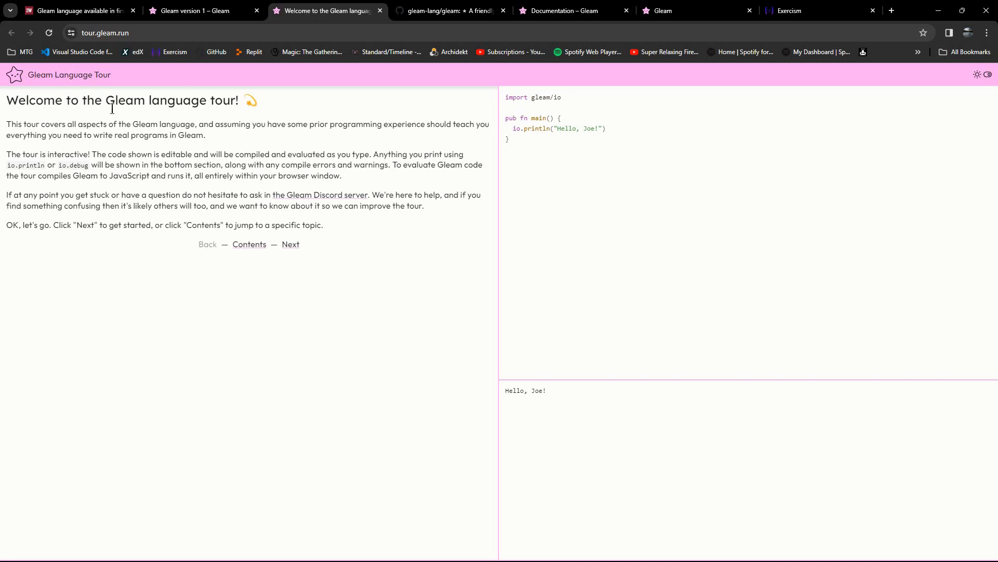
{"action": "mouse_move", "coordinate": [291, 247]}
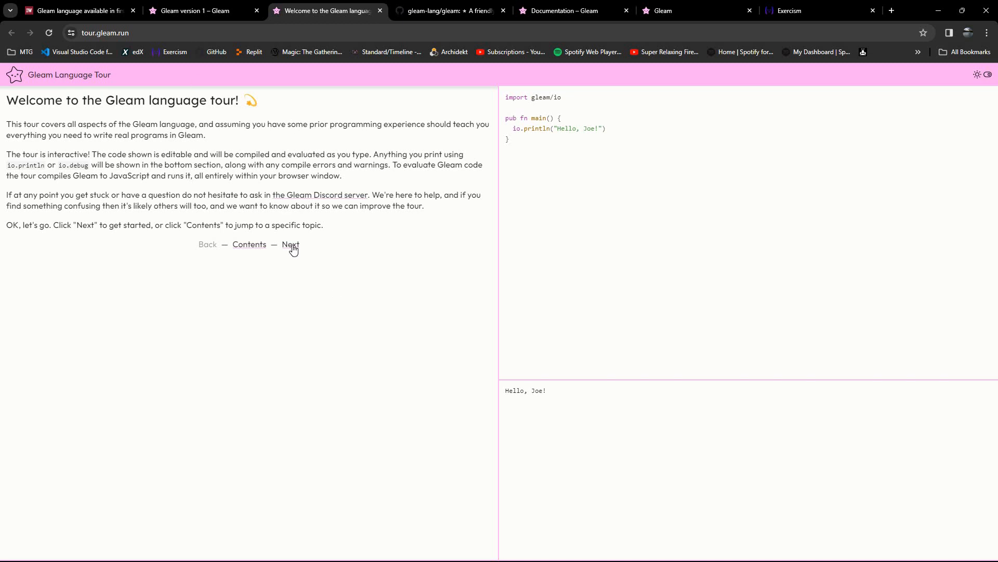
{"action": "left_click", "coordinate": [291, 244]}
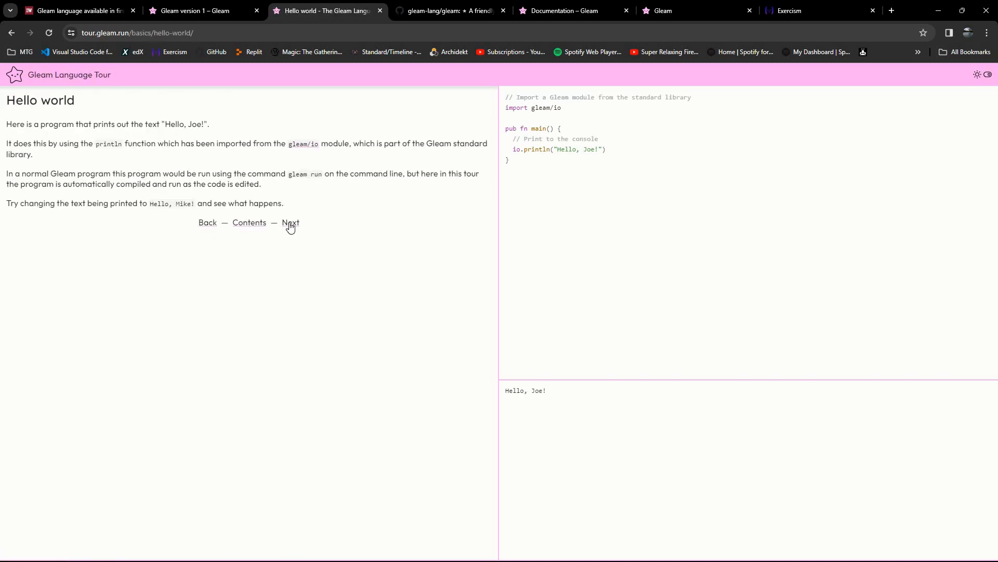
{"action": "left_click", "coordinate": [290, 223]}
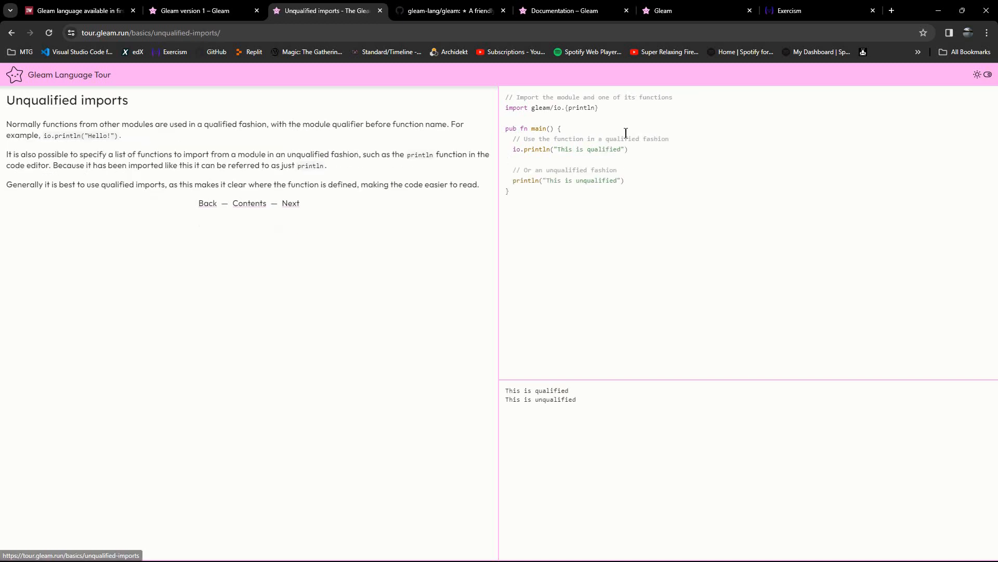
{"action": "mouse_move", "coordinate": [614, 159]}
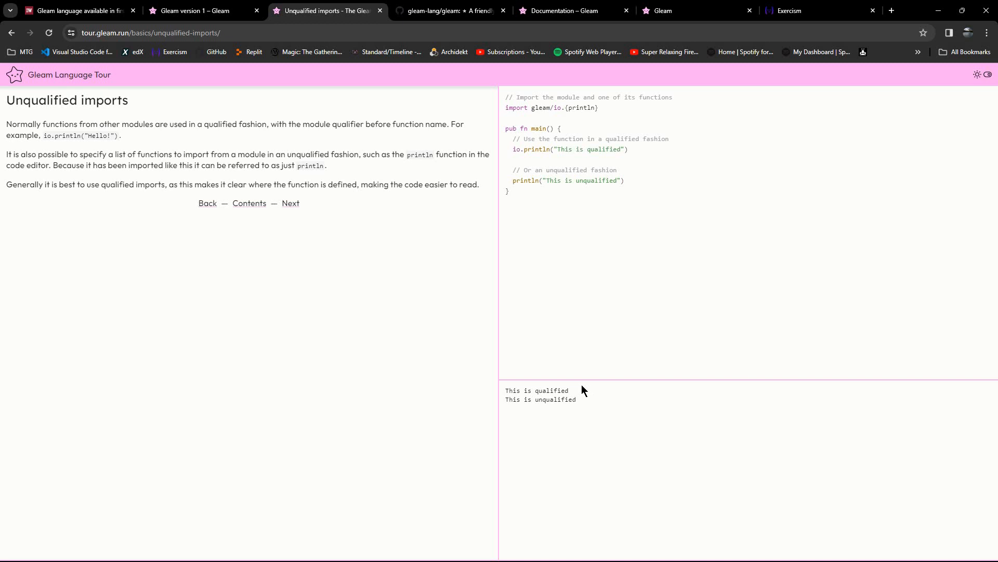
{"action": "mouse_move", "coordinate": [207, 203]}
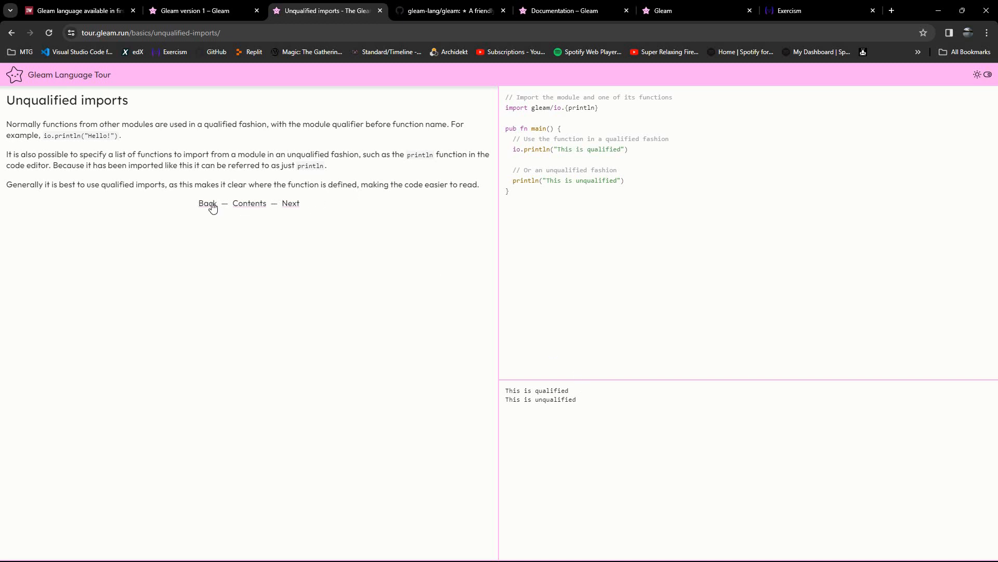
{"action": "left_click", "coordinate": [207, 203]}
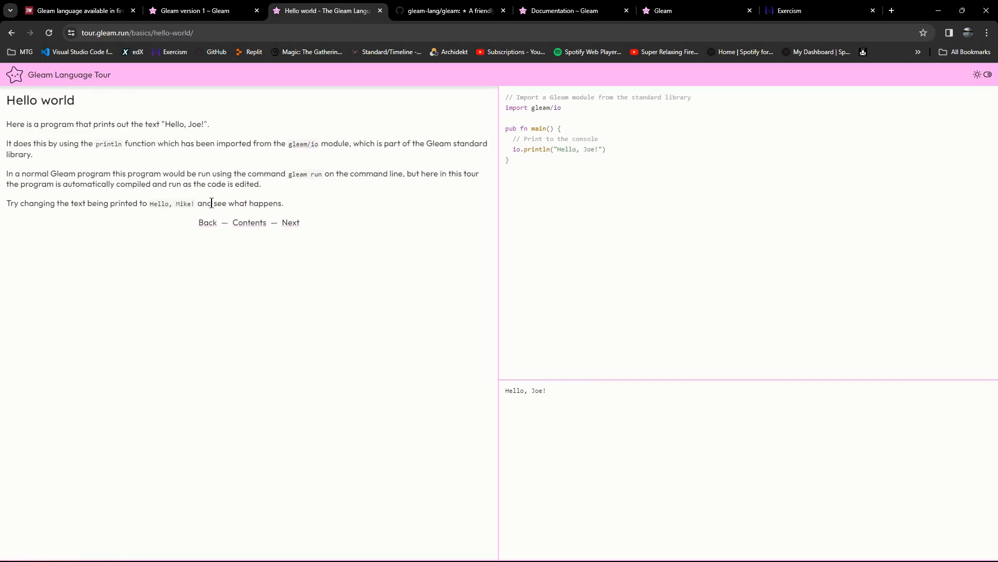
{"action": "mouse_move", "coordinate": [249, 222]}
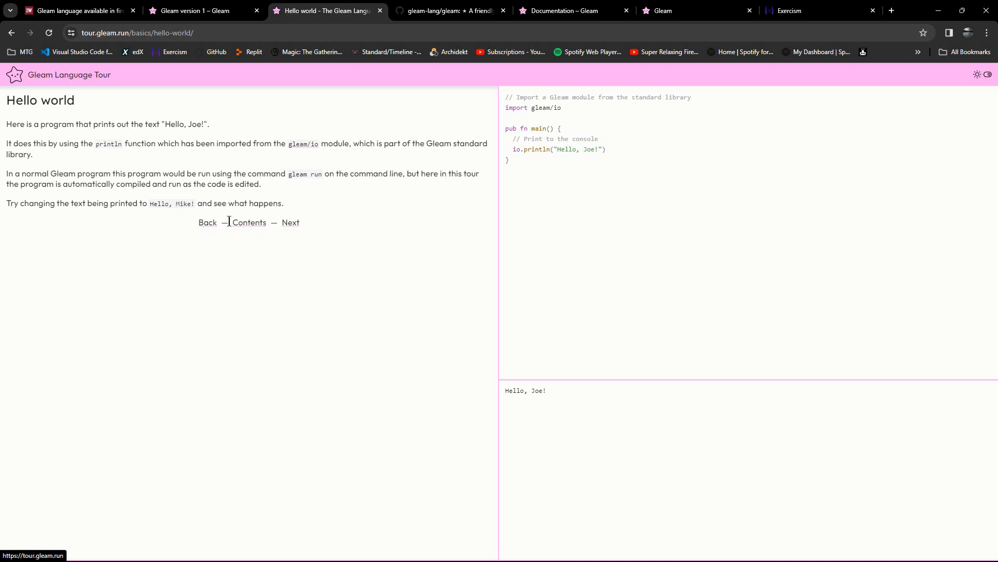
{"action": "mouse_move", "coordinate": [292, 252]}
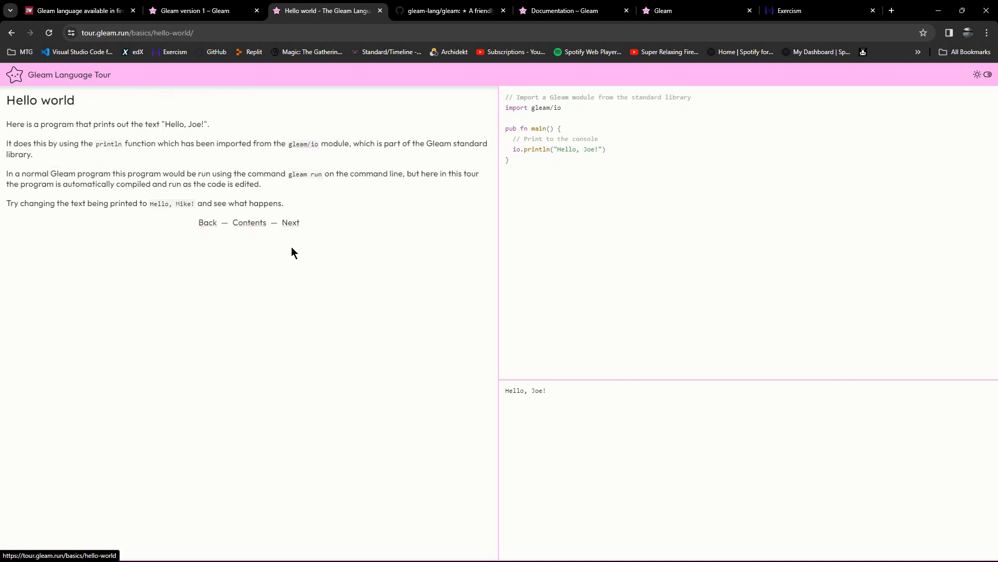
{"action": "mouse_move", "coordinate": [291, 222]}
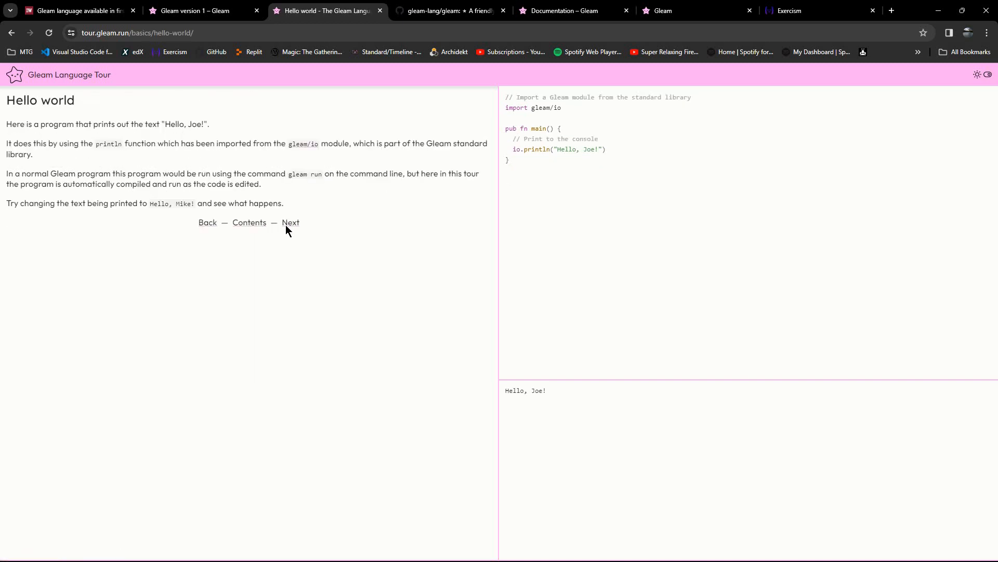
{"action": "left_click", "coordinate": [290, 222]}
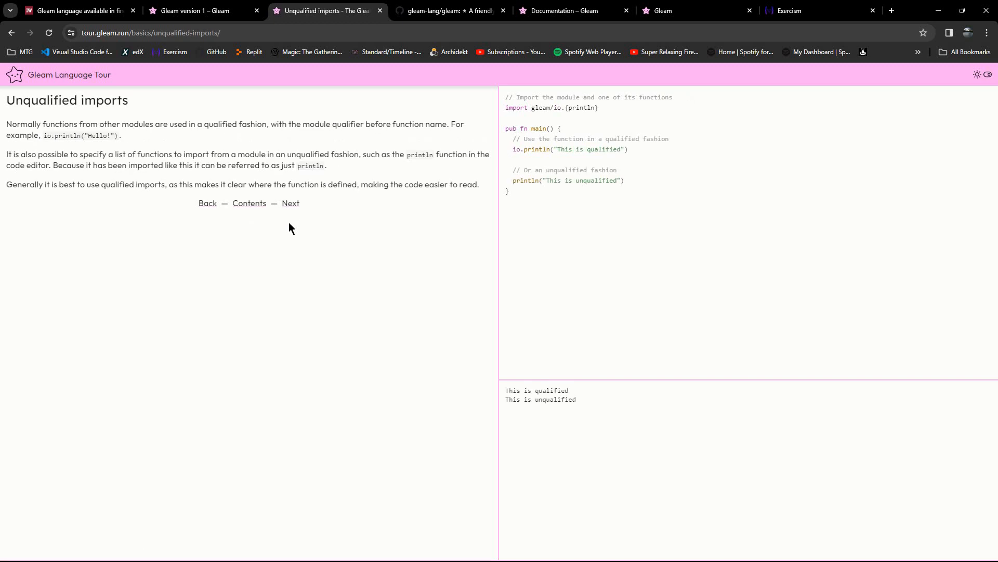
- On the Type checking lesson, quote 4 so io.println prints the string "4"
{"action": "left_click", "coordinate": [290, 203]}
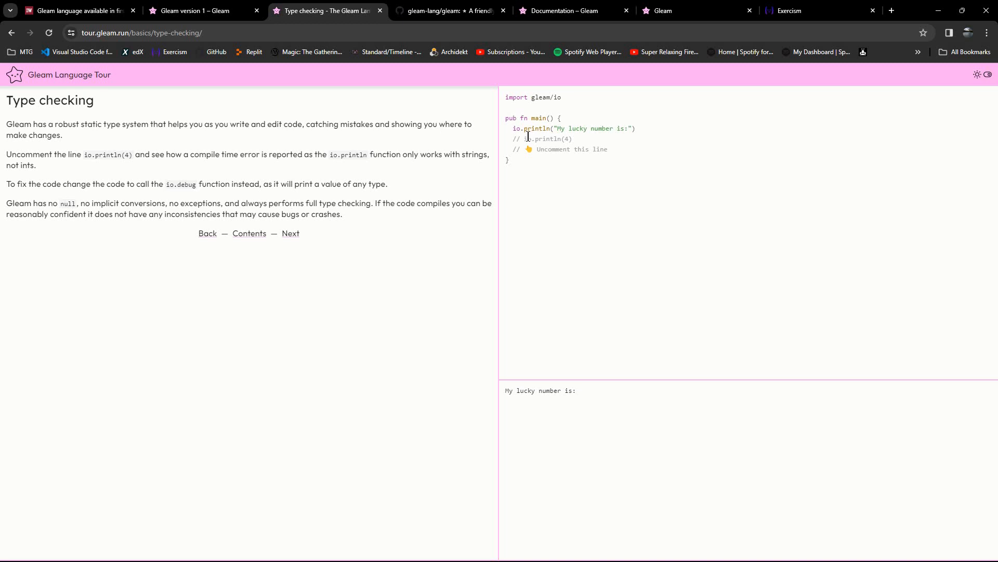
{"action": "mouse_move", "coordinate": [638, 180]}
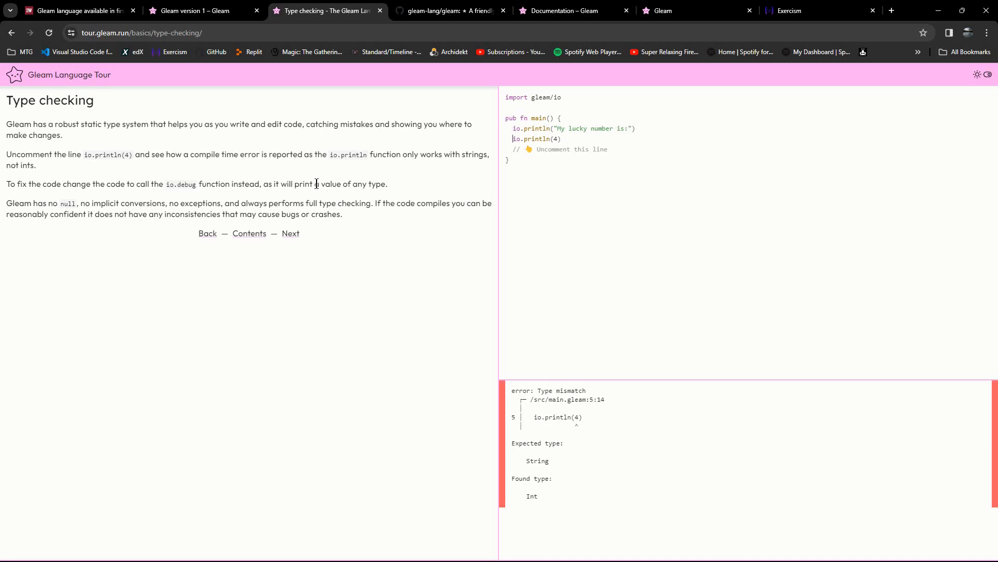
{"action": "mouse_move", "coordinate": [132, 199]}
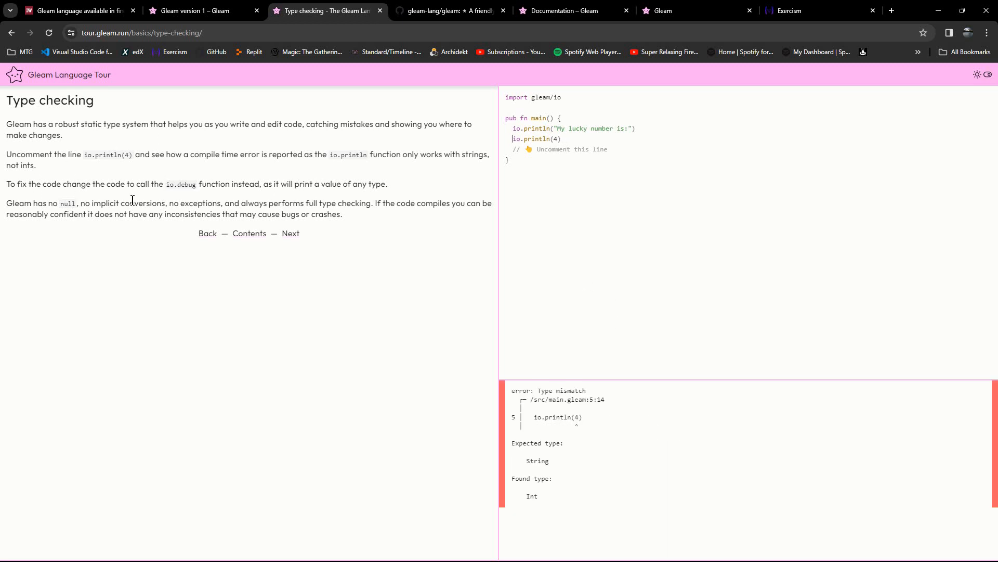
{"action": "mouse_move", "coordinate": [324, 170]}
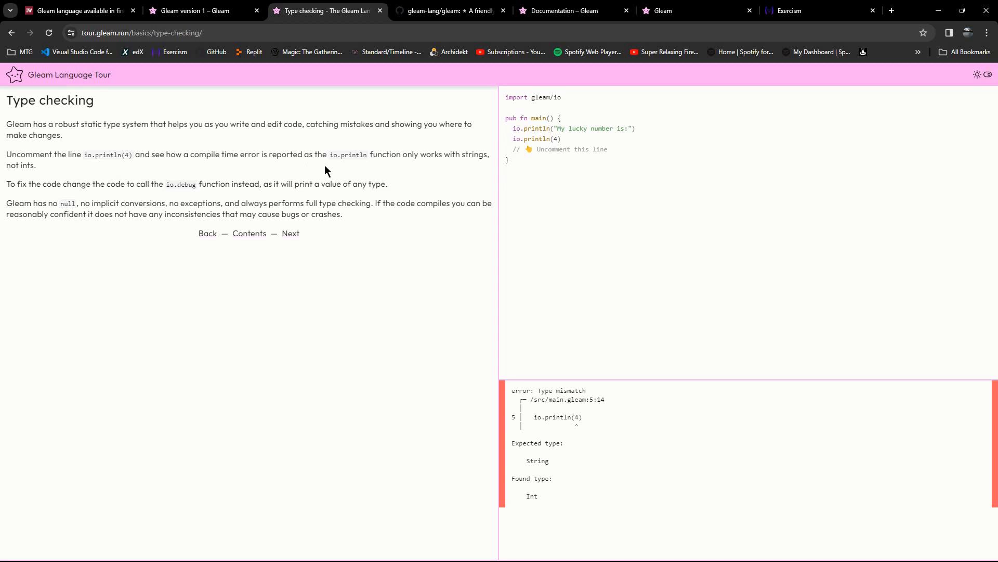
{"action": "mouse_move", "coordinate": [284, 167]}
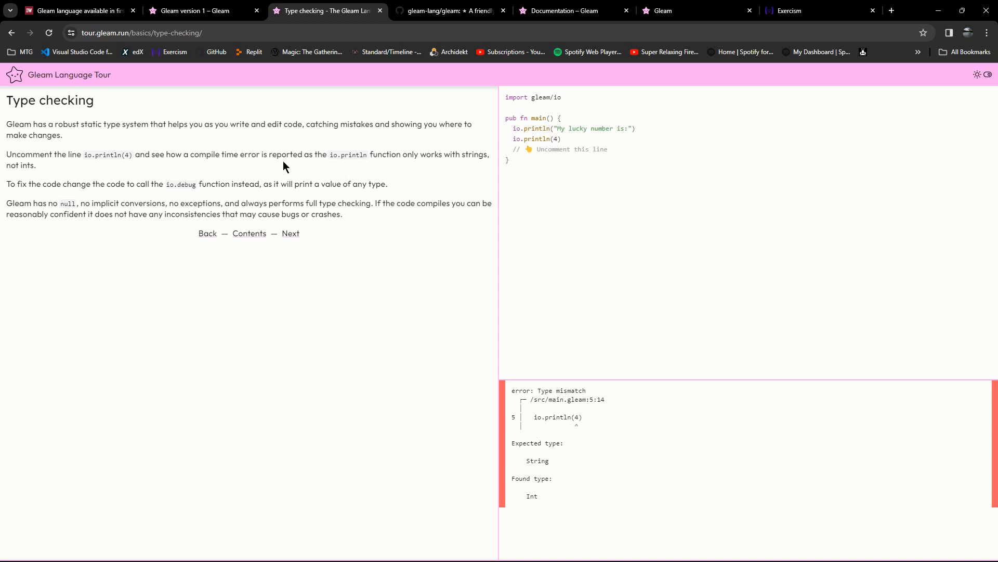
{"action": "mouse_move", "coordinate": [390, 171]}
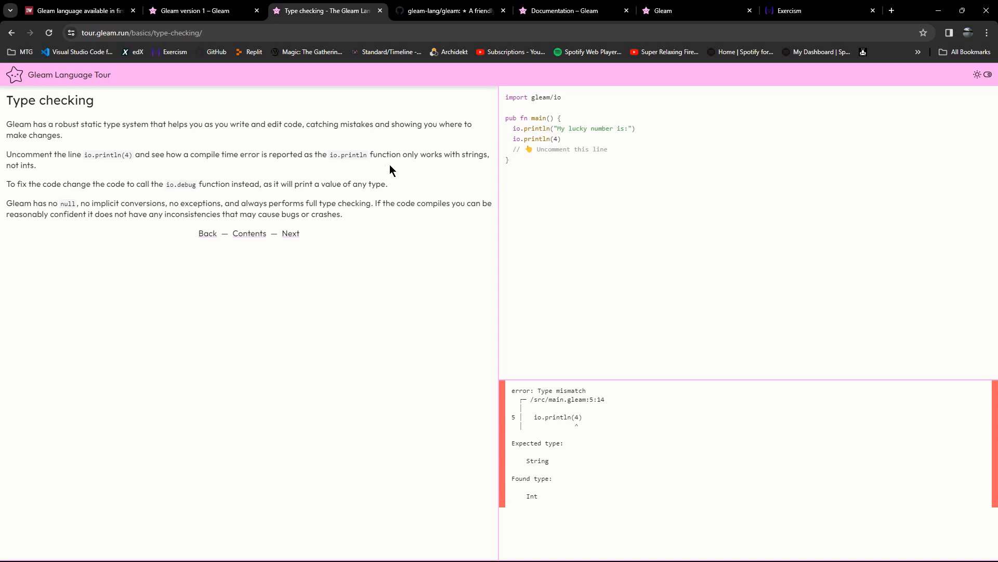
{"action": "mouse_move", "coordinate": [318, 181]}
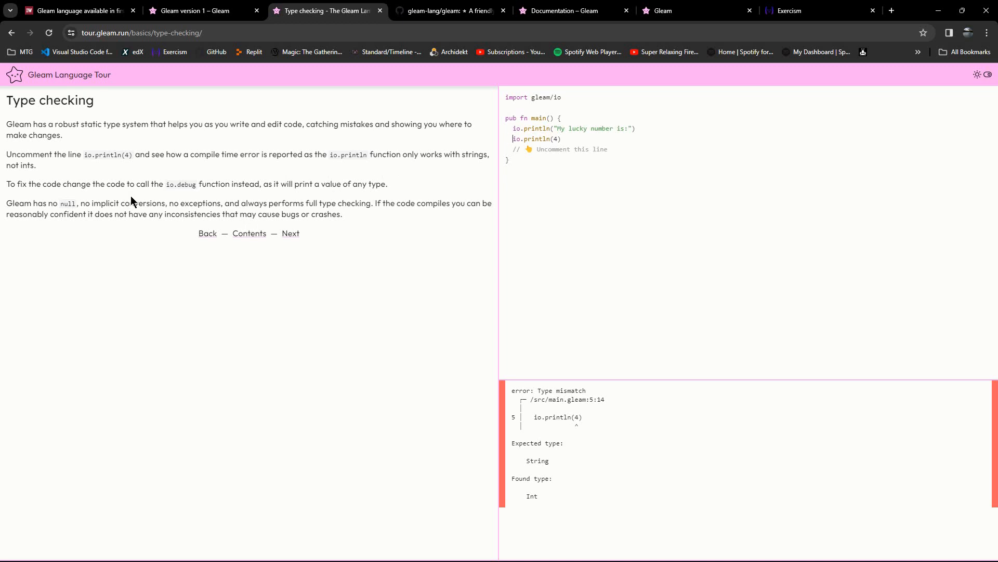
{"action": "mouse_move", "coordinate": [343, 213]}
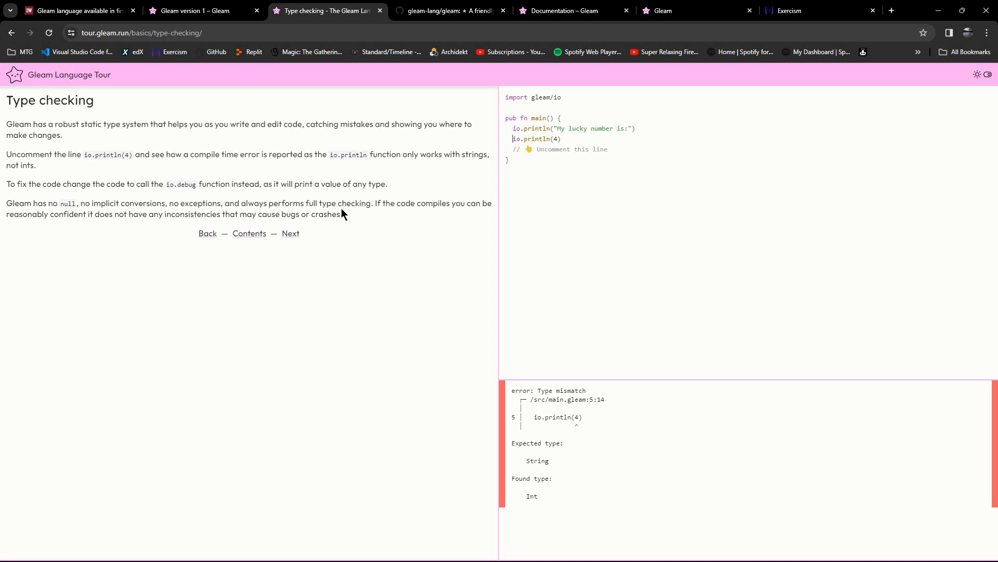
{"action": "mouse_move", "coordinate": [492, 190]}
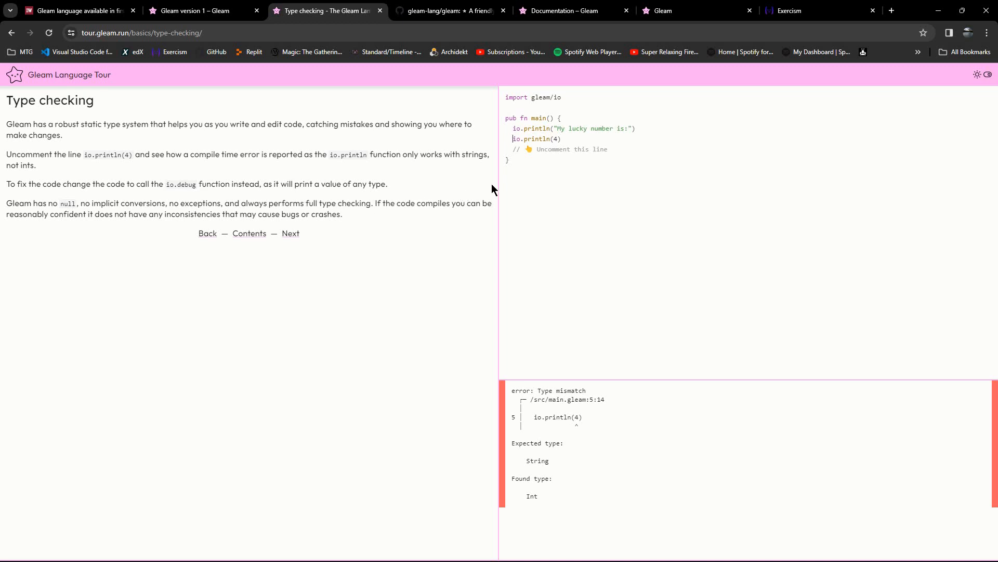
{"action": "mouse_move", "coordinate": [393, 198]}
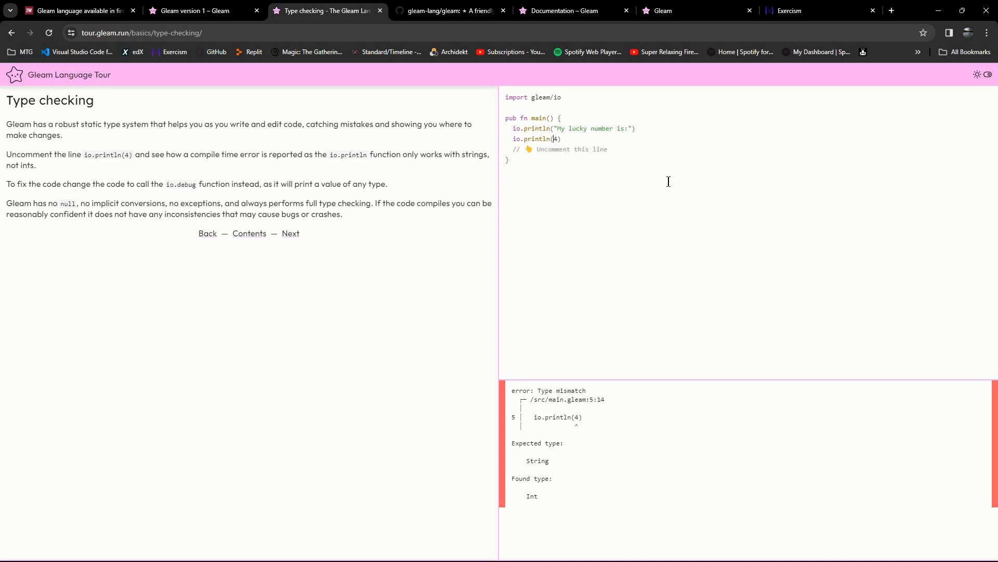
{"action": "type", "text": "\""}
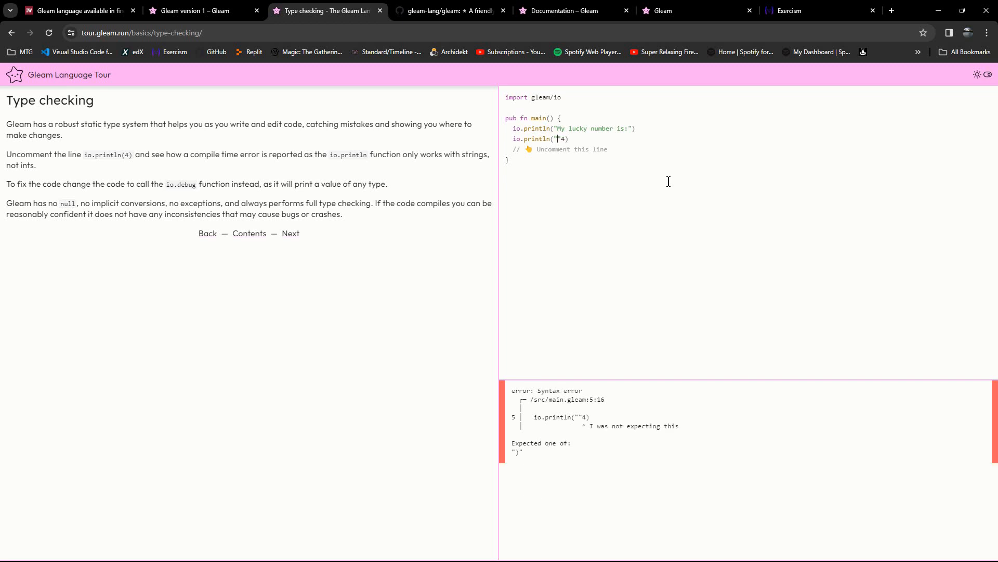
{"action": "key", "text": "Backspace"}
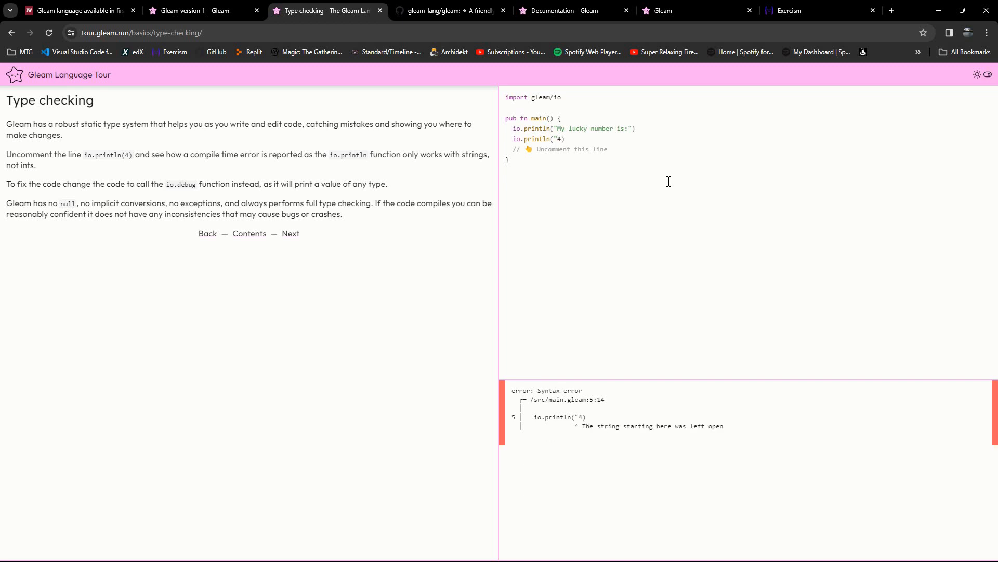
{"action": "type", "text": "\""}
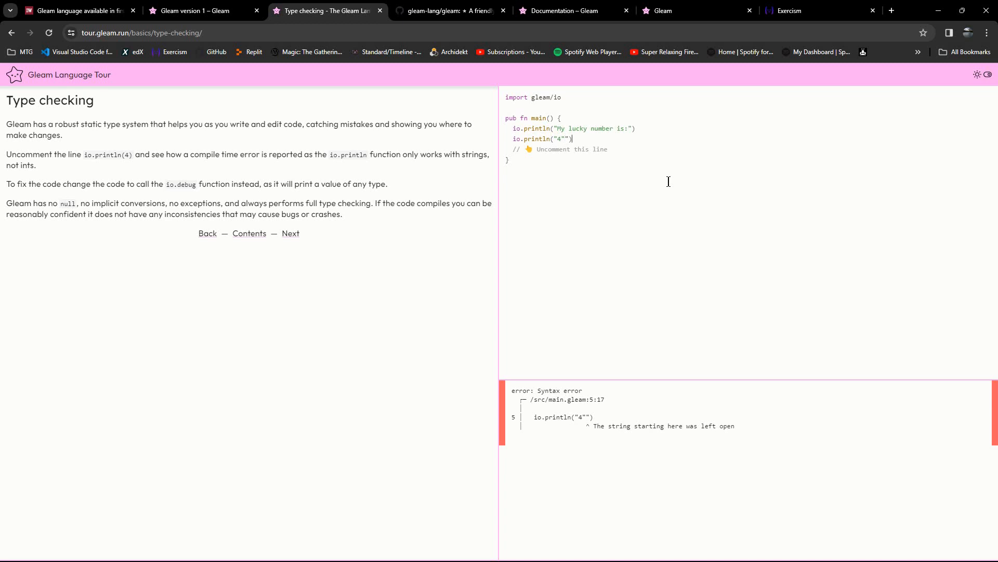
{"action": "key", "text": "enter"}
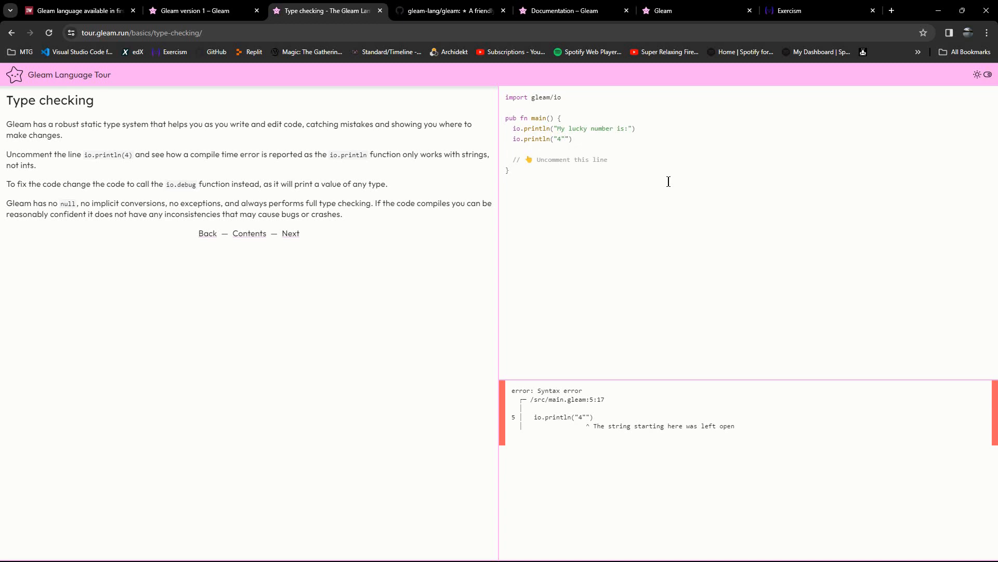
{"action": "left_click", "coordinate": [513, 138]}
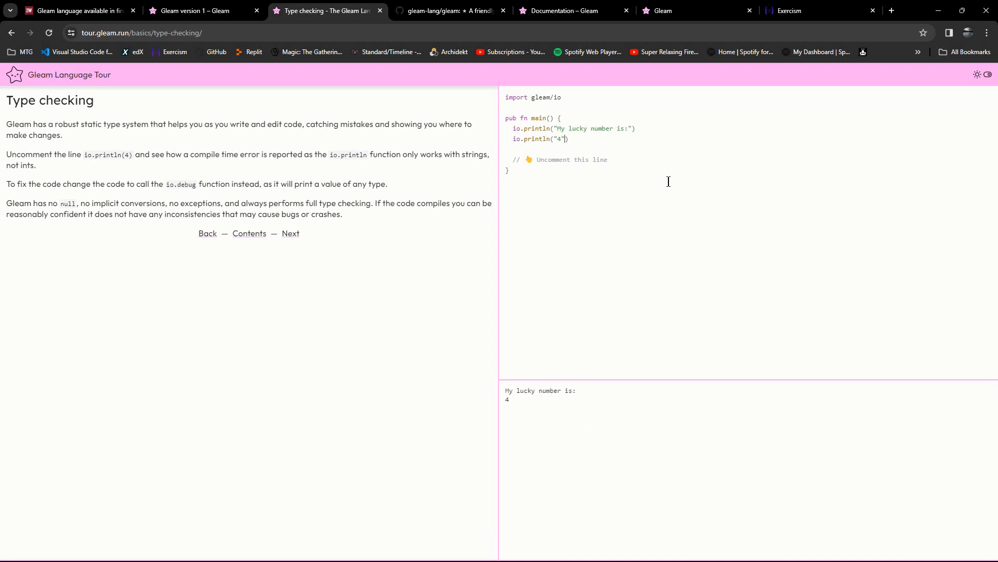
{"action": "mouse_move", "coordinate": [656, 124]}
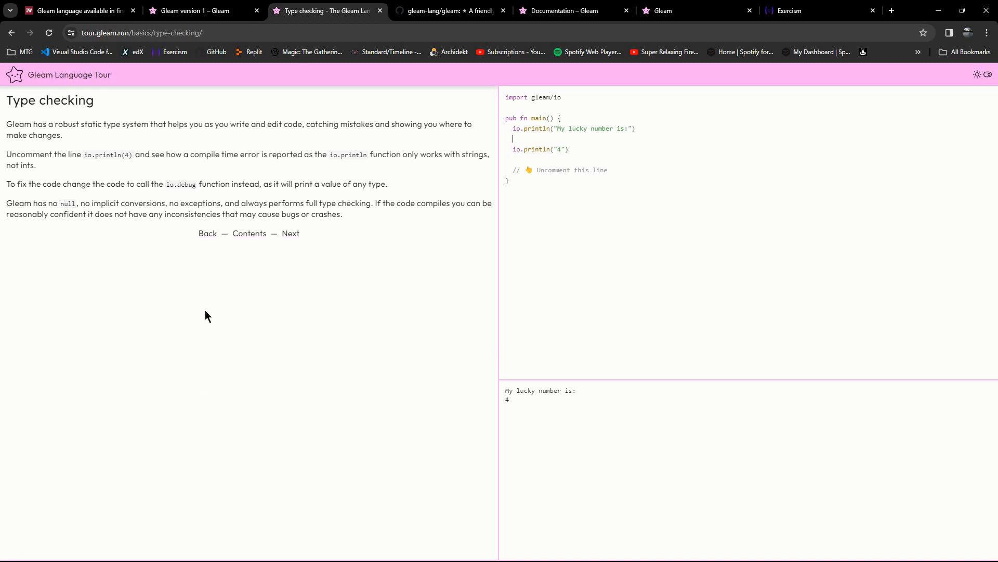
- Go back to the tour welcome page, then forward through Hello world and Unqualified imports to Type checking
{"action": "left_click", "coordinate": [290, 233]}
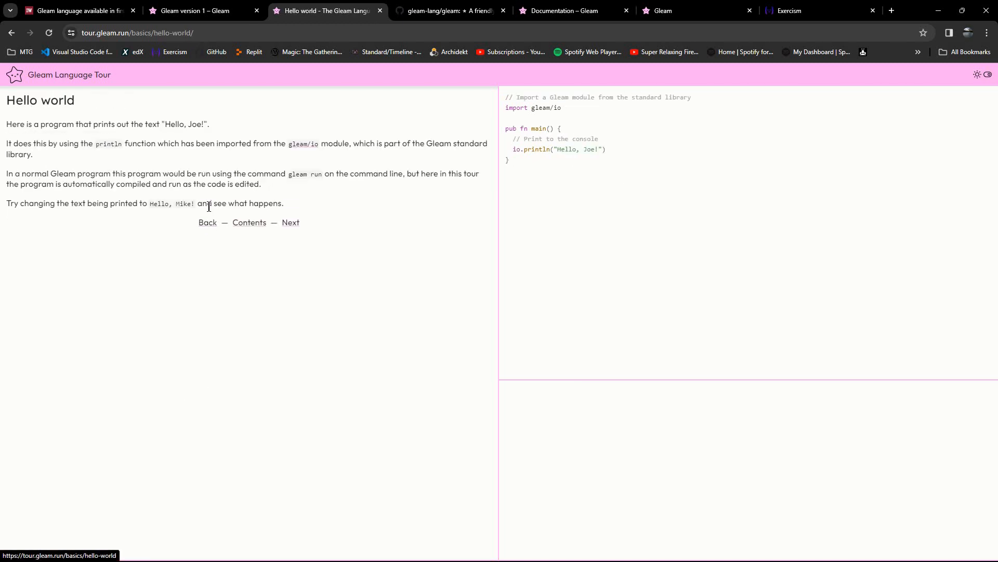
{"action": "left_click", "coordinate": [207, 222]}
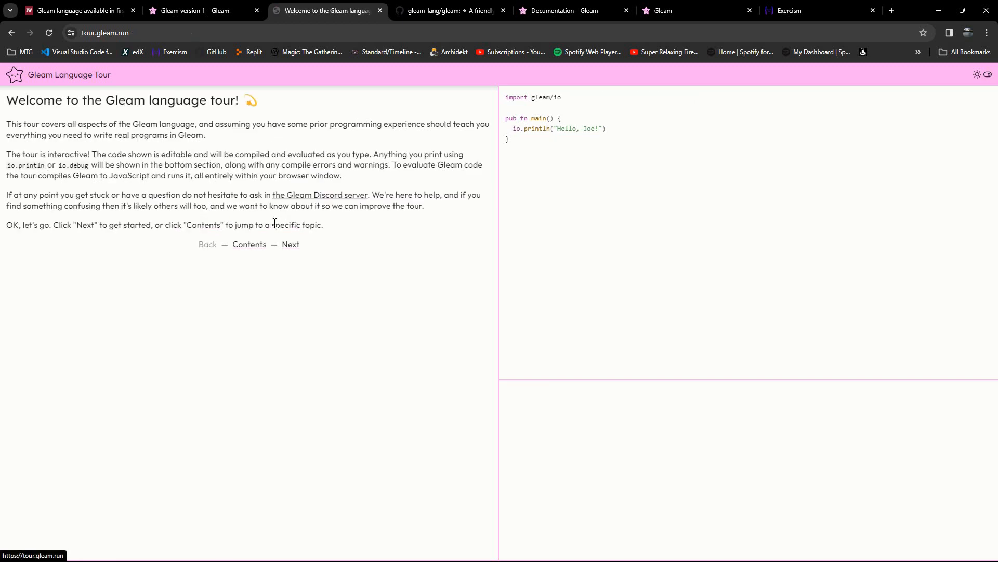
{"action": "left_click", "coordinate": [291, 244]}
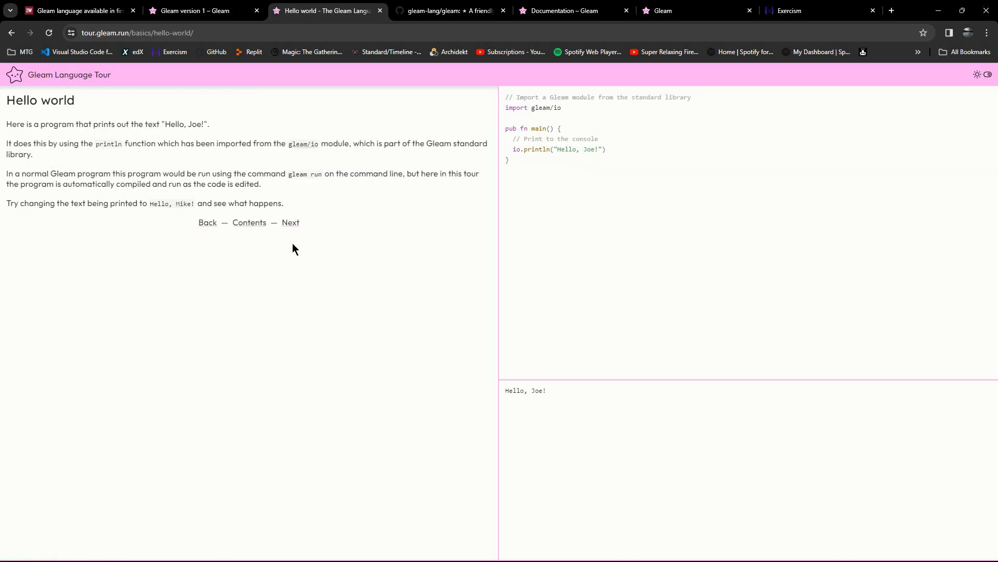
{"action": "left_click", "coordinate": [290, 222]}
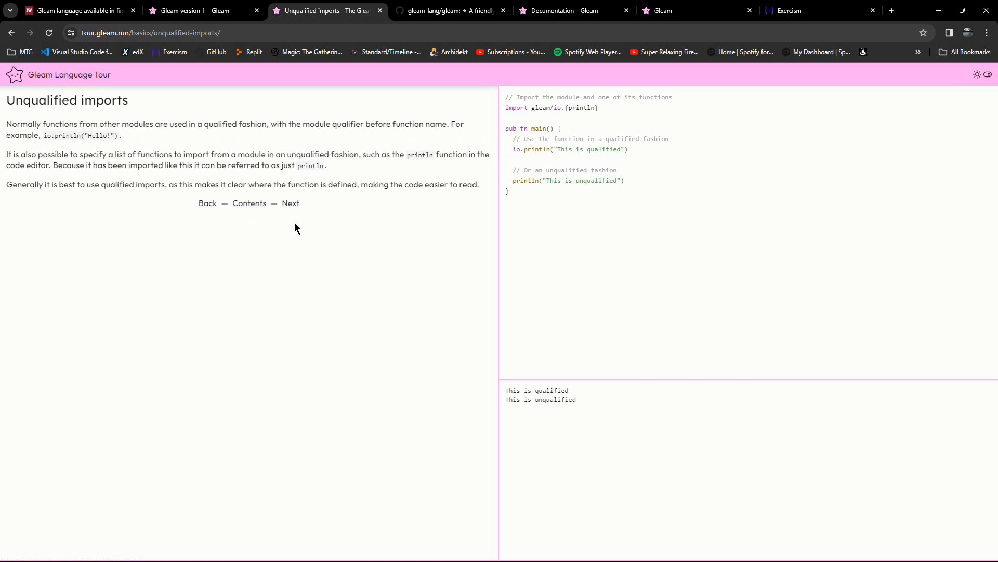
{"action": "left_click", "coordinate": [290, 202]}
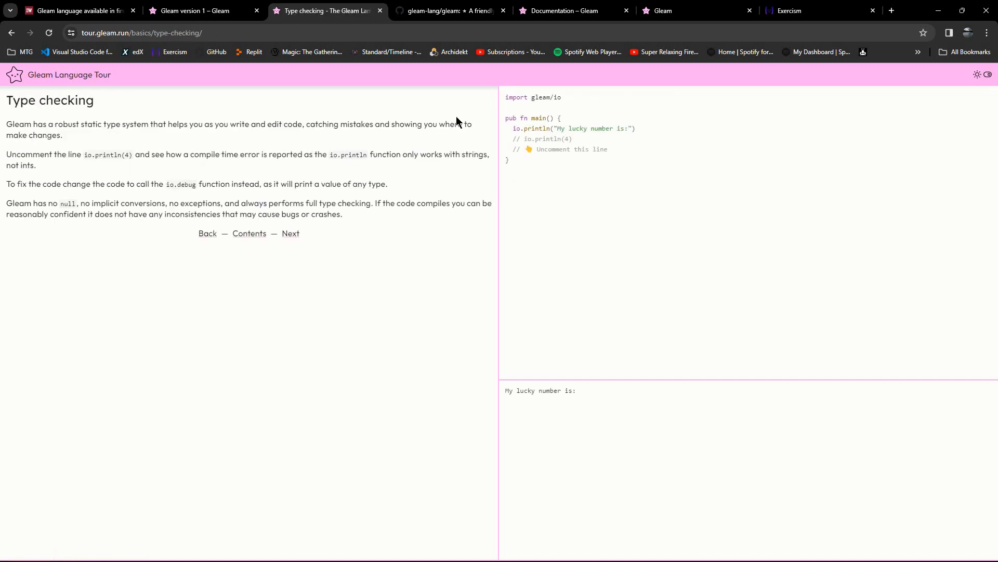
{"action": "mouse_move", "coordinate": [614, 164]}
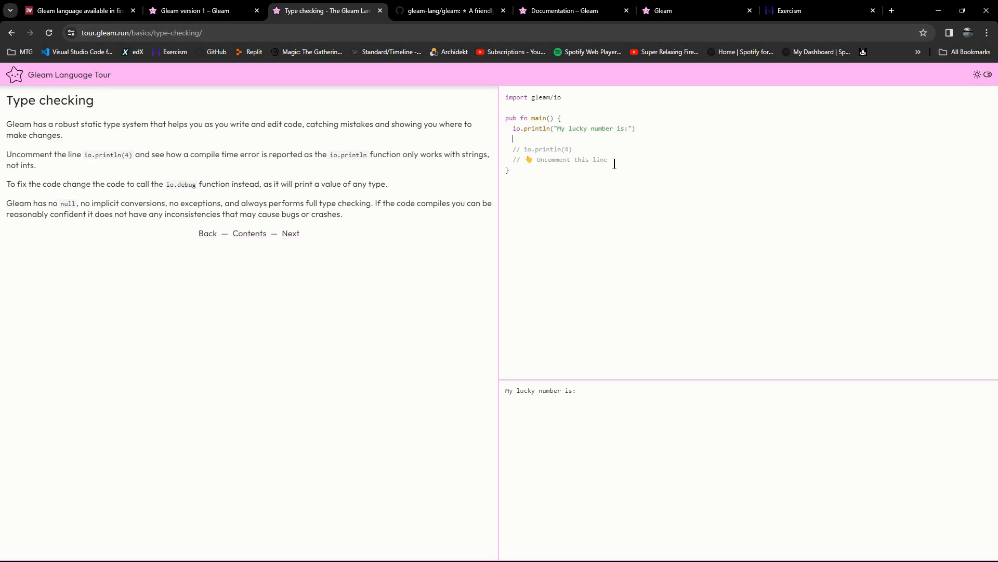
- Add the line let s = "4" and change io.println(4) to print s
{"action": "type", "text": "s ="}
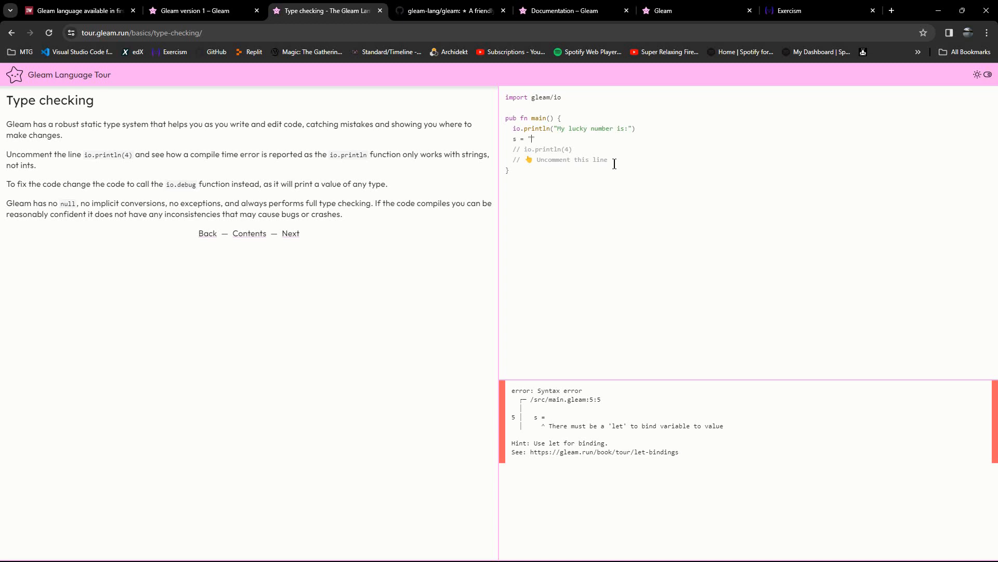
{"action": "type", "text": "\"4\""}
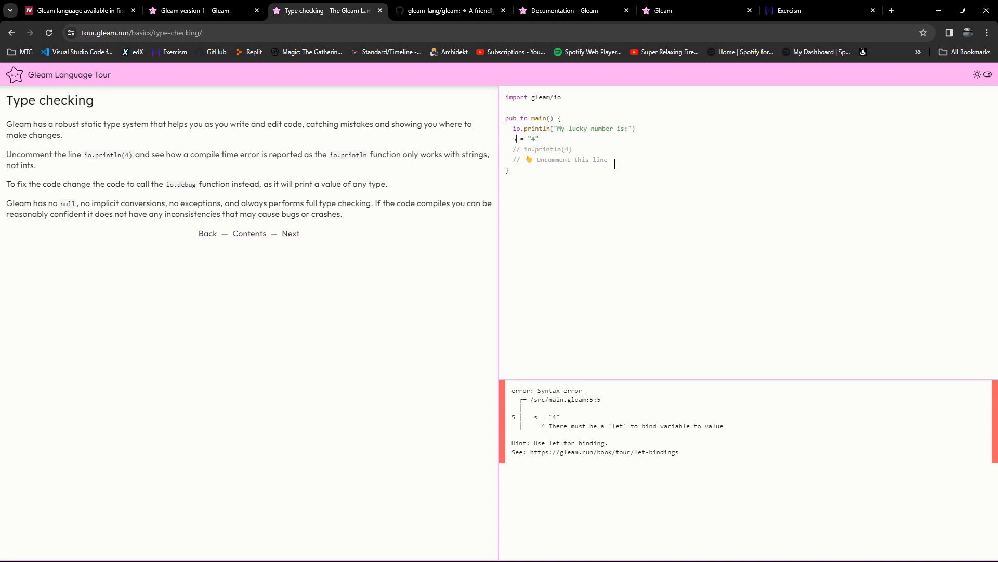
{"action": "type", "text": "let"}
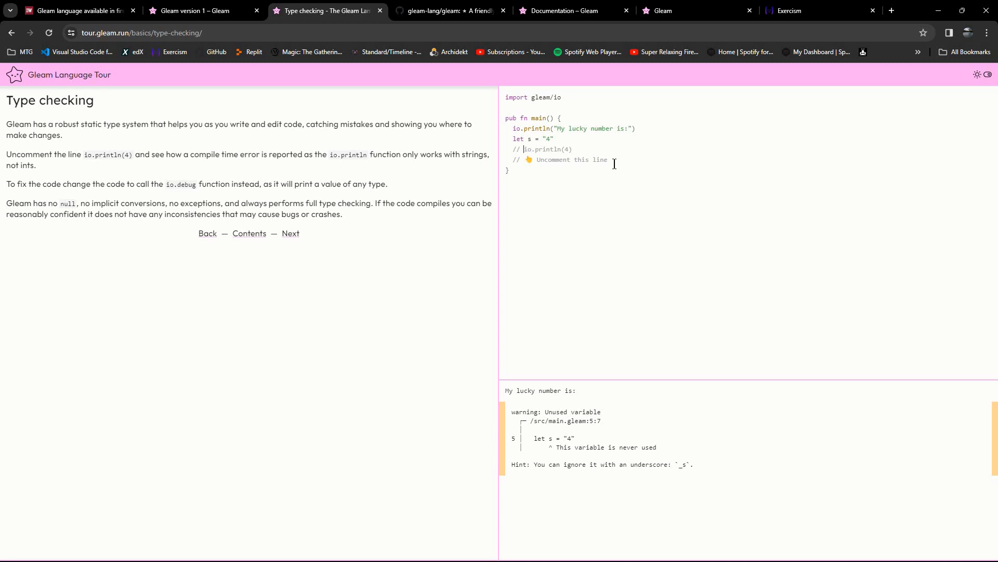
{"action": "left_click", "coordinate": [526, 149]}
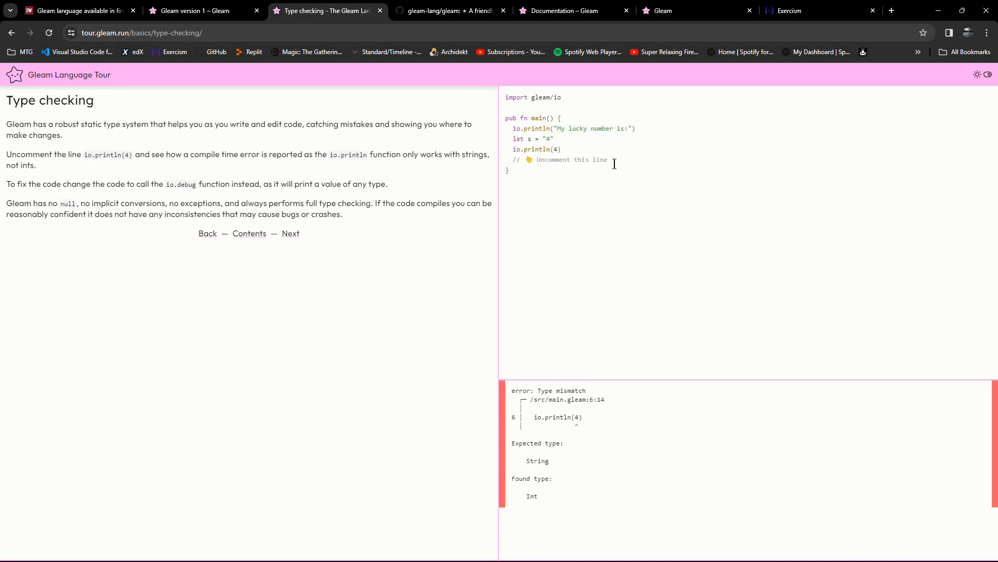
{"action": "type", "text": "s"}
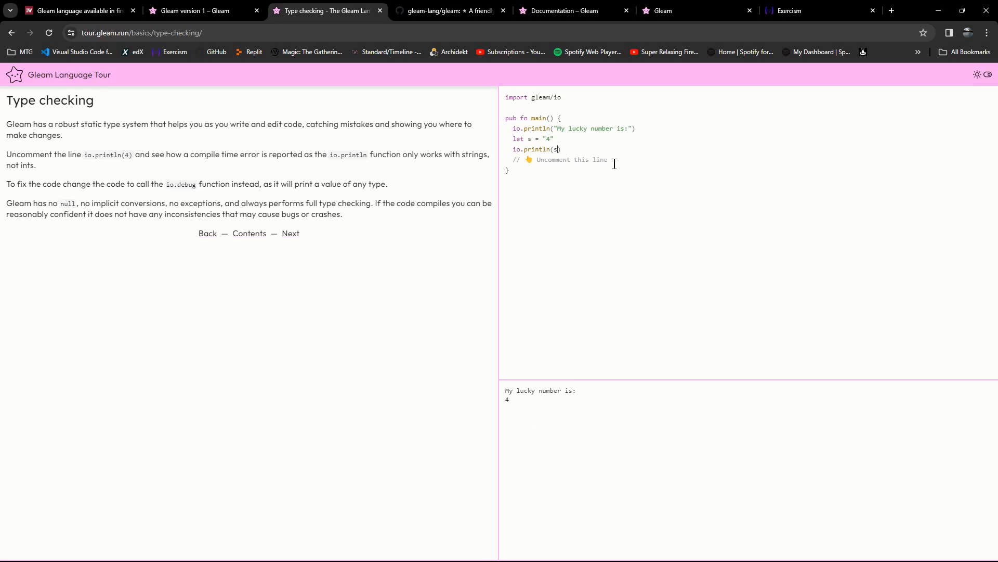
{"action": "mouse_move", "coordinate": [624, 181]}
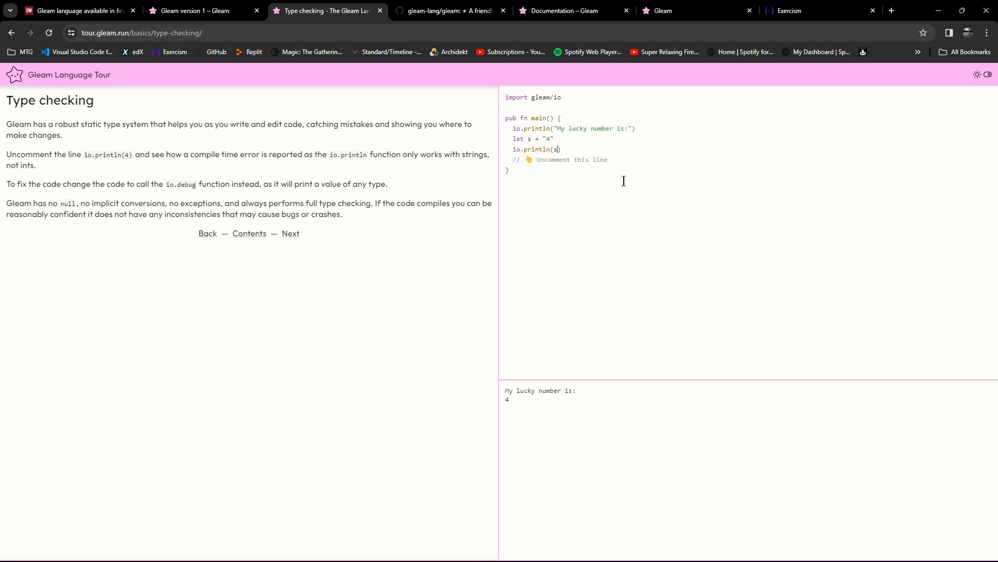
{"action": "mouse_move", "coordinate": [465, 195]}
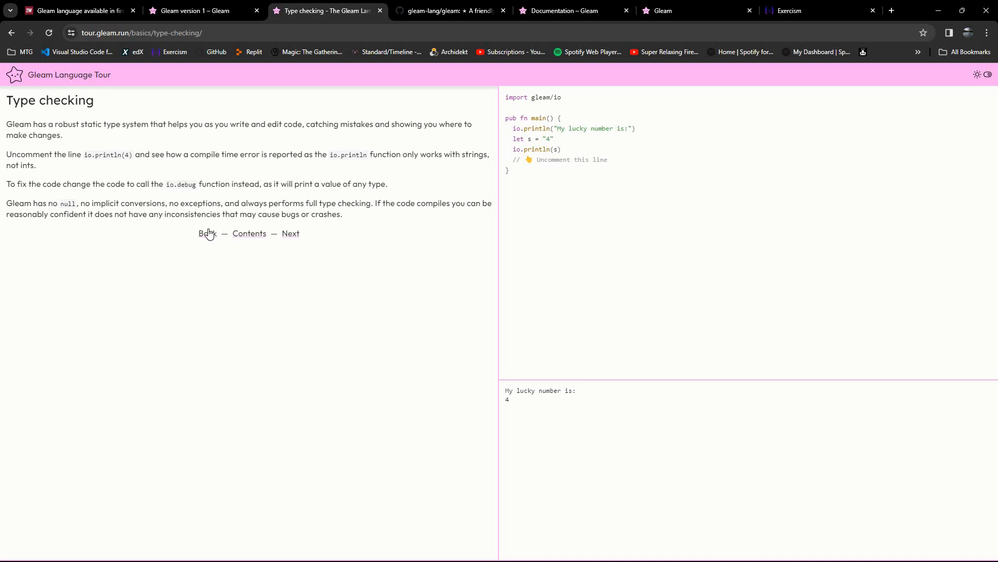
- Copy the Hello world code into the Type checking editor and remove the duplicate import
{"action": "left_click", "coordinate": [291, 233]}
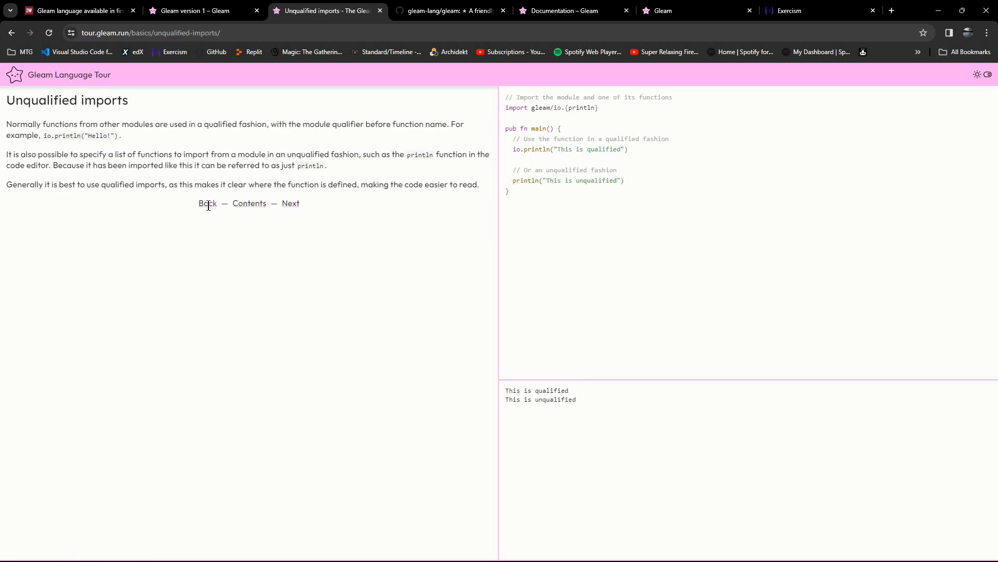
{"action": "left_click", "coordinate": [207, 203]}
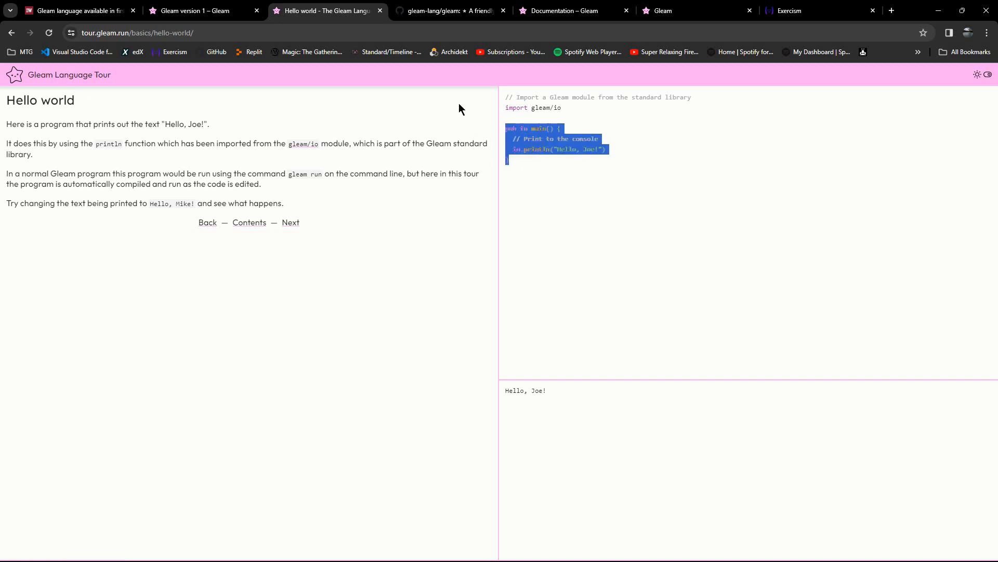
{"action": "right_click", "coordinate": [557, 138]}
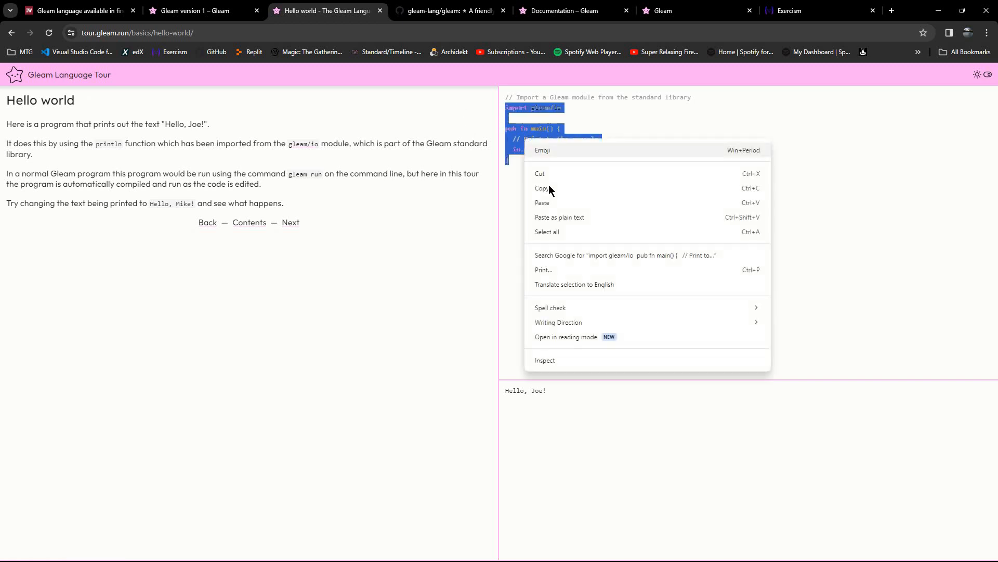
{"action": "left_click", "coordinate": [290, 222]}
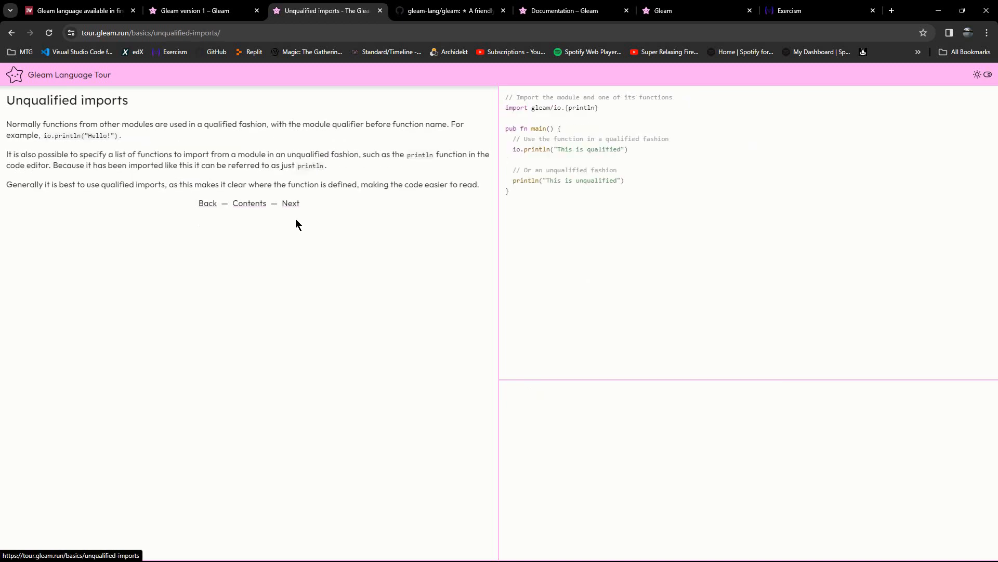
{"action": "left_click", "coordinate": [290, 203]}
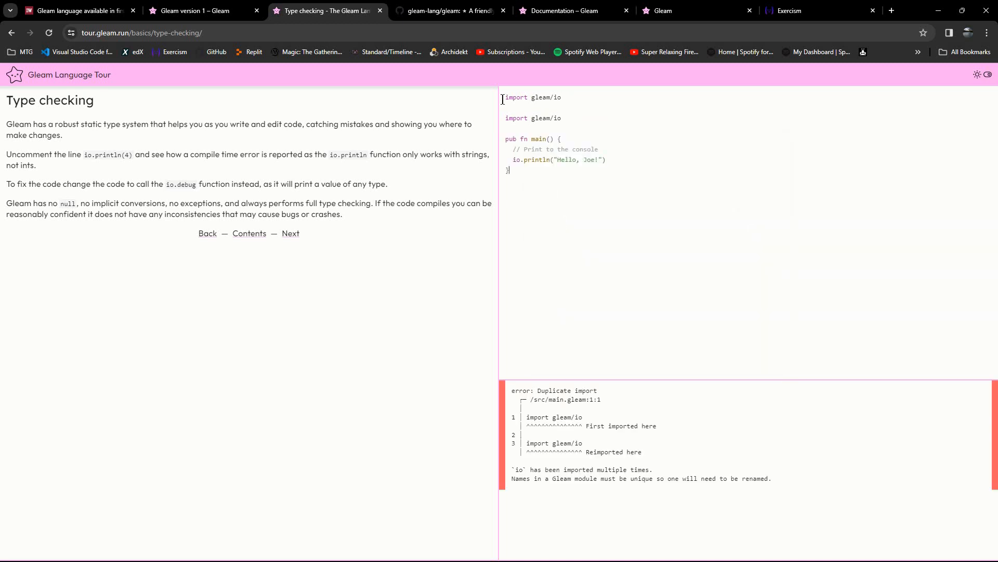
{"action": "double_click", "coordinate": [531, 97]}
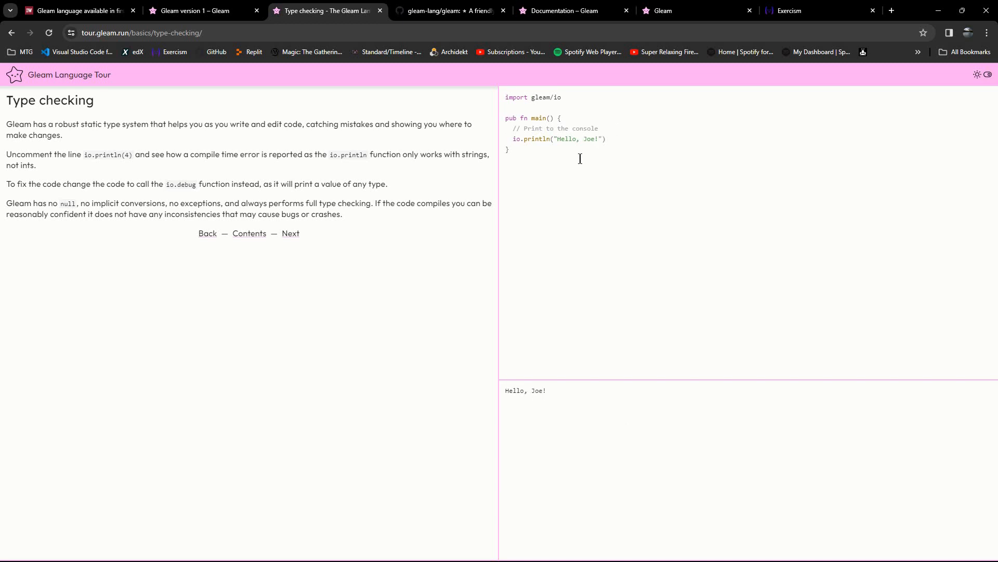
{"action": "mouse_move", "coordinate": [291, 233]}
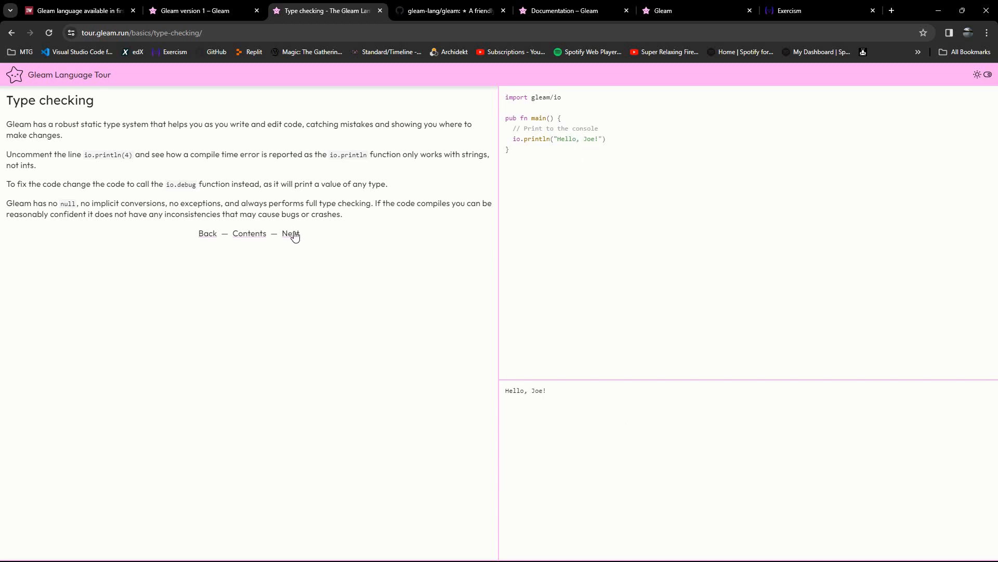
{"action": "left_click", "coordinate": [290, 232]}
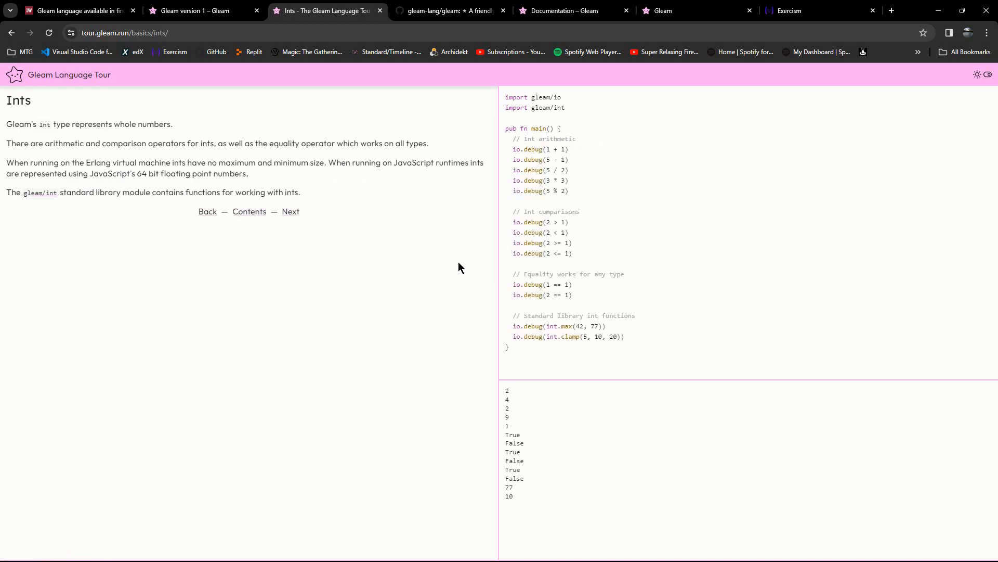
{"action": "mouse_move", "coordinate": [342, 221]}
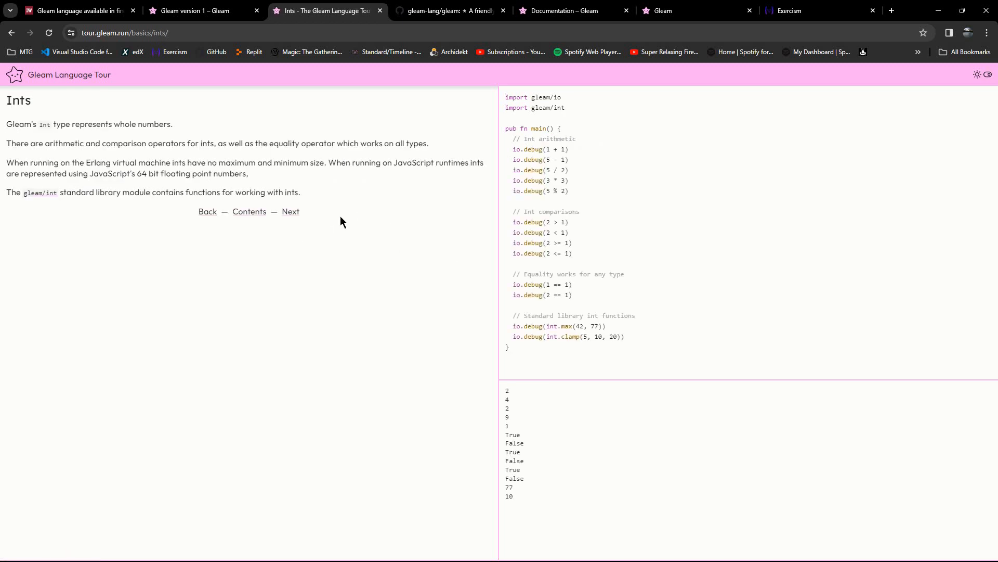
{"action": "mouse_move", "coordinate": [769, 321]}
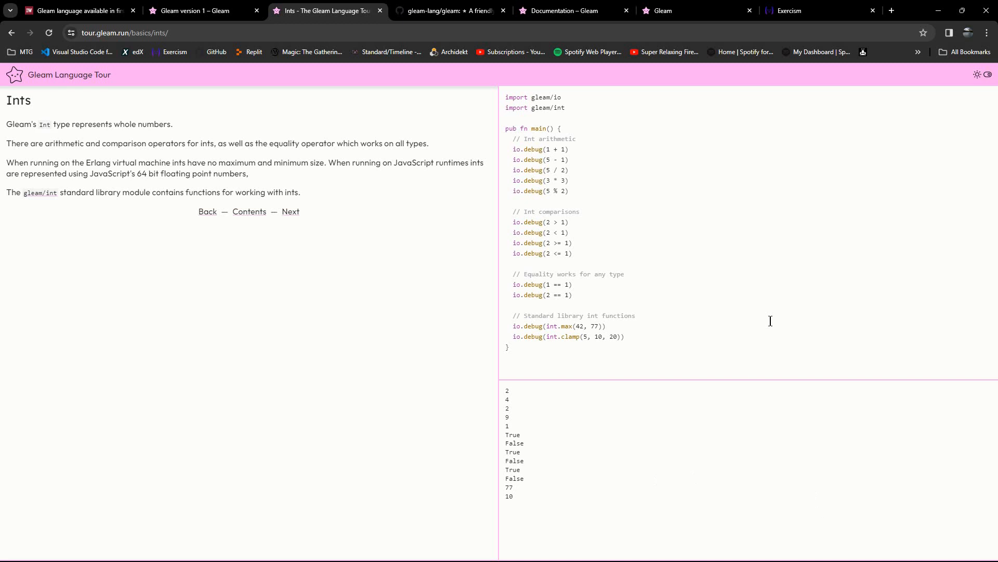
{"action": "mouse_move", "coordinate": [618, 171]}
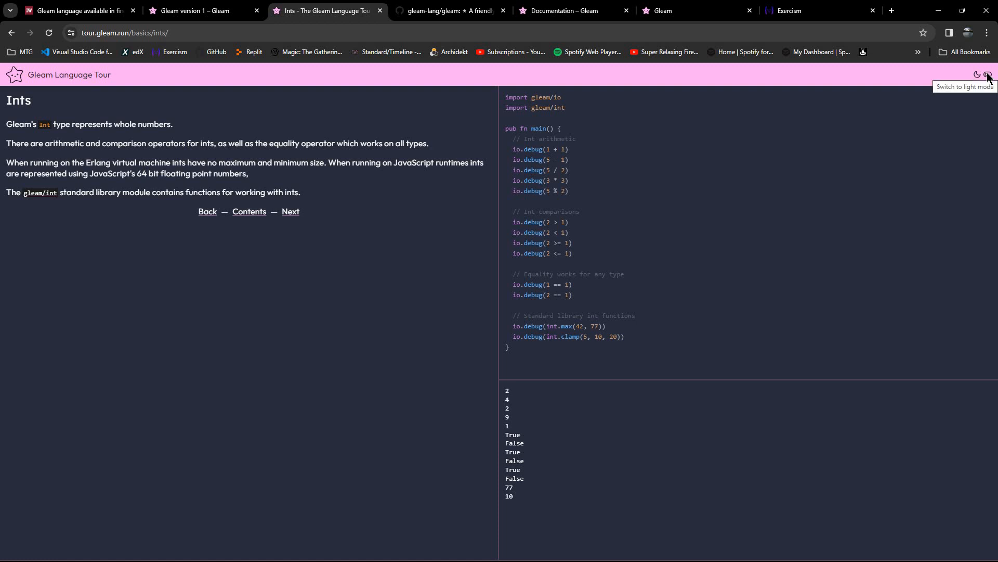
{"action": "mouse_move", "coordinate": [471, 156]}
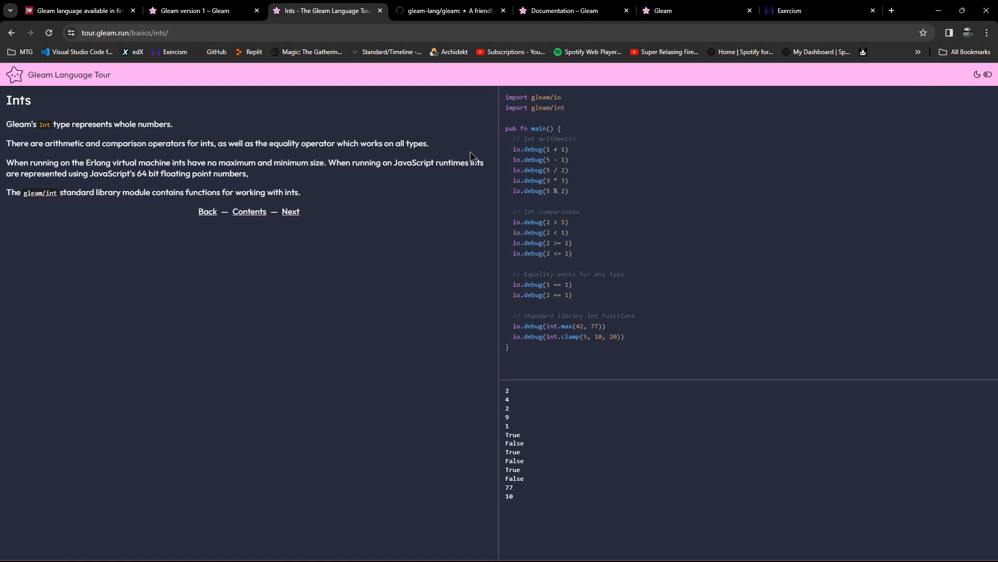
- Page through the Floats, Number formats, Equality, Strings and Assignments lessons, then switch to the gleam-lang GitHub tab
{"action": "left_click", "coordinate": [290, 212]}
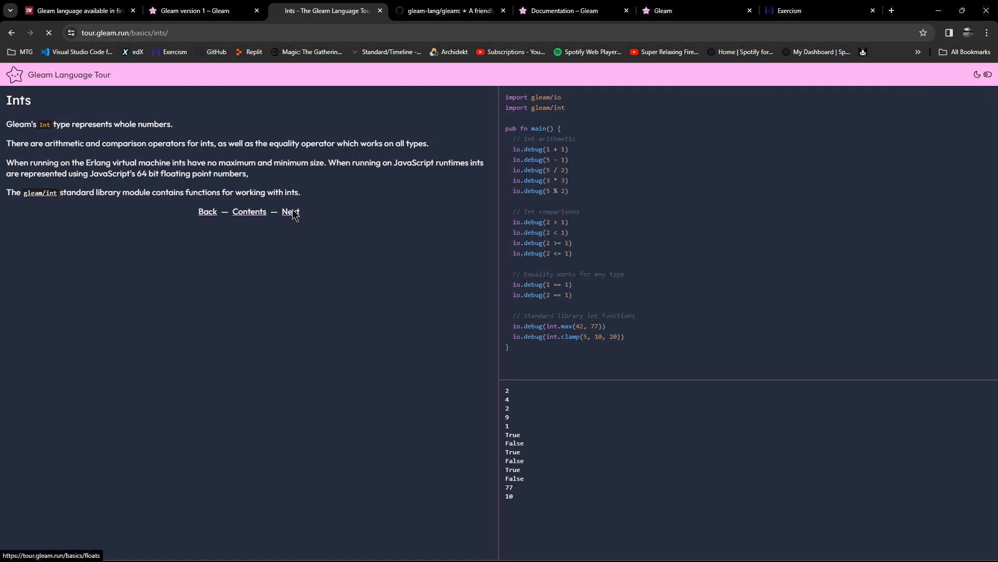
{"action": "left_click", "coordinate": [290, 212]}
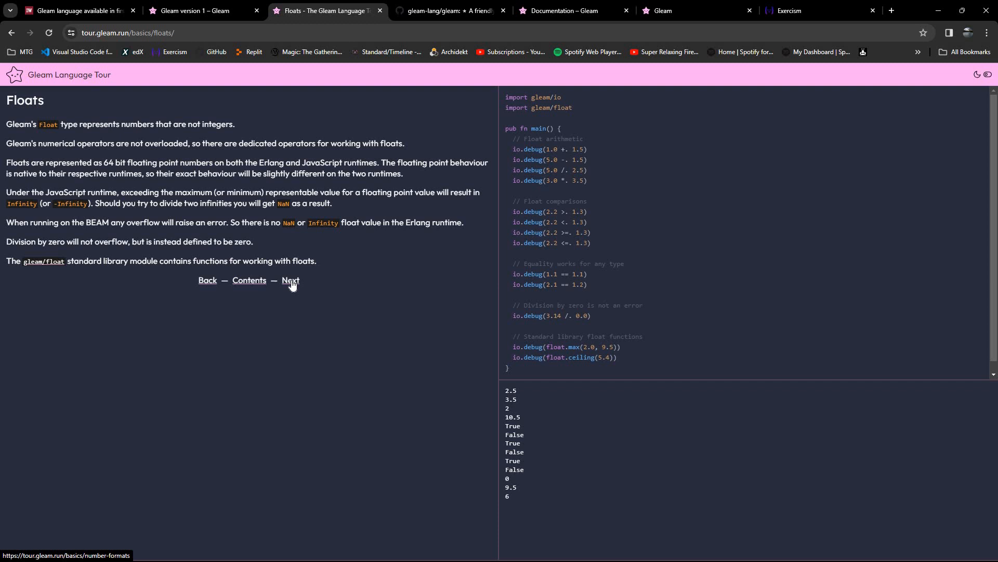
{"action": "left_click", "coordinate": [290, 280]}
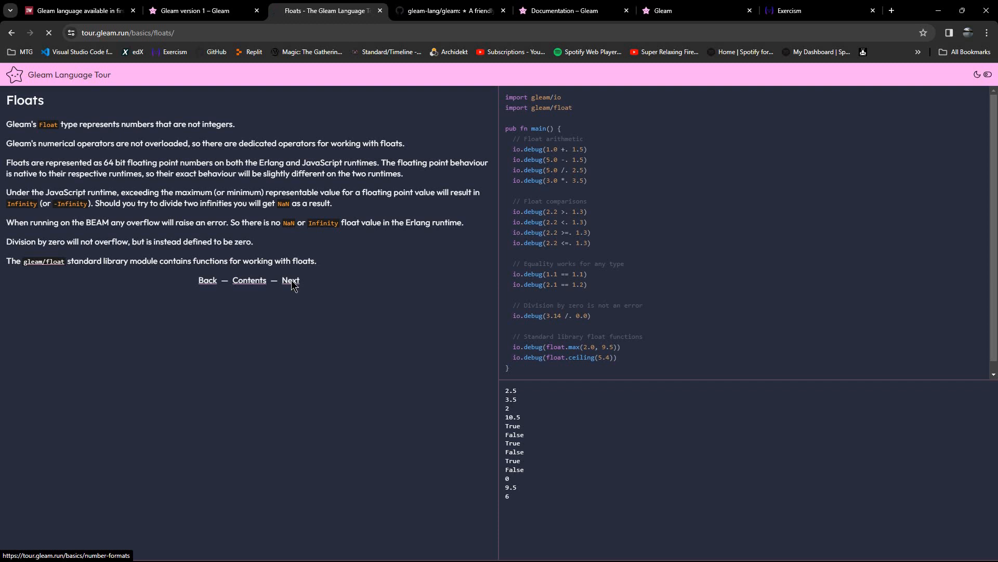
{"action": "left_click", "coordinate": [290, 280]}
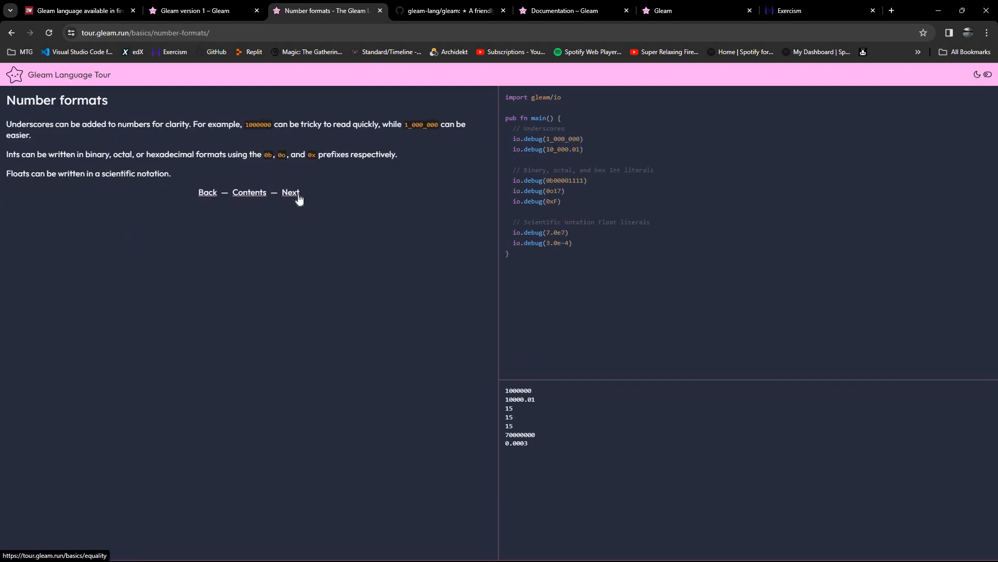
{"action": "left_click", "coordinate": [291, 193]}
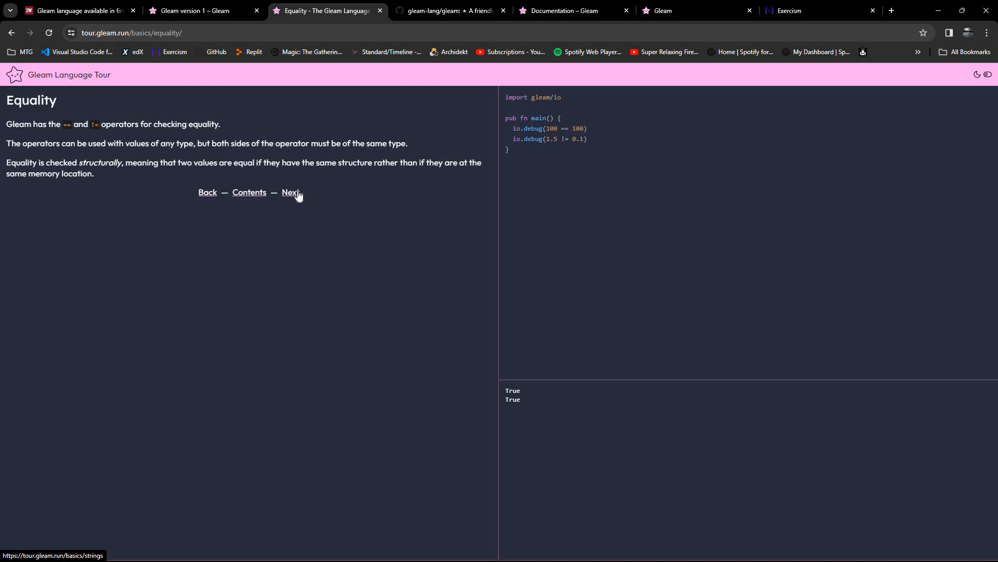
{"action": "left_click", "coordinate": [290, 193]}
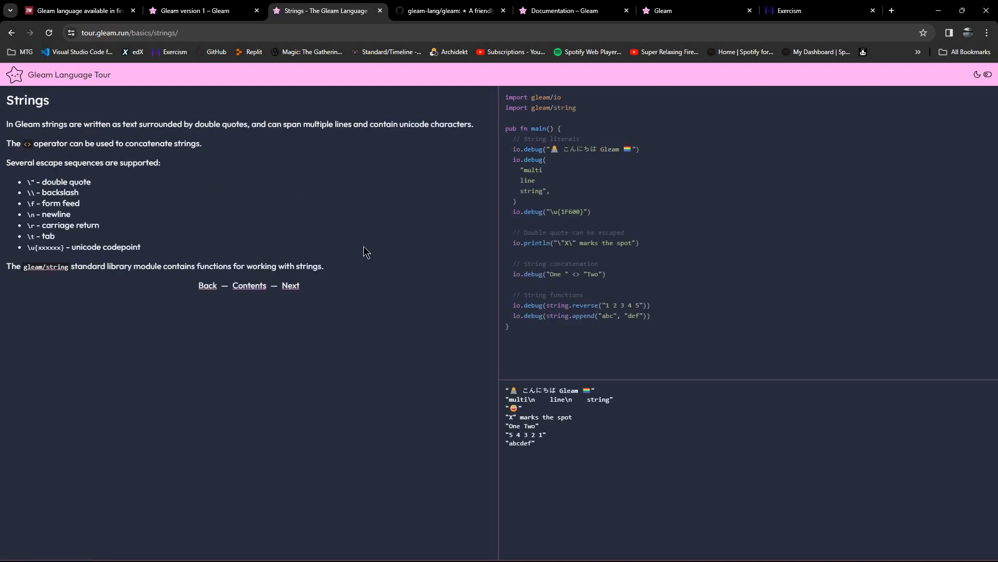
{"action": "left_click", "coordinate": [291, 284]}
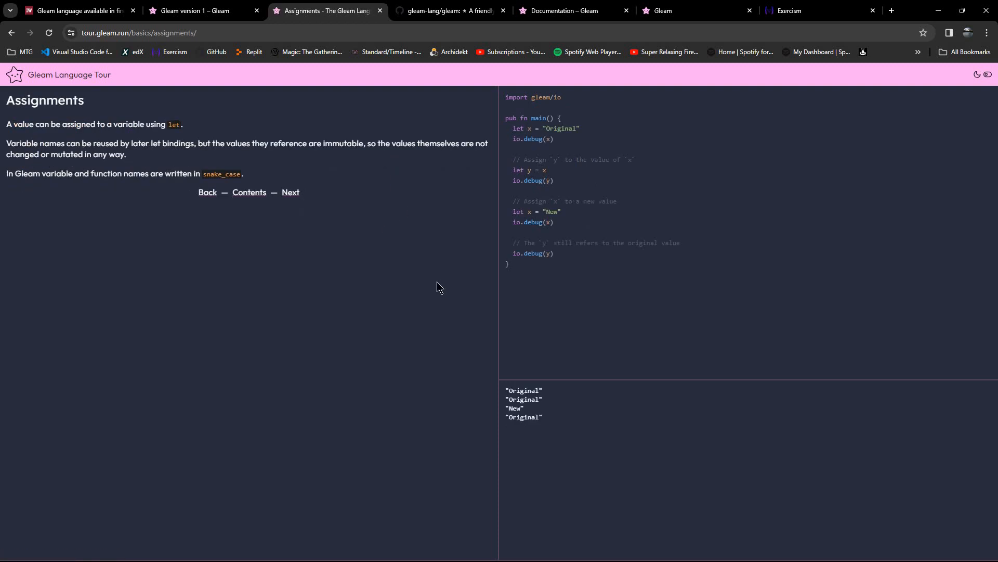
{"action": "mouse_move", "coordinate": [377, 191]}
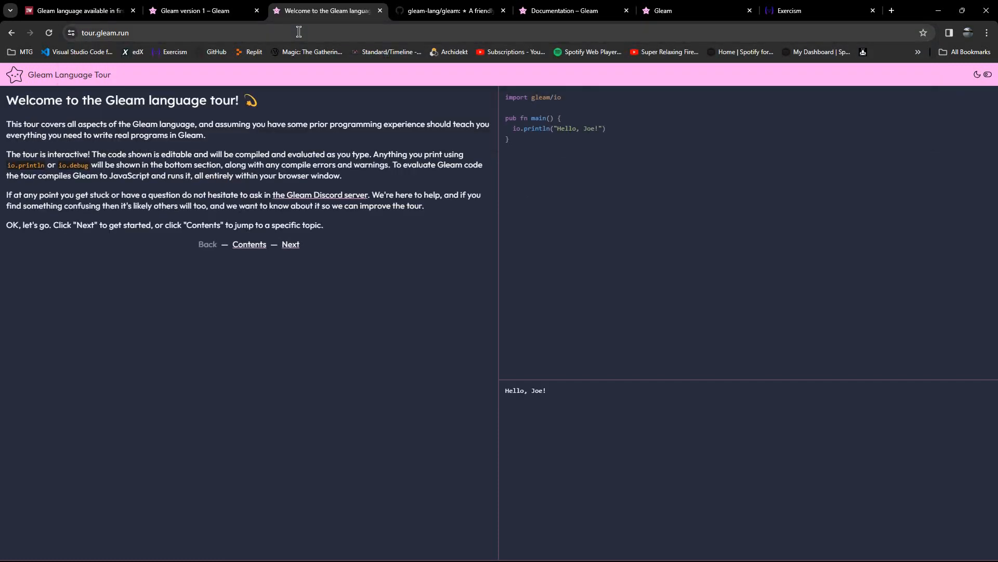
{"action": "mouse_move", "coordinate": [320, 144]}
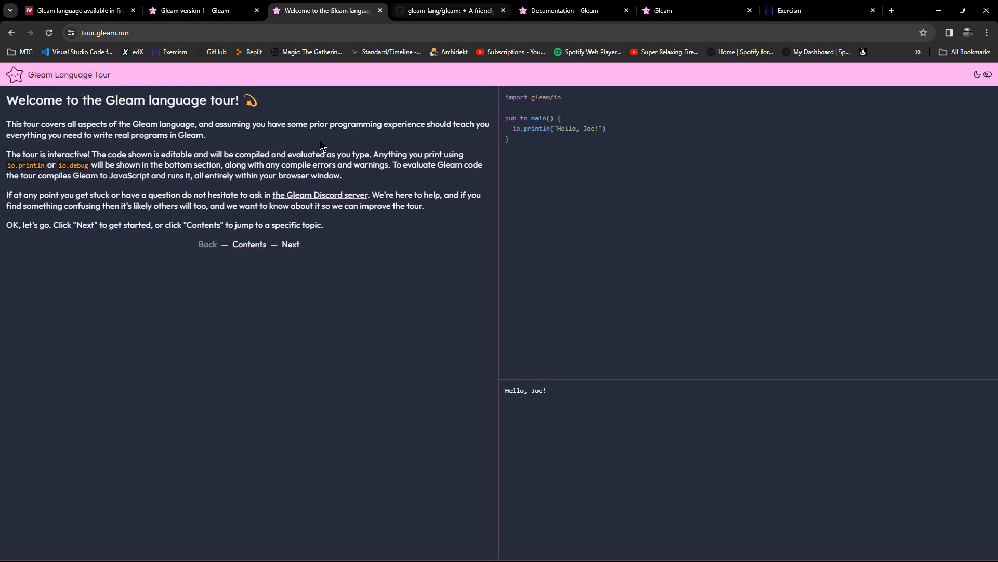
{"action": "left_click", "coordinate": [449, 11]}
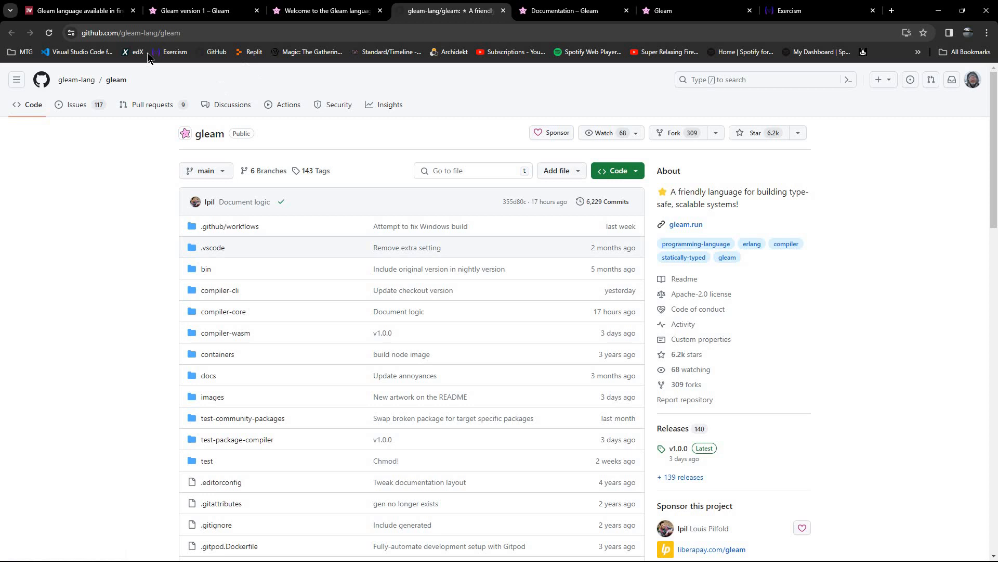
{"action": "mouse_move", "coordinate": [559, 270]}
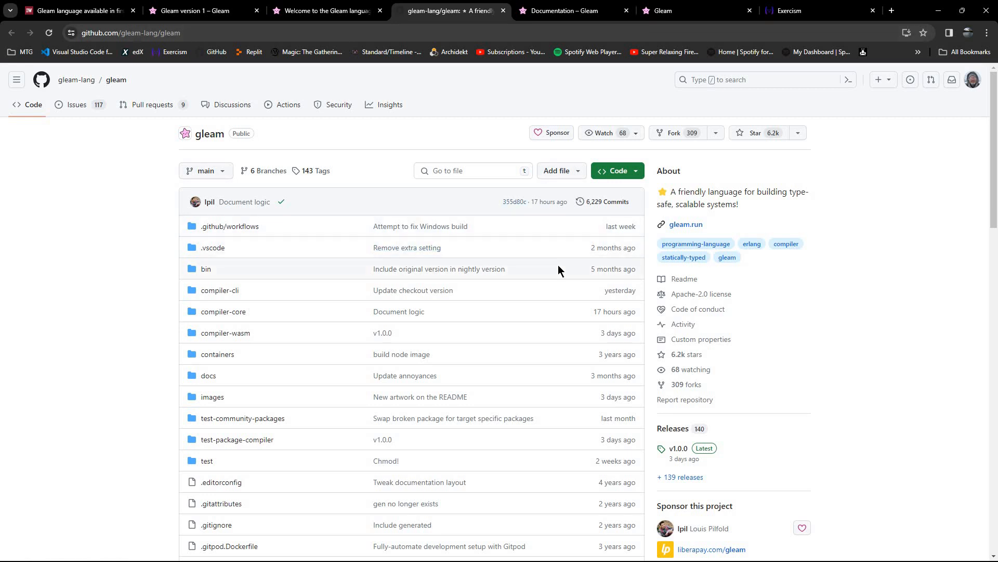
- Scroll over the gleam repository files and README, then switch to the Documentation – Gleam tab
{"action": "scroll", "scroll_direction": "down", "scroll_amount": 3}
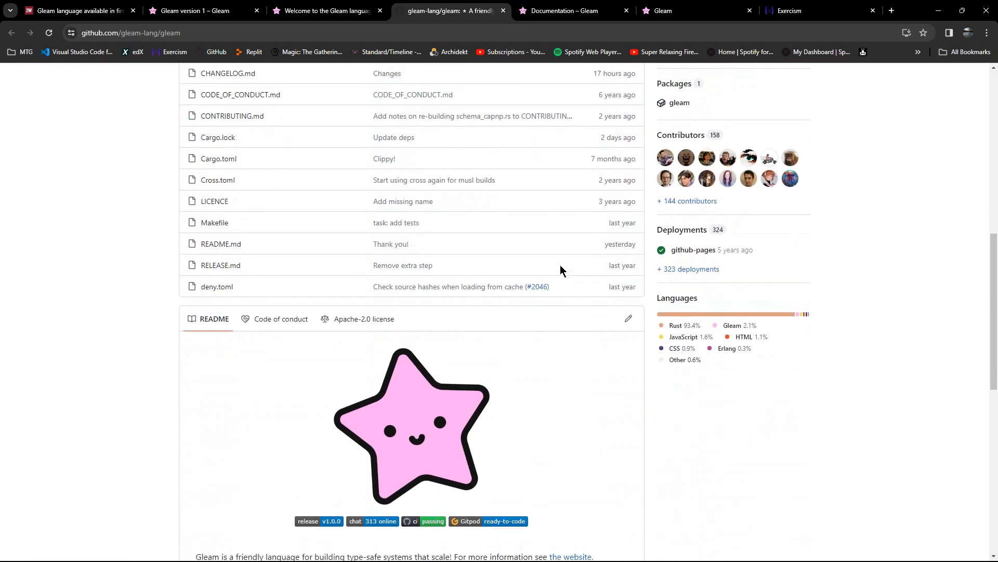
{"action": "scroll", "scroll_direction": "up", "scroll_amount": 3}
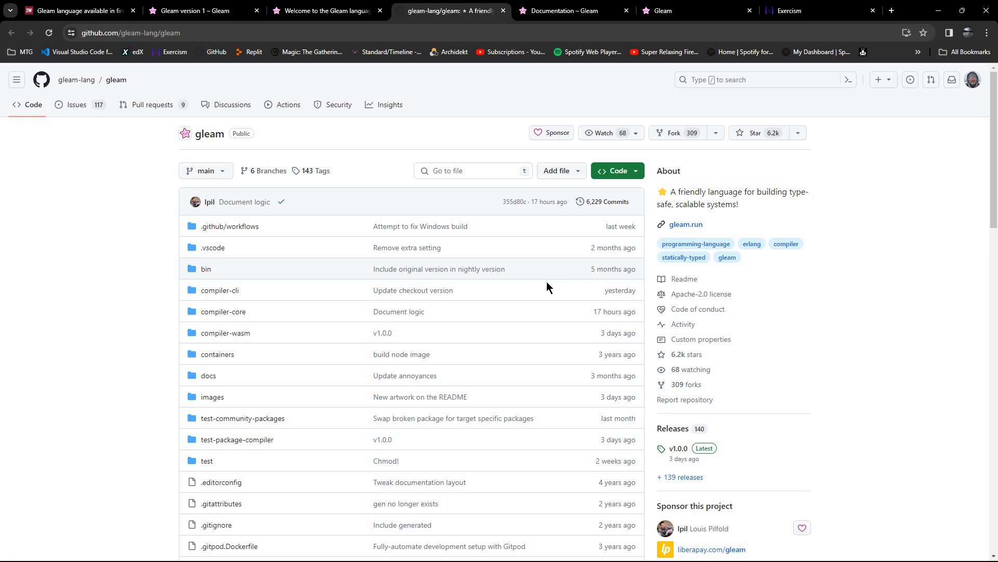
{"action": "mouse_move", "coordinate": [534, 292]}
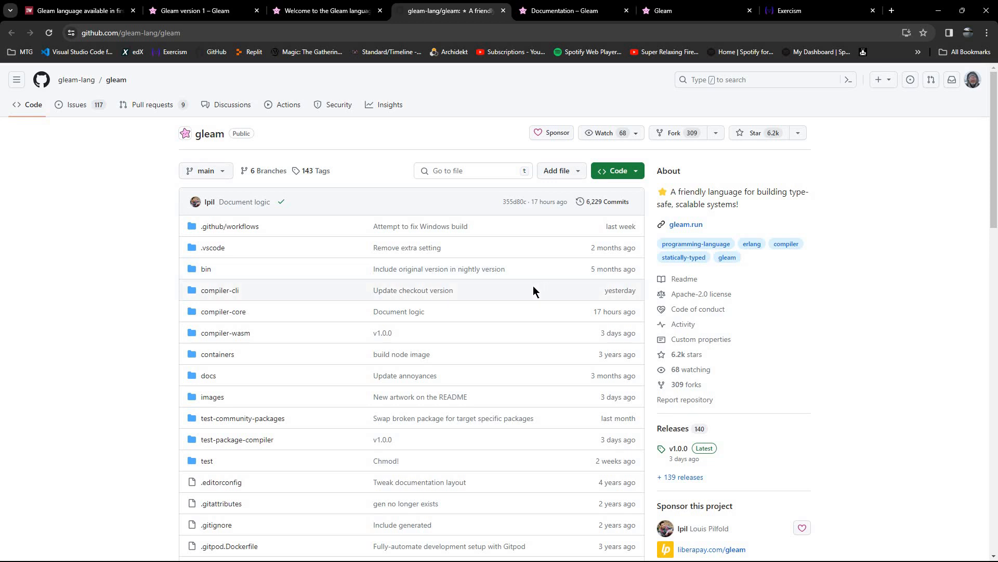
{"action": "mouse_move", "coordinate": [545, 363]}
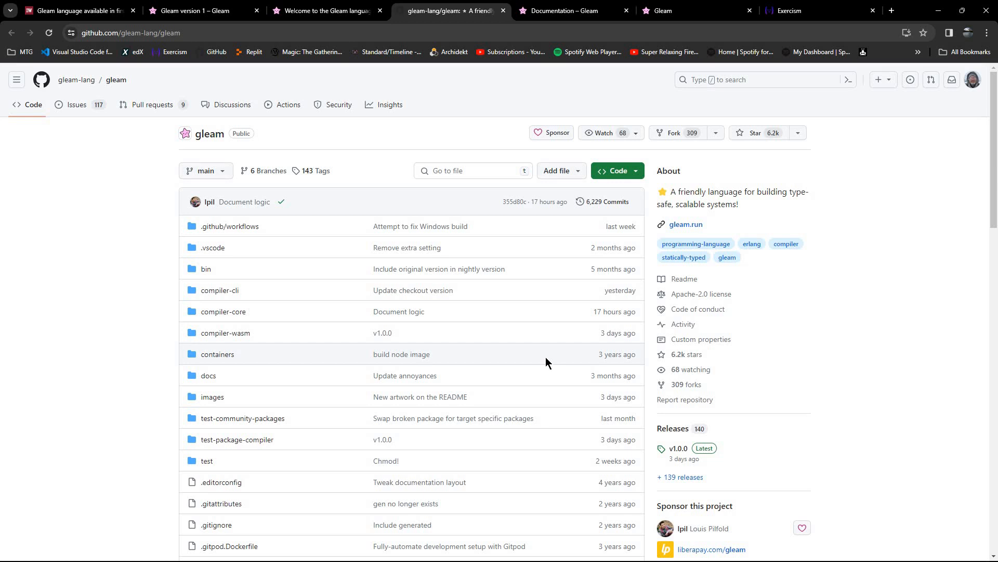
{"action": "scroll", "scroll_direction": "down", "scroll_amount": 3}
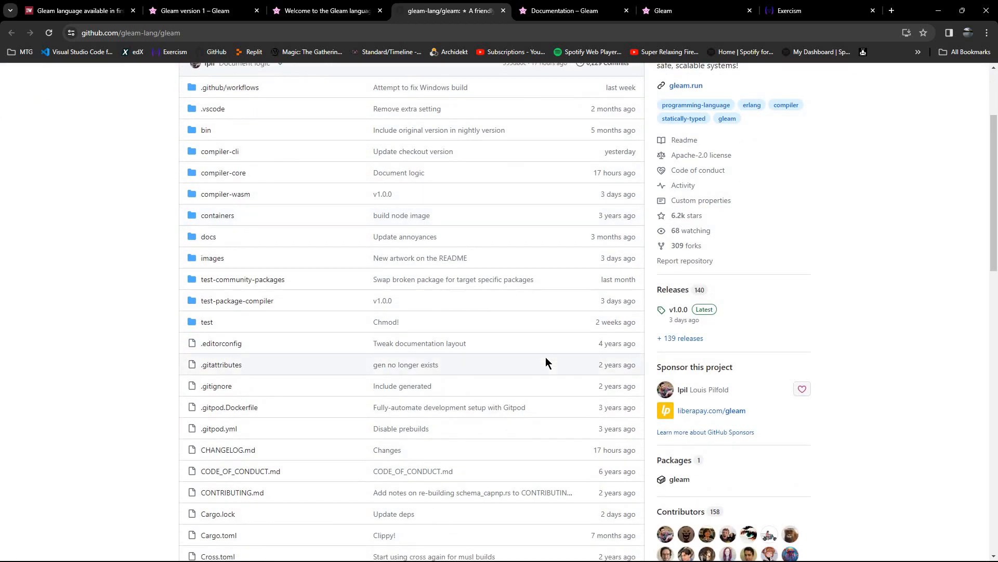
{"action": "scroll", "scroll_direction": "up", "scroll_amount": 3}
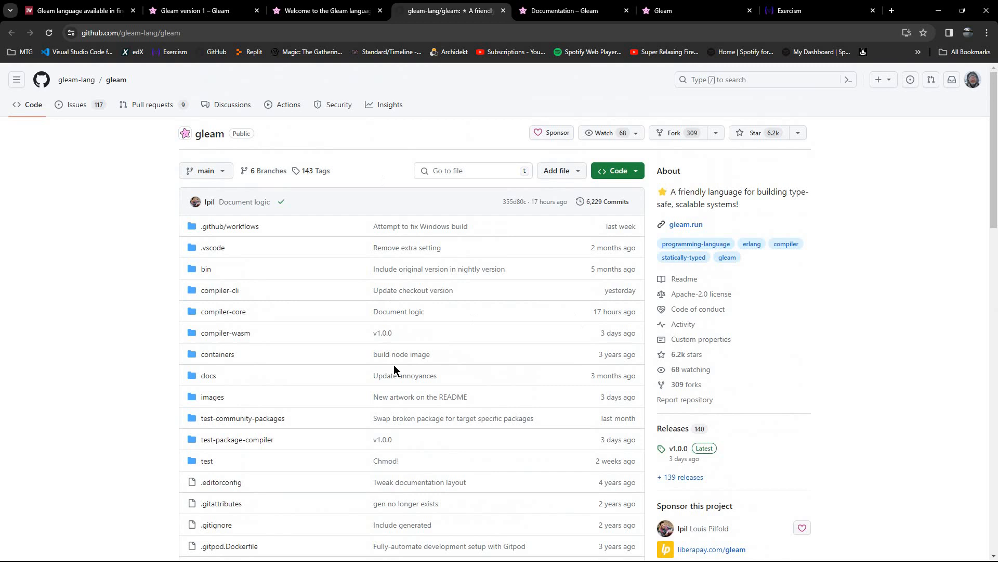
{"action": "mouse_move", "coordinate": [404, 95]}
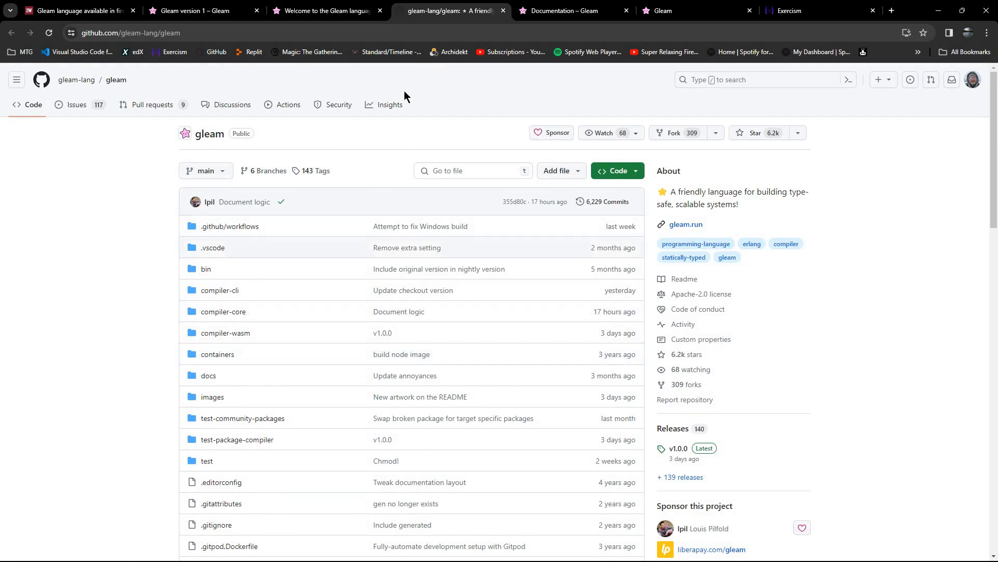
{"action": "mouse_move", "coordinate": [549, 12]}
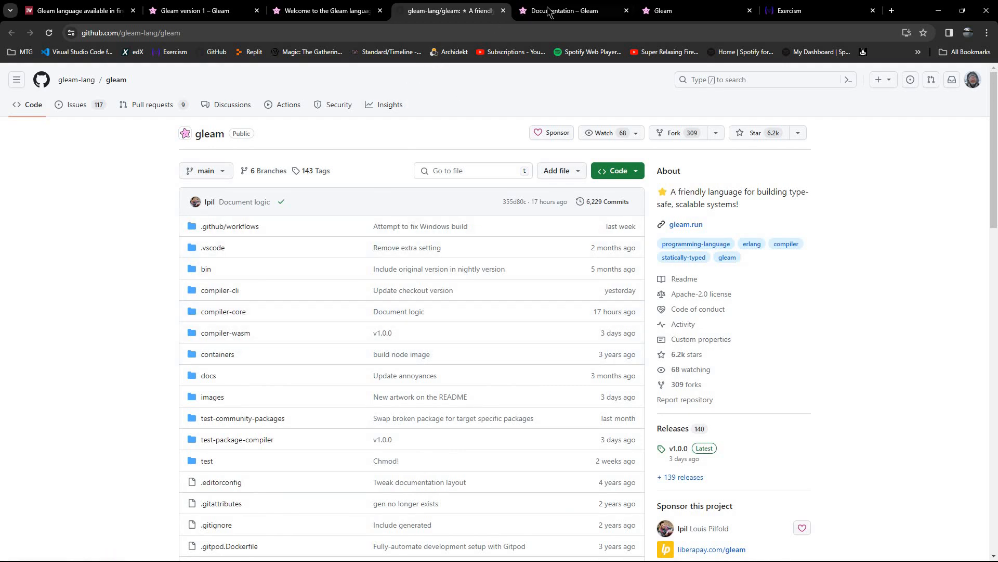
{"action": "left_click", "coordinate": [570, 11]}
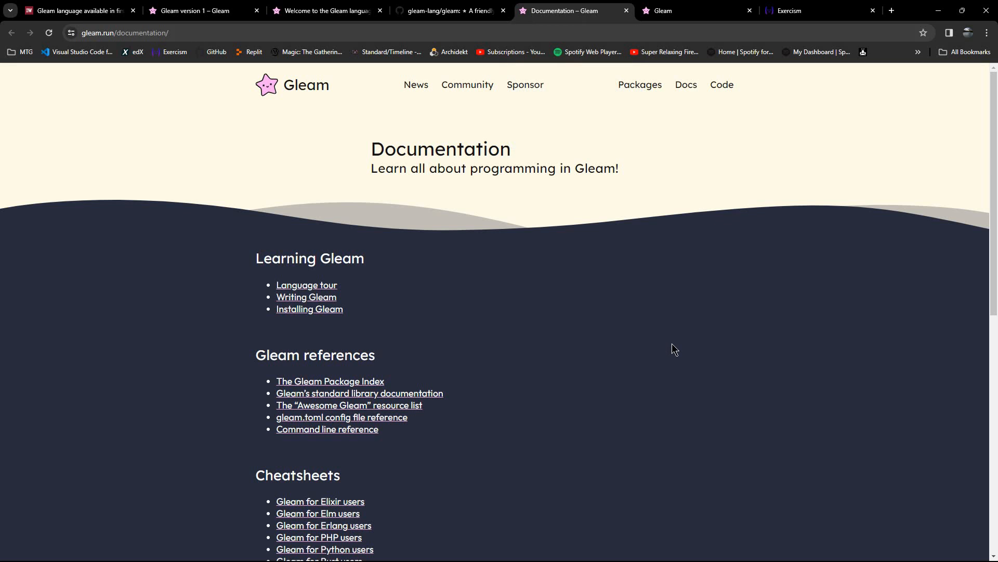
{"action": "mouse_move", "coordinate": [374, 265]}
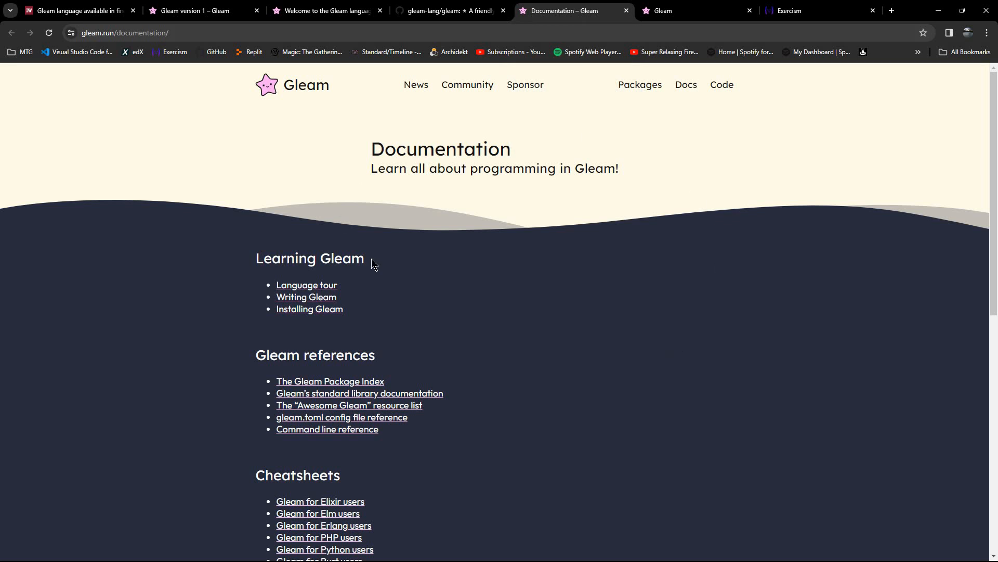
- Scroll the documentation page through deployment, About and community resources sections
{"action": "scroll", "scroll_direction": "down", "scroll_amount": 3}
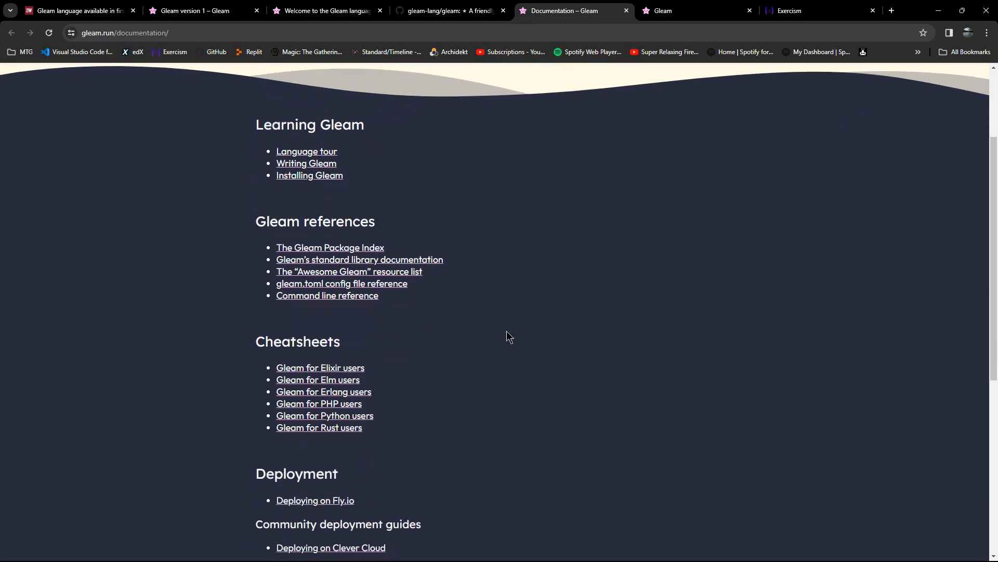
{"action": "scroll", "scroll_direction": "up", "scroll_amount": 3}
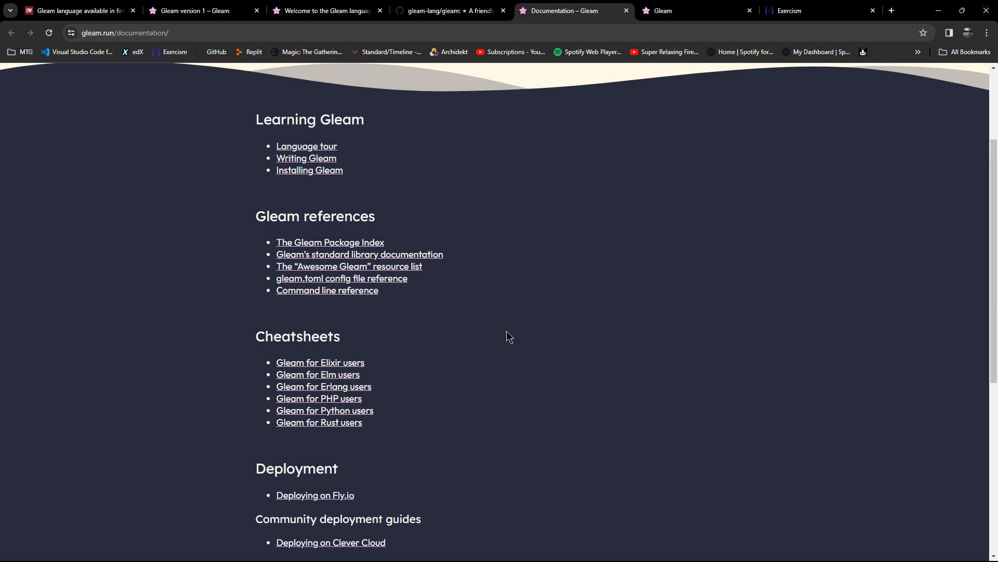
{"action": "scroll", "scroll_direction": "down", "scroll_amount": 3}
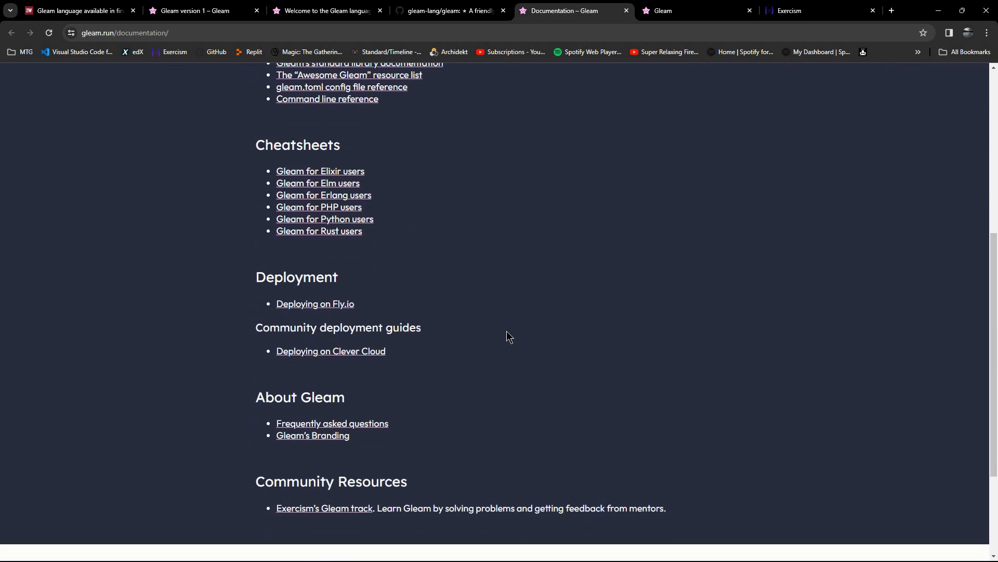
{"action": "scroll", "scroll_direction": "up", "scroll_amount": 3}
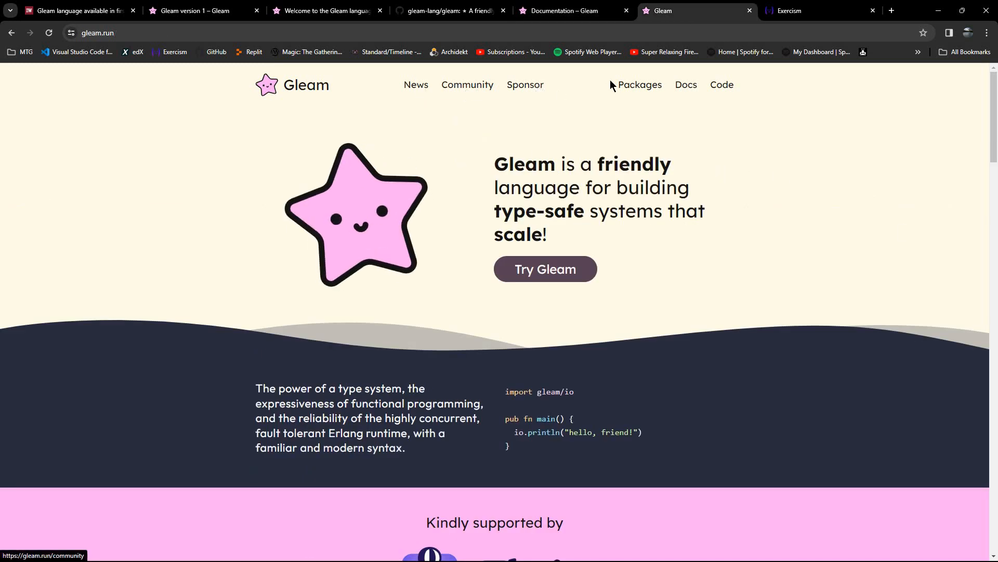
{"action": "mouse_move", "coordinate": [545, 269]}
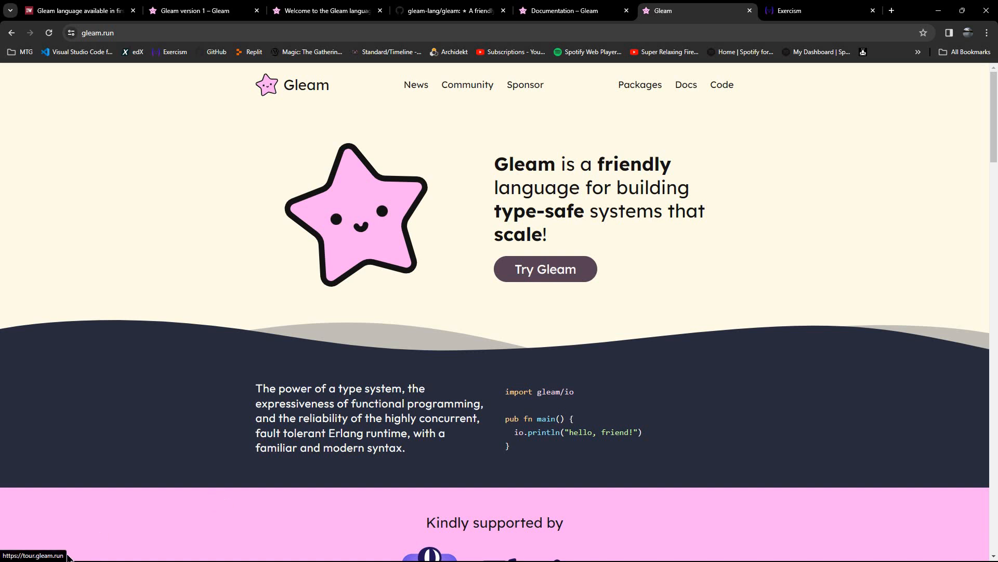
- Glance at the Gleam version 1 and language tour tabs, then switch to Exercism's Gleam track
{"action": "left_click", "coordinate": [203, 11]}
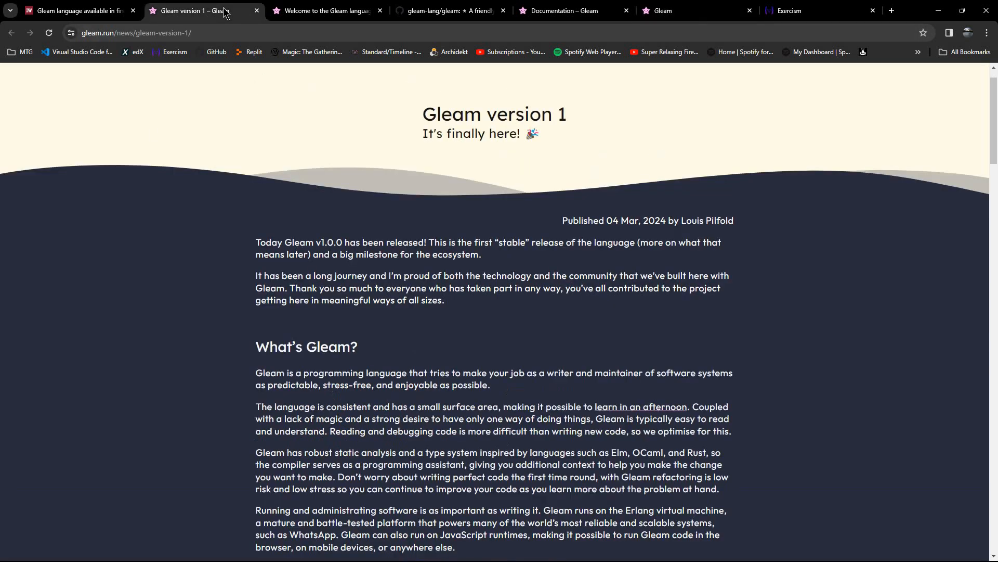
{"action": "left_click", "coordinate": [326, 11]}
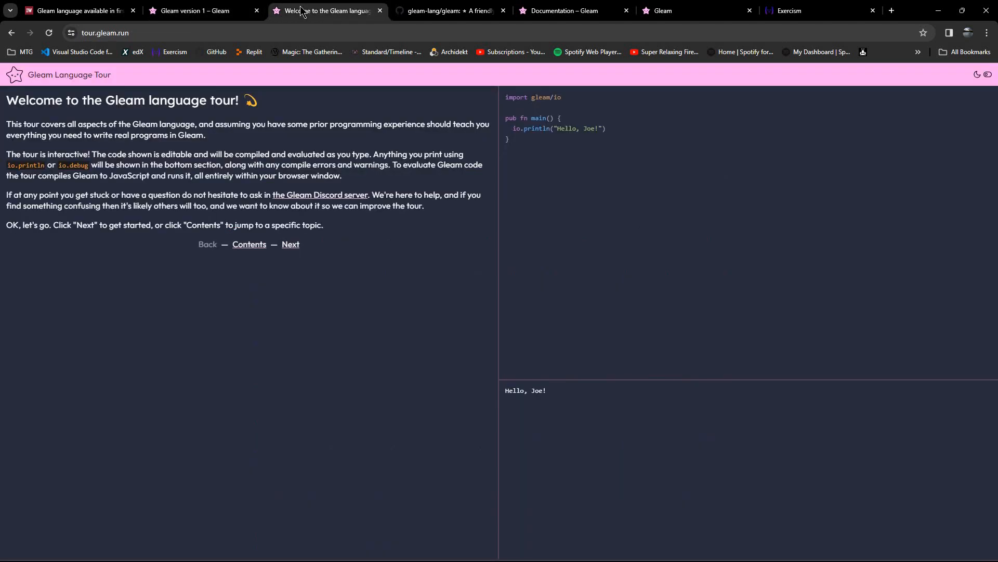
{"action": "mouse_move", "coordinate": [815, 14]}
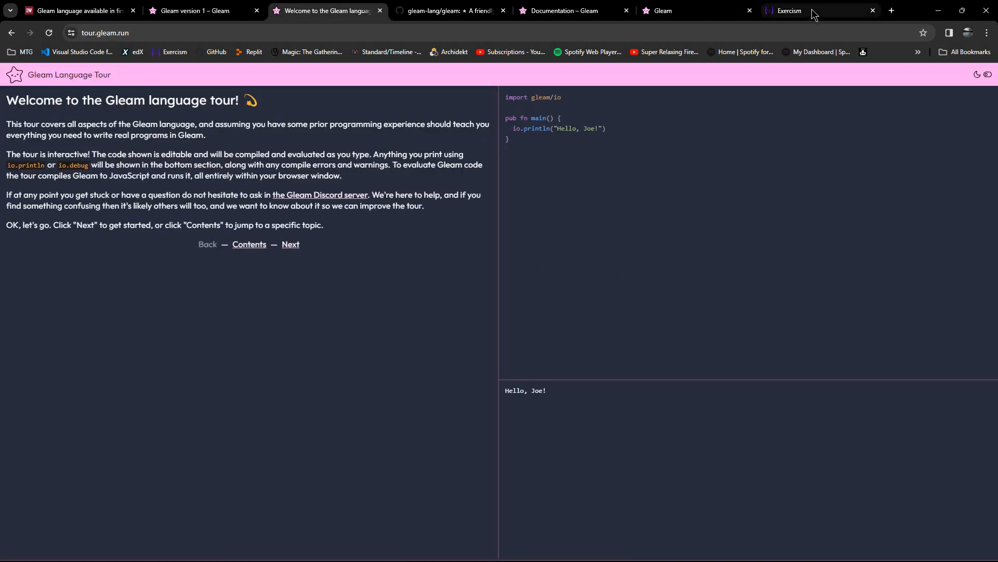
{"action": "left_click", "coordinate": [789, 10]}
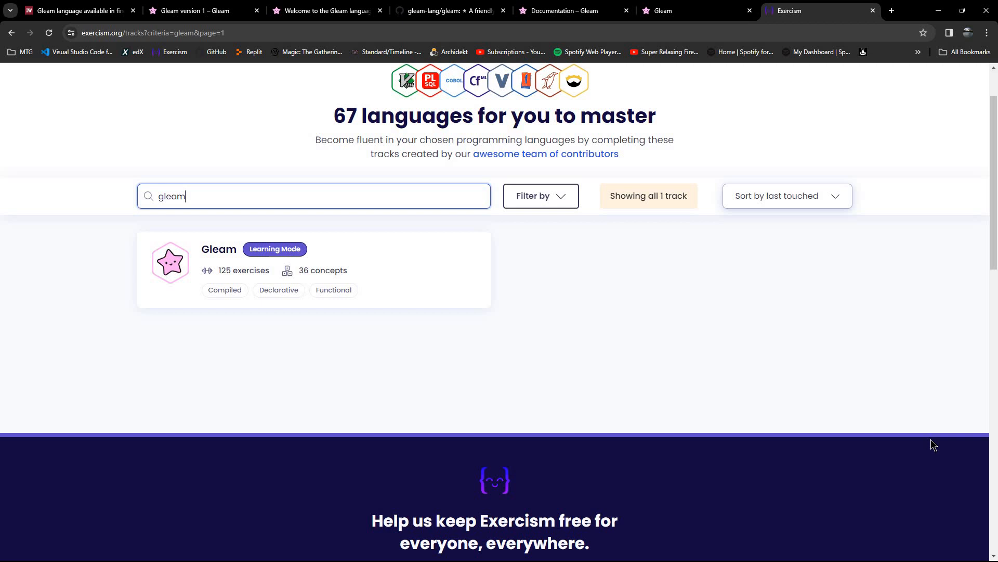
{"action": "mouse_move", "coordinate": [877, 545]}
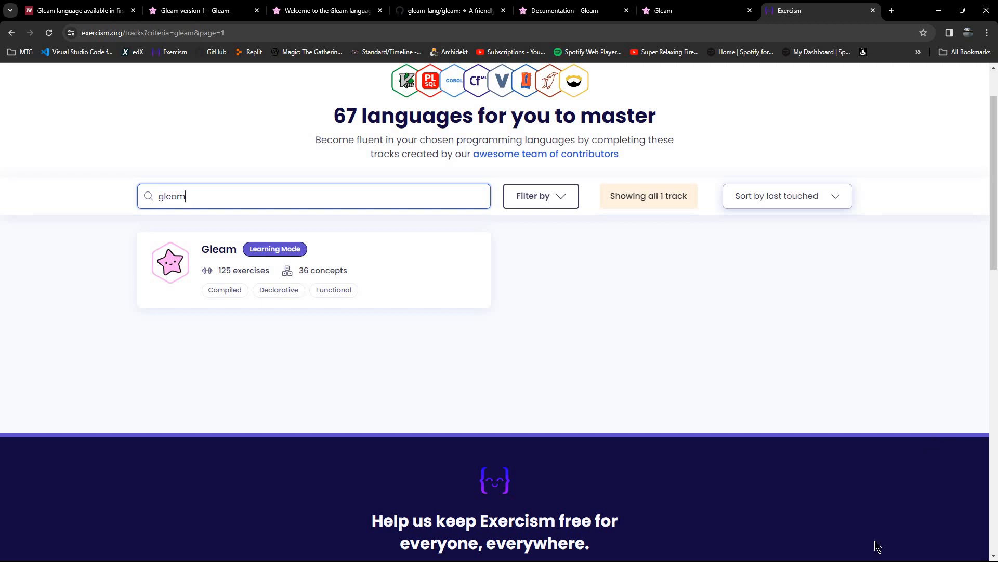
{"action": "mouse_move", "coordinate": [647, 385]}
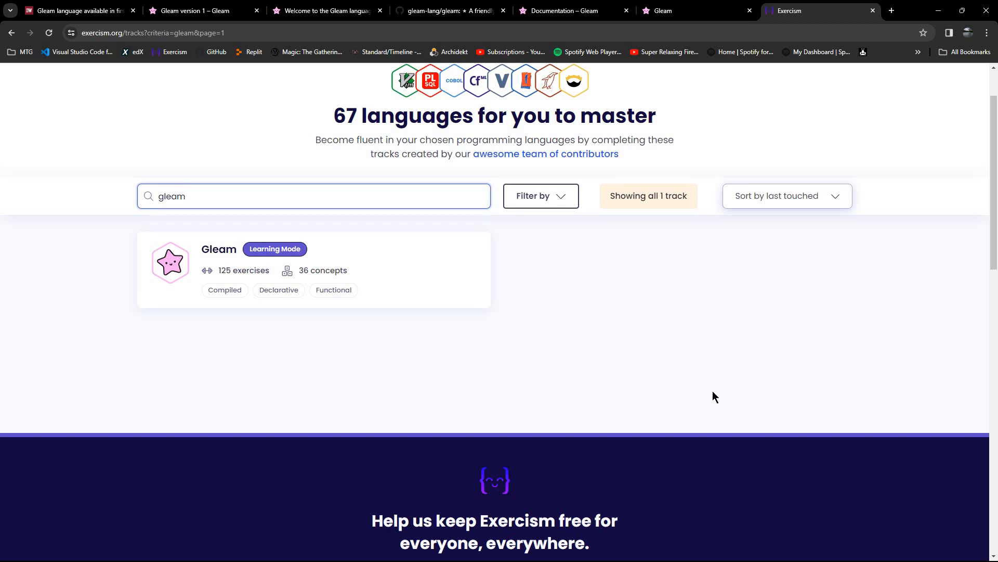
{"action": "mouse_move", "coordinate": [630, 317]}
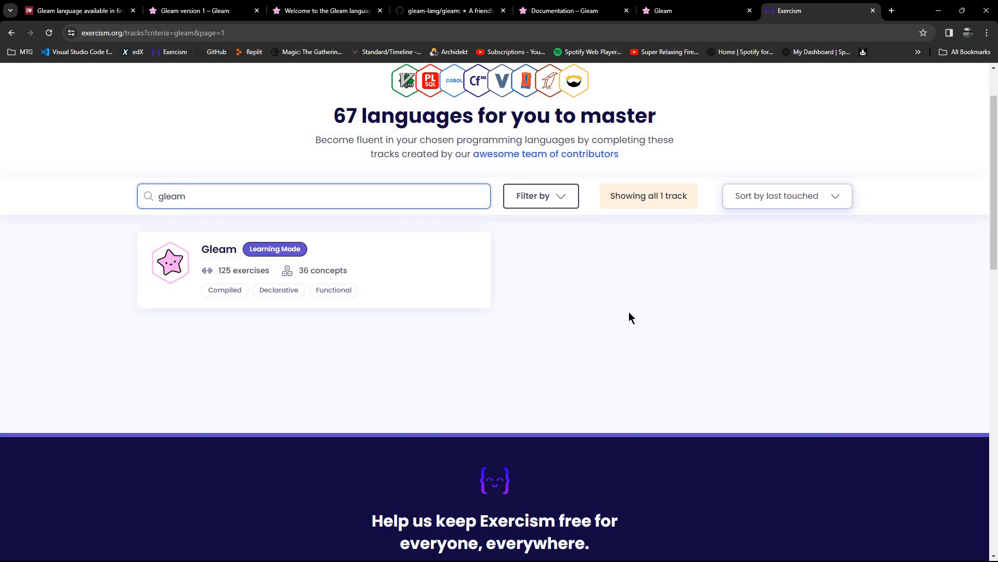
{"action": "mouse_move", "coordinate": [639, 325]}
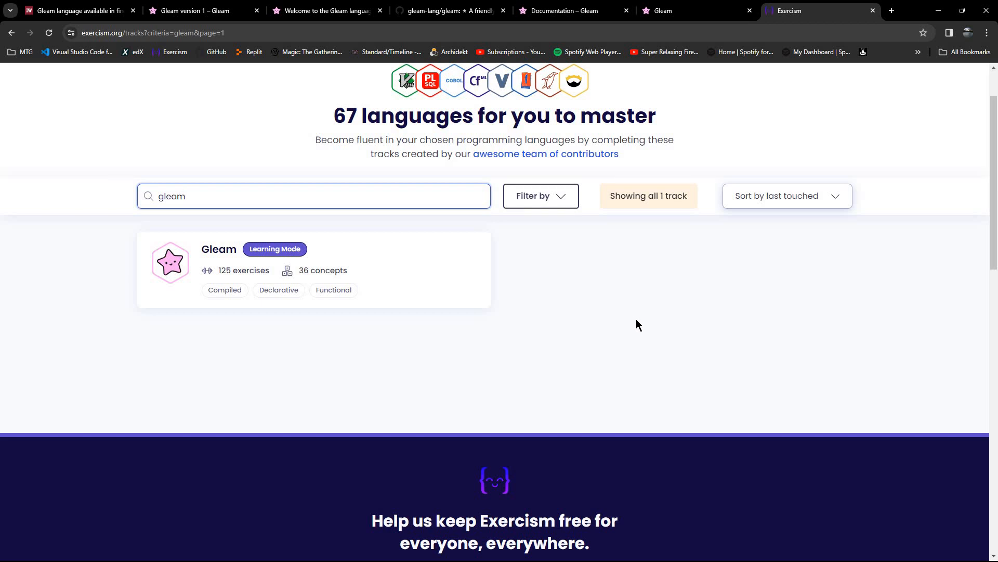
{"action": "mouse_move", "coordinate": [452, 229]}
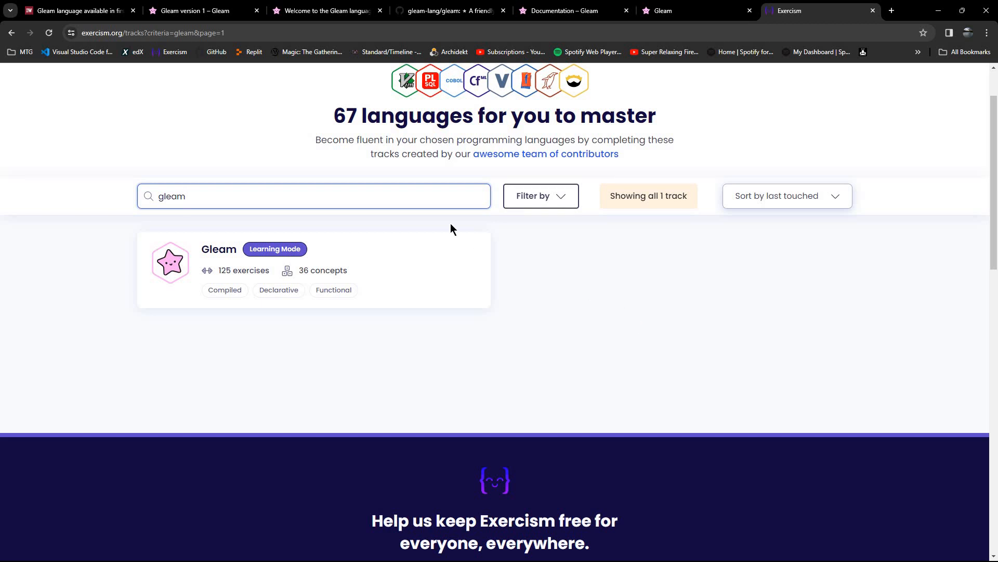
{"action": "mouse_move", "coordinate": [140, 73]}
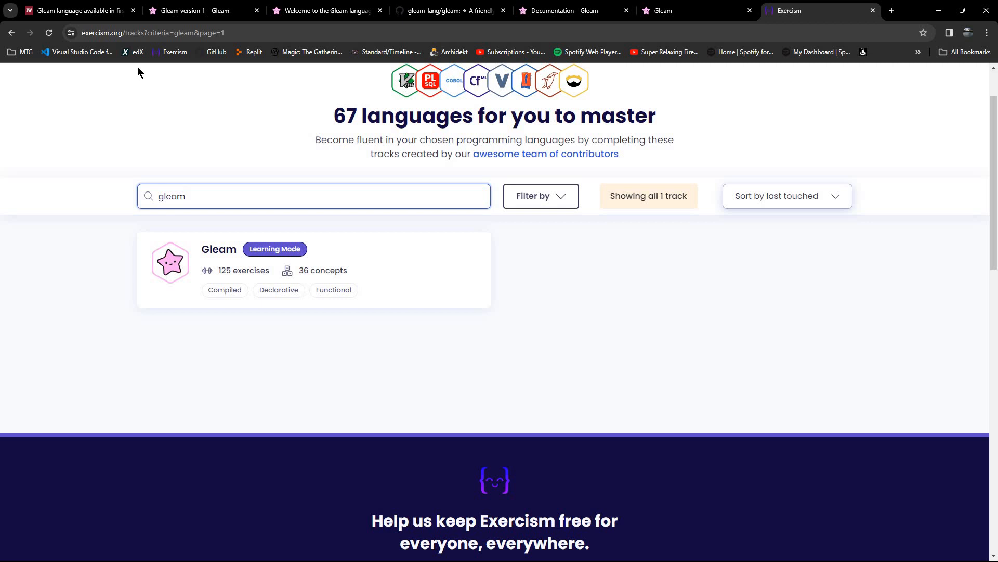
{"action": "mouse_move", "coordinate": [723, 353]}
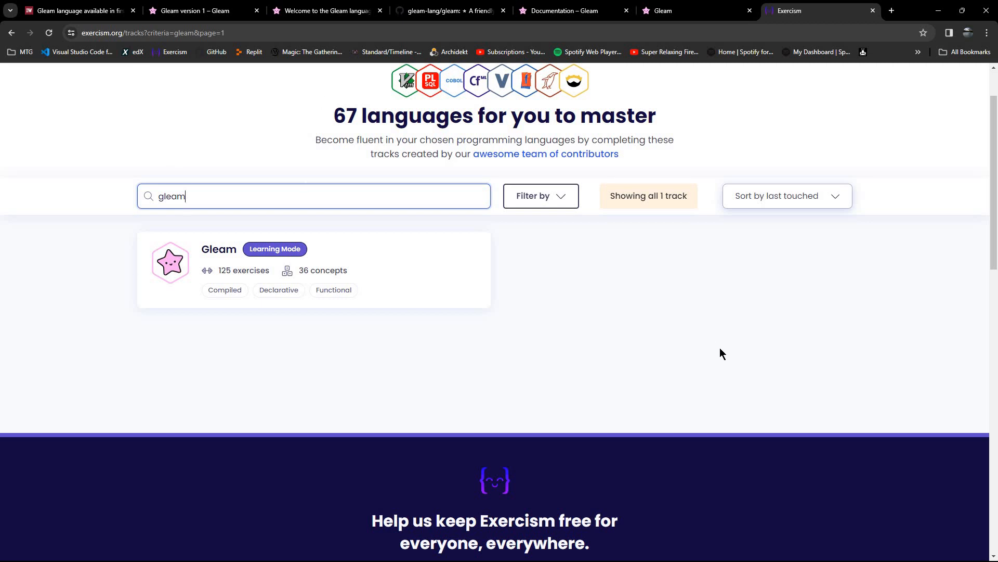
{"action": "mouse_move", "coordinate": [731, 319]}
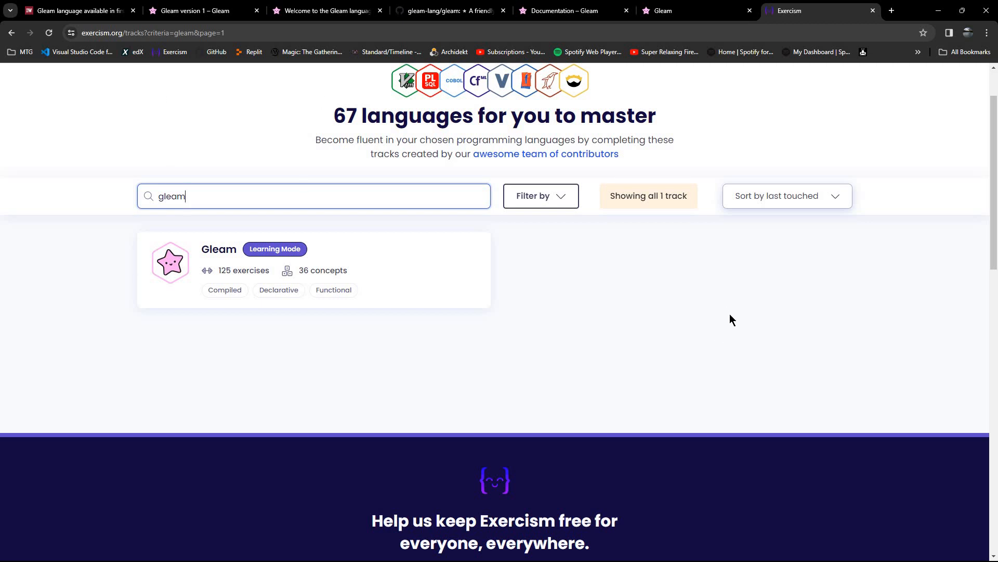
{"action": "mouse_move", "coordinate": [734, 326]}
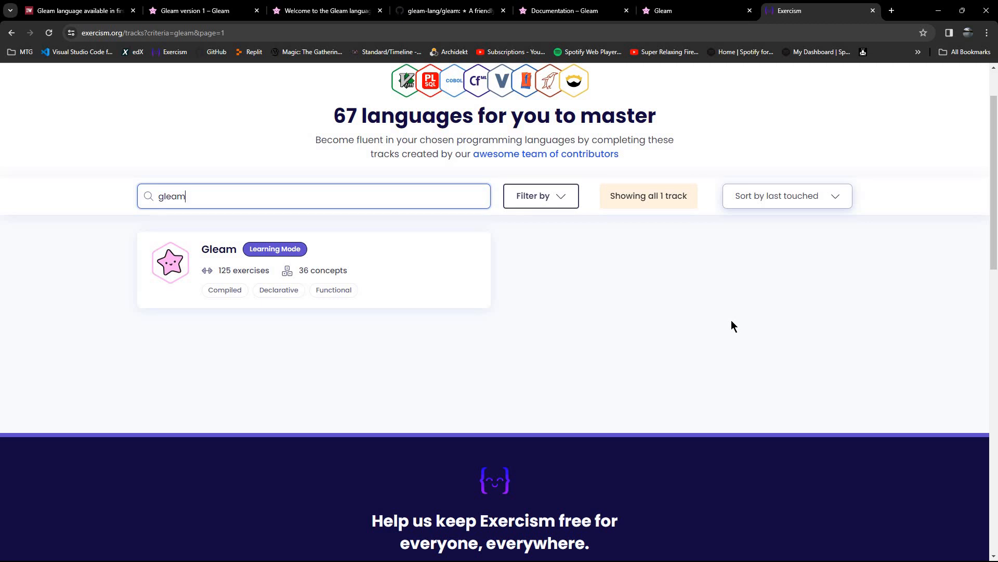
{"action": "mouse_move", "coordinate": [287, 267]}
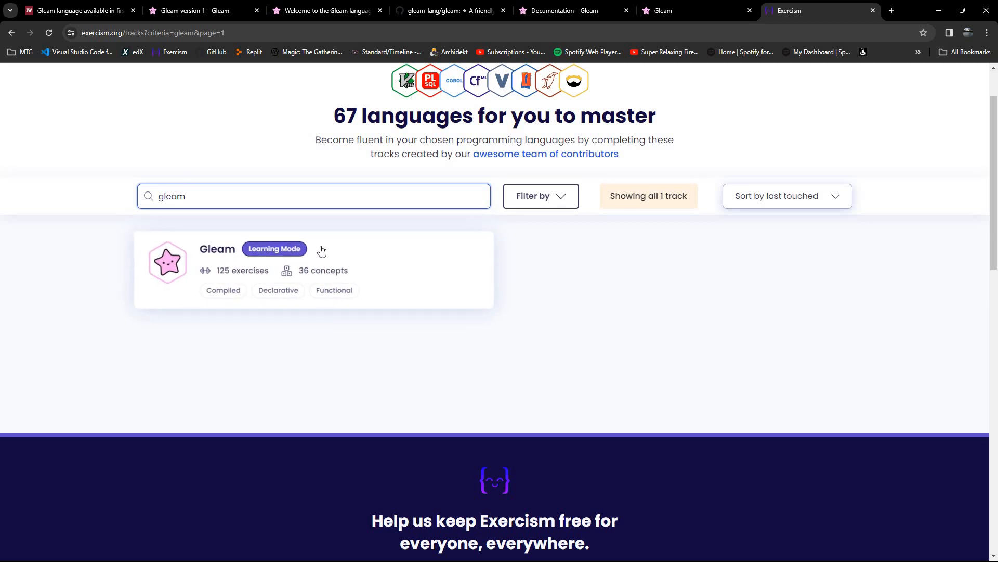
{"action": "mouse_move", "coordinate": [324, 319]}
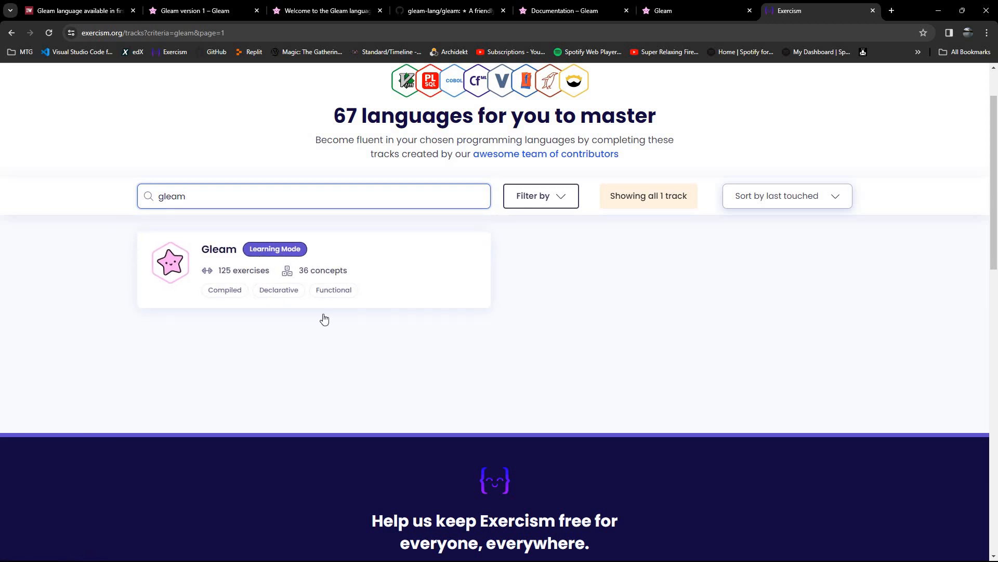
{"action": "mouse_move", "coordinate": [713, 358]}
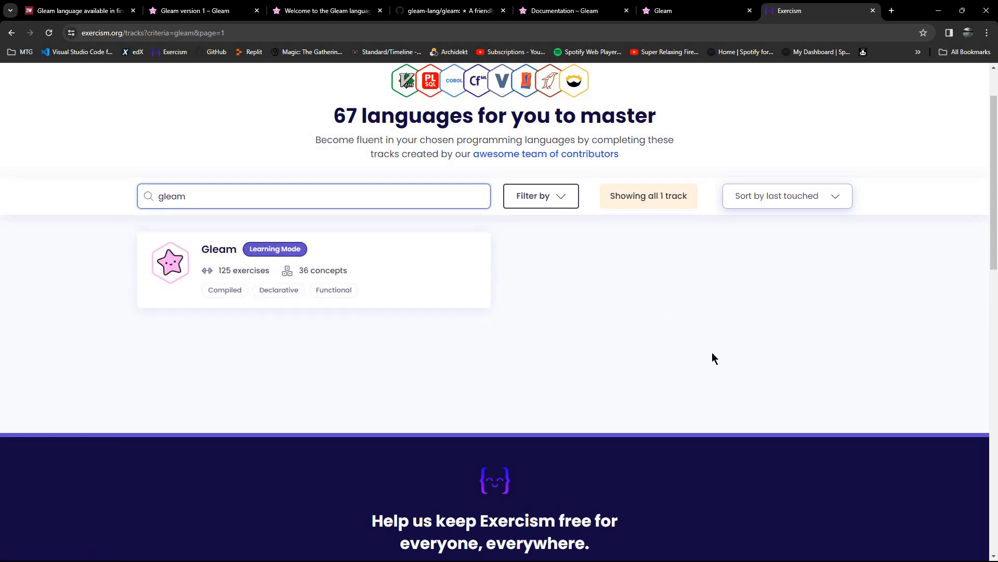
{"action": "mouse_move", "coordinate": [751, 321]}
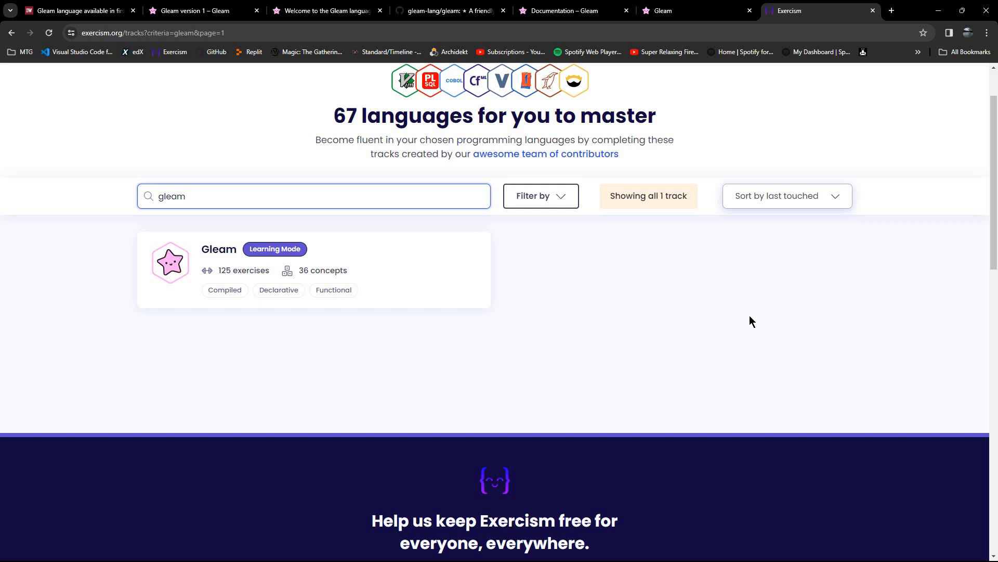
{"action": "mouse_move", "coordinate": [770, 293]}
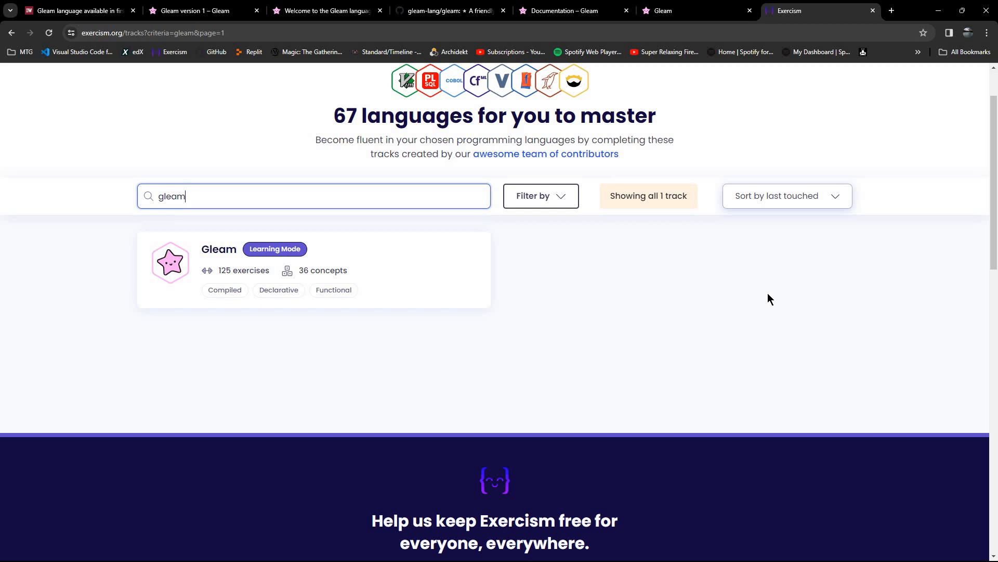
{"action": "mouse_move", "coordinate": [663, 327]}
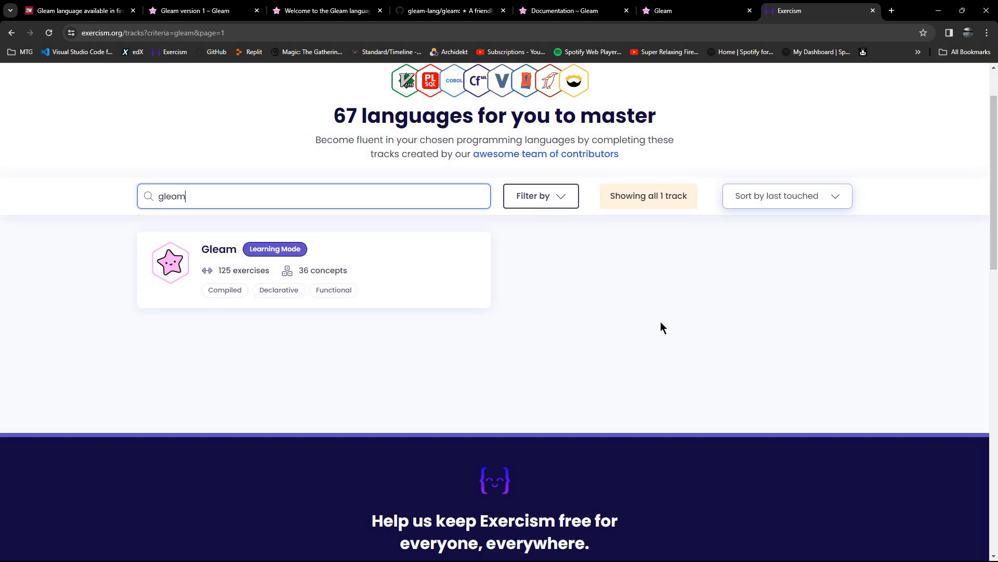
{"action": "mouse_move", "coordinate": [756, 360]}
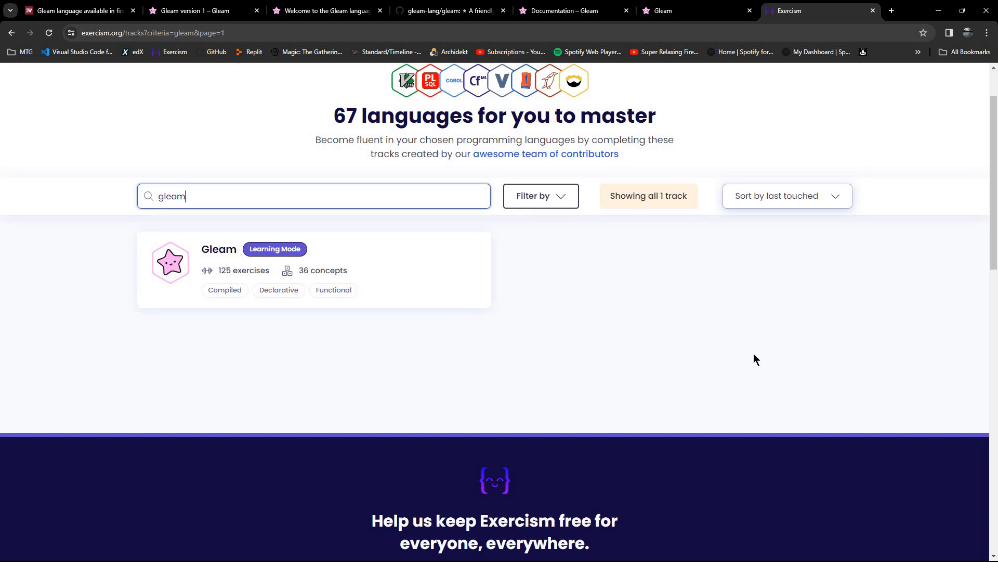
{"action": "mouse_move", "coordinate": [73, 11]}
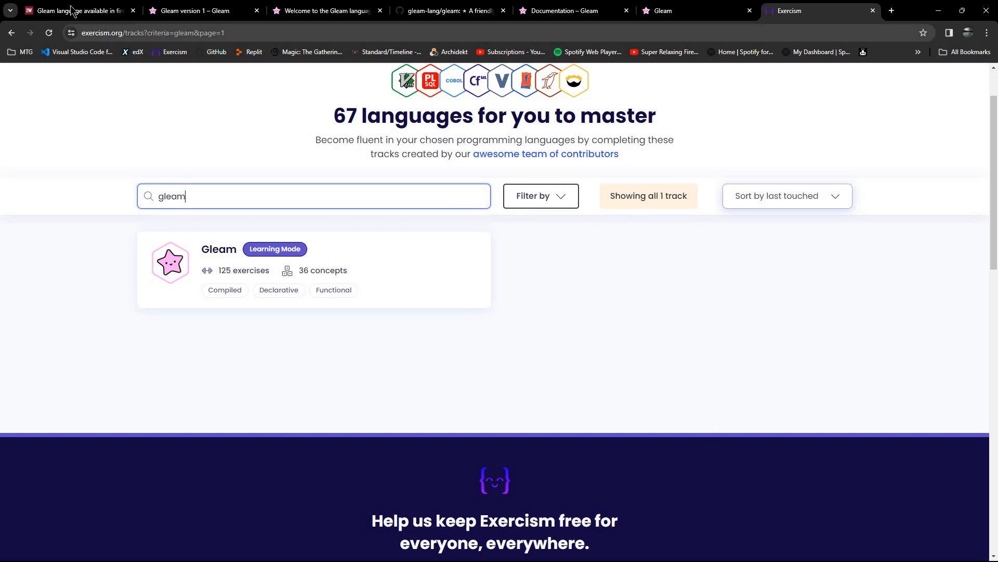
{"action": "left_click", "coordinate": [77, 11]}
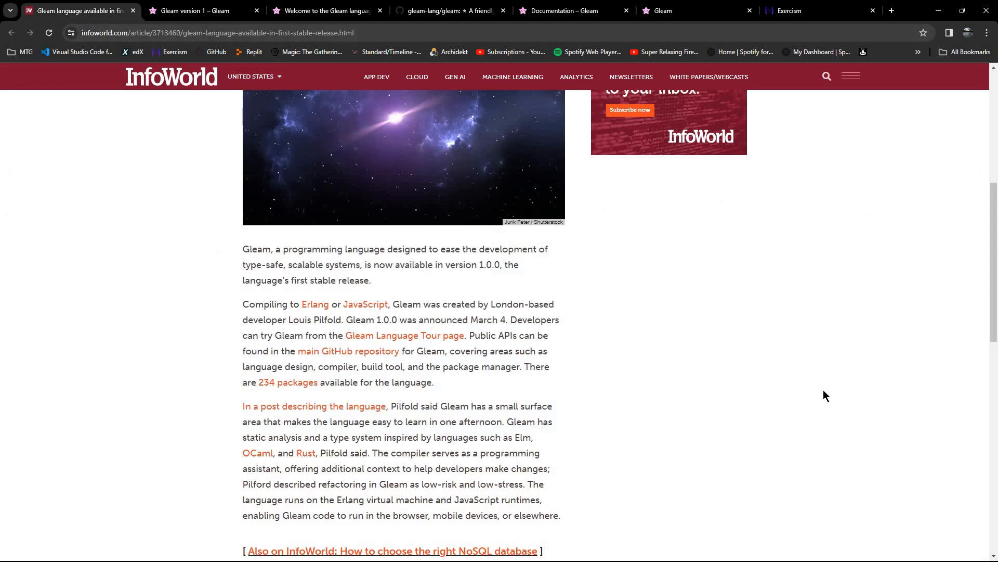
- Scroll the InfoWorld 'Gleam language available in first stable release' article back to its headline and byline
{"action": "scroll", "scroll_direction": "up", "scroll_amount": 3}
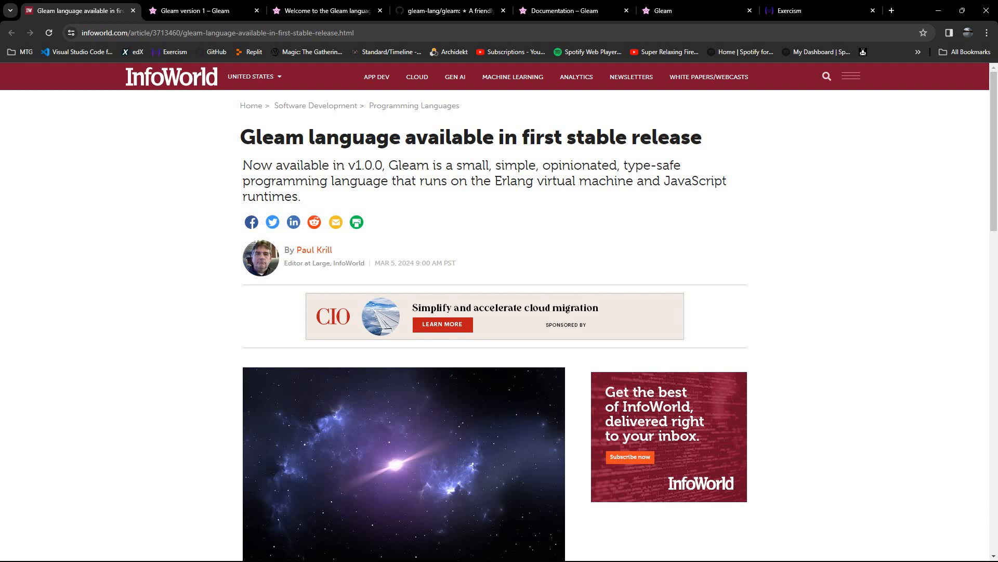
{"action": "mouse_move", "coordinate": [820, 264]}
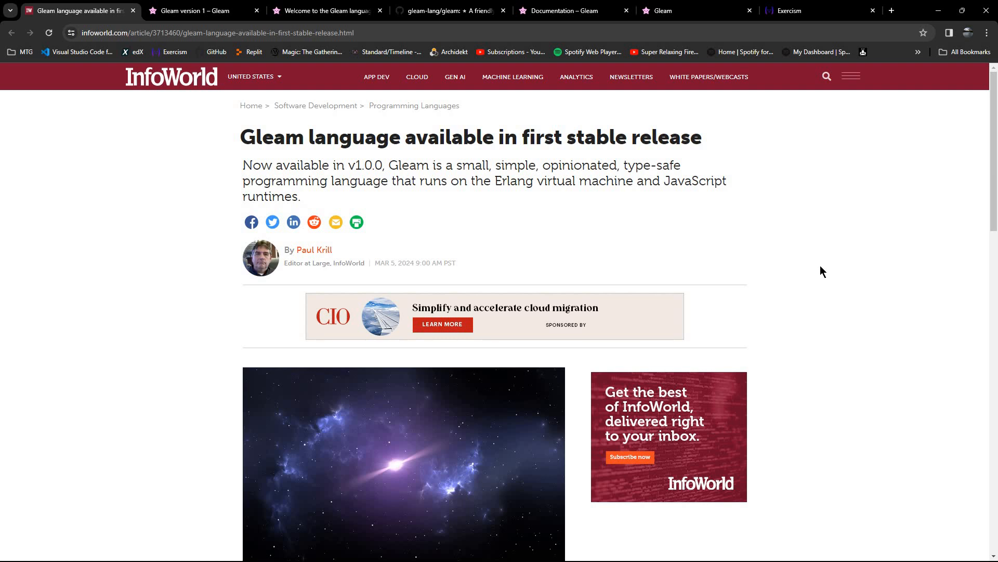
{"action": "mouse_move", "coordinate": [819, 280]}
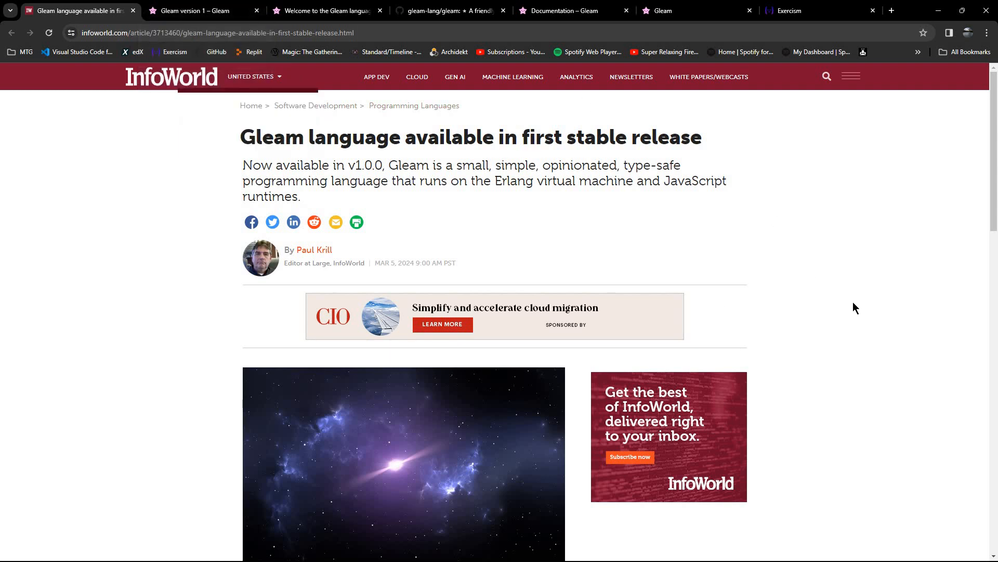
{"action": "mouse_move", "coordinate": [766, 331]}
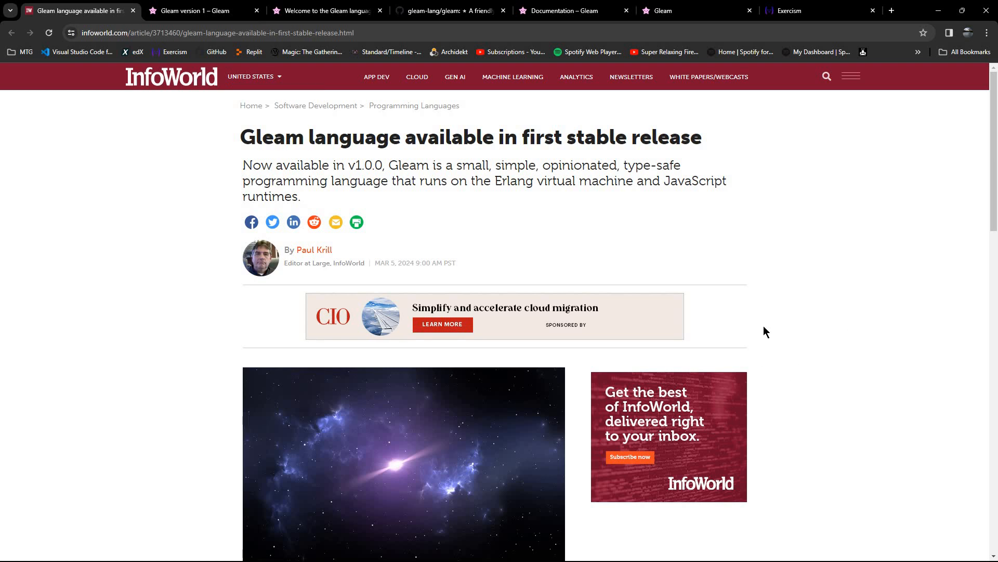
{"action": "mouse_move", "coordinate": [811, 279]}
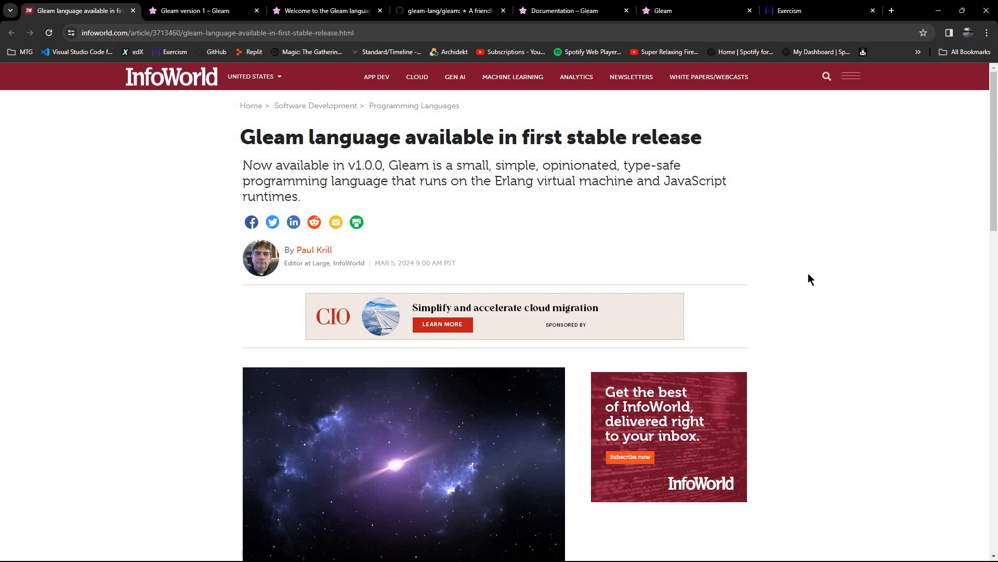
{"action": "mouse_move", "coordinate": [817, 285]}
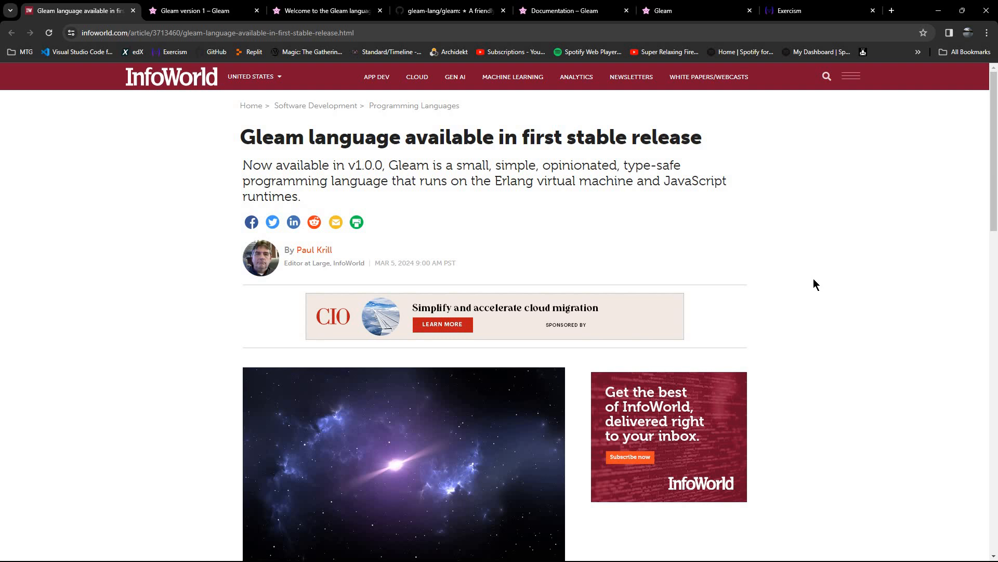